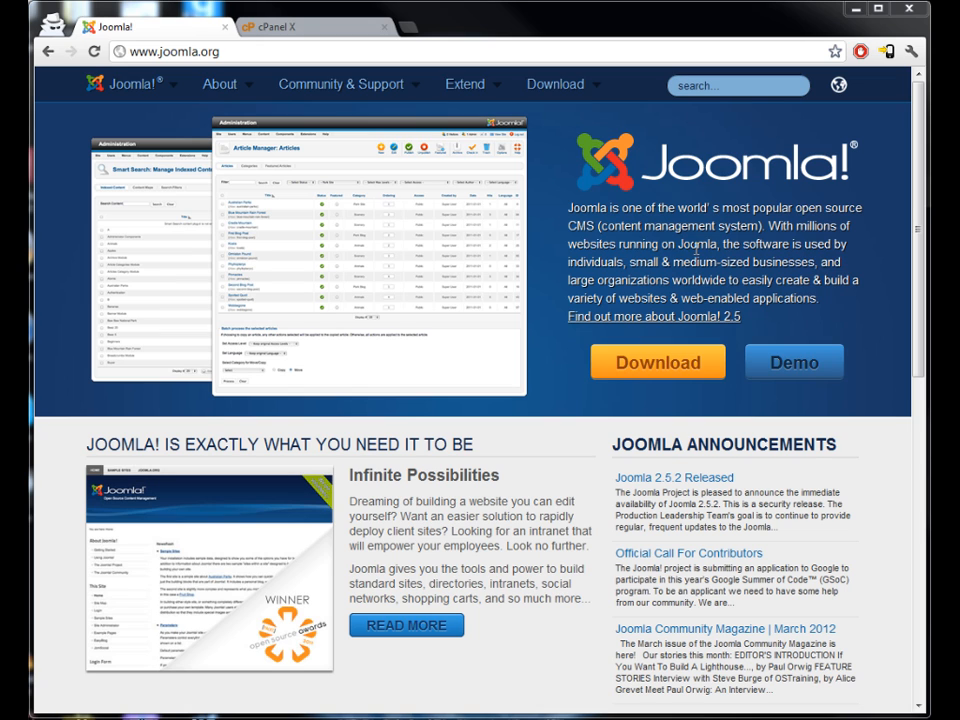
- Go to the Joomla download page on joomla.org
{"action": "left_click", "coordinate": [340, 84]}
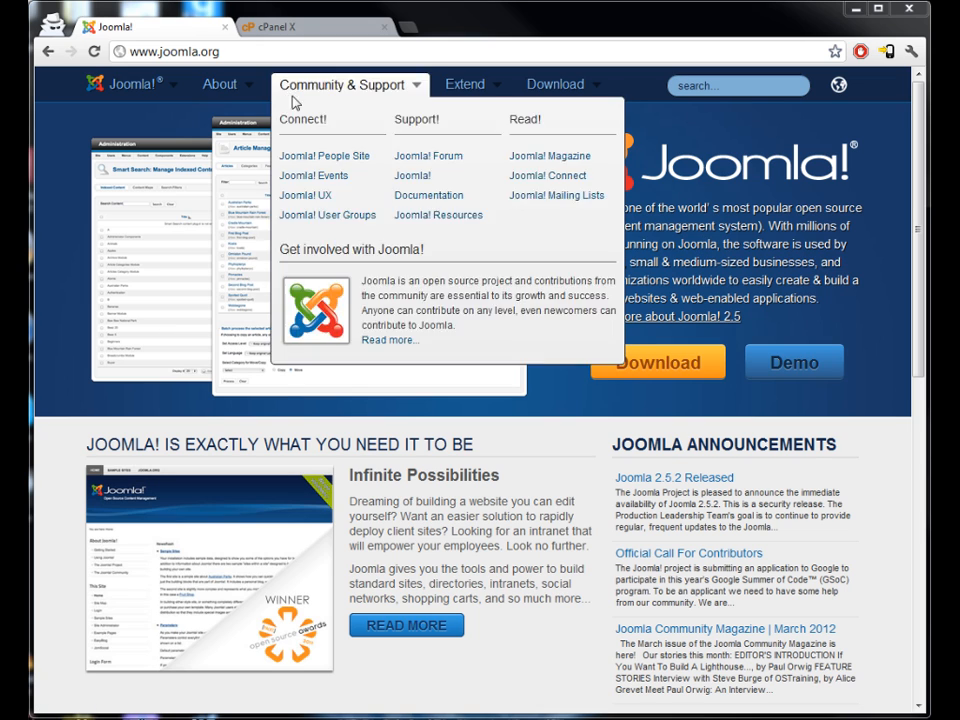
{"action": "left_click", "coordinate": [180, 52]}
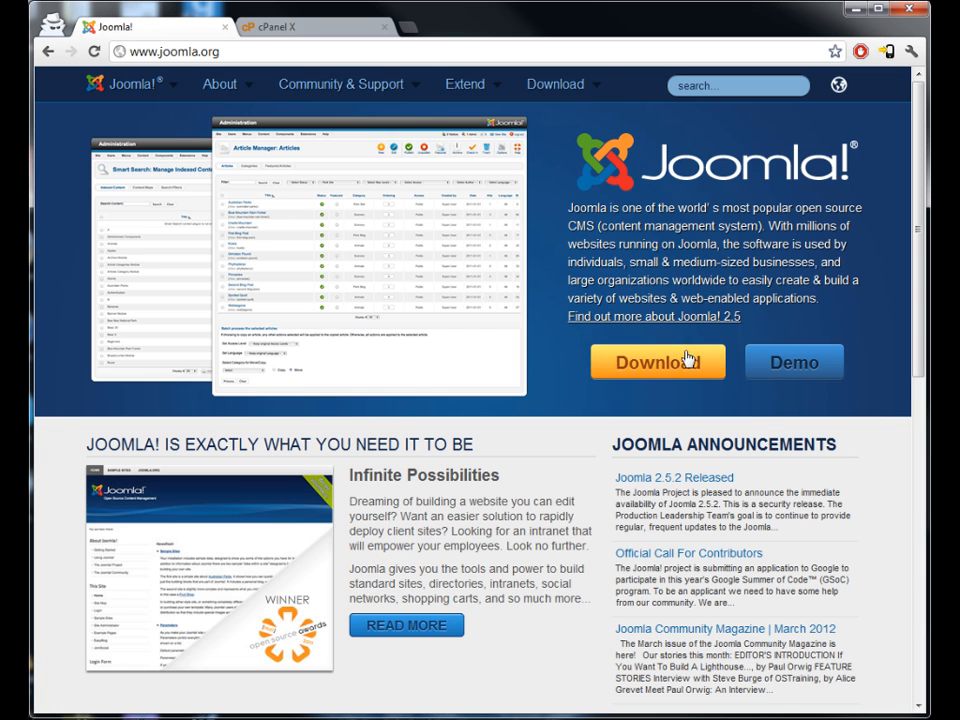
{"action": "left_click", "coordinate": [656, 360]}
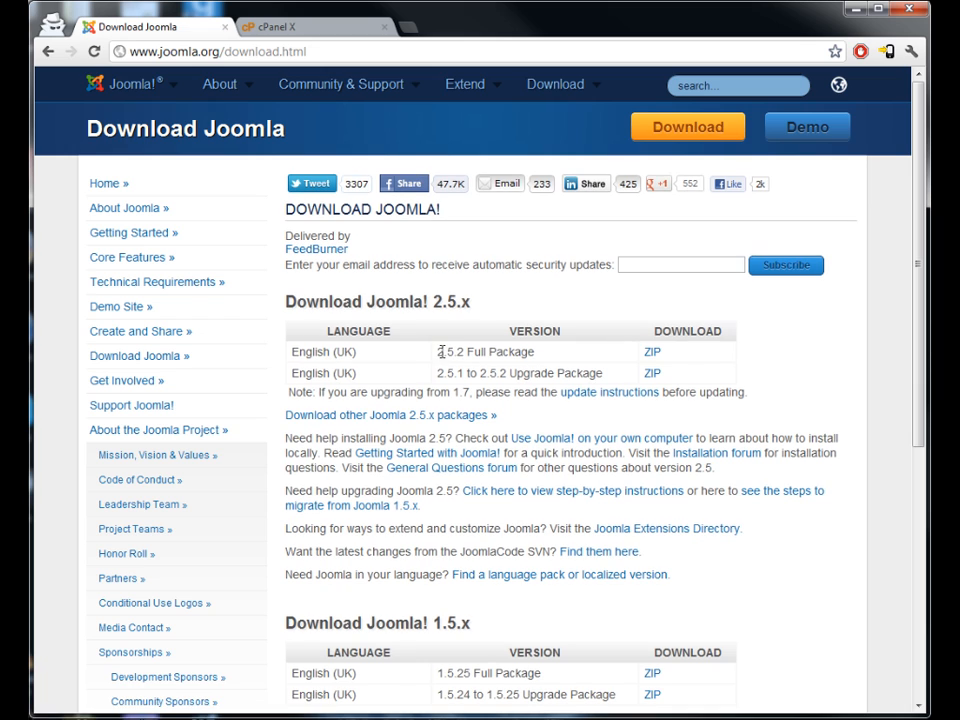
- Start downloading the Joomla 2.5.2 Full Package zip, then return to the cPanel home
{"action": "double_click", "coordinate": [448, 352]}
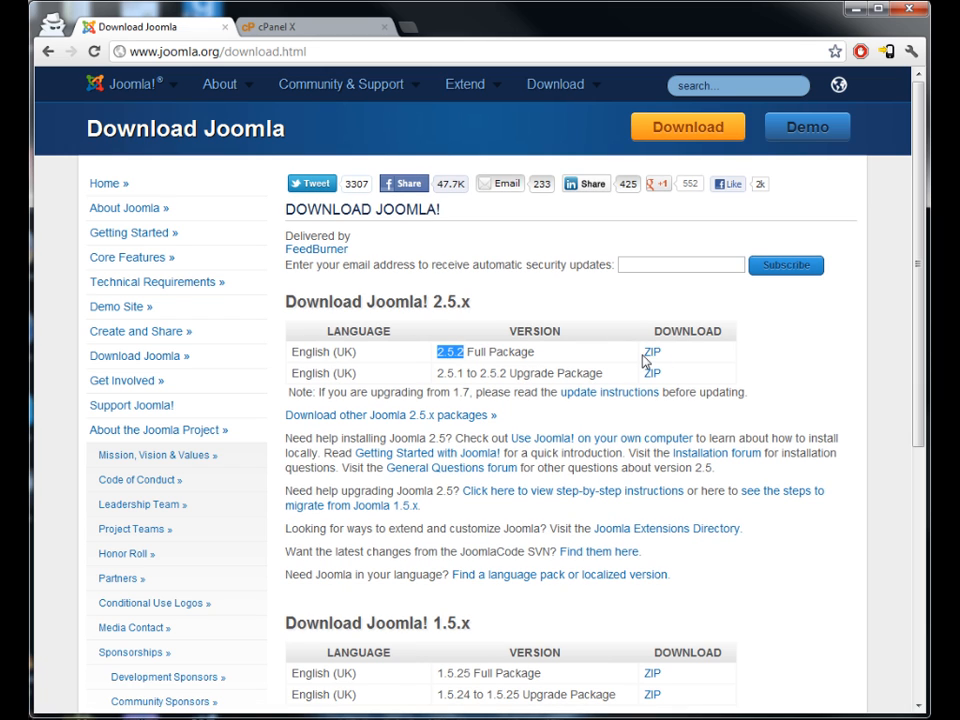
{"action": "left_click", "coordinate": [652, 352]}
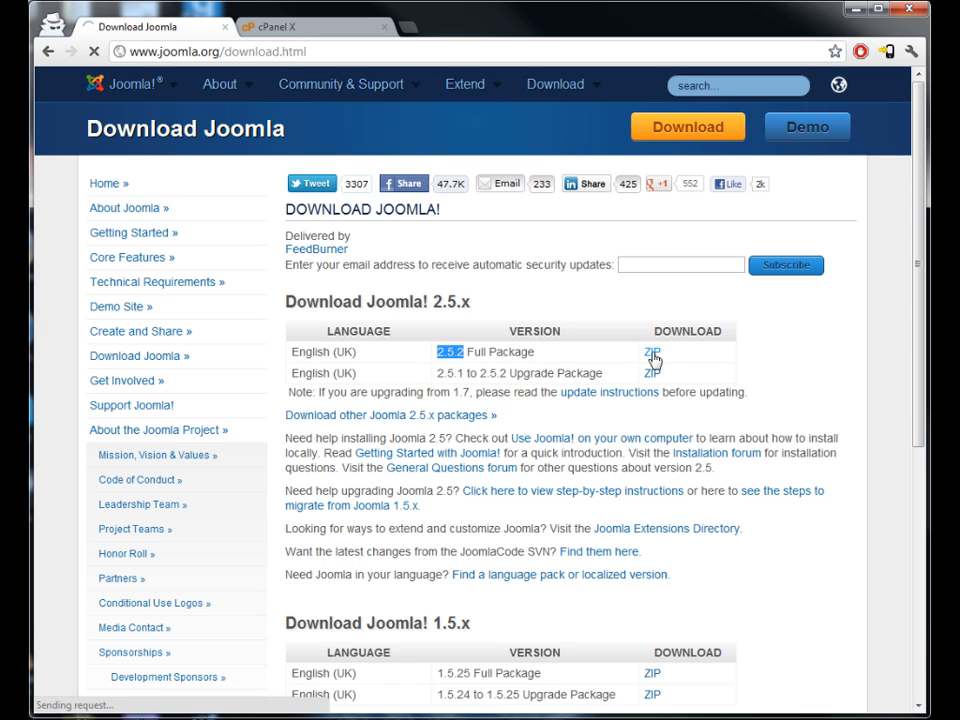
{"action": "left_click", "coordinate": [652, 352]}
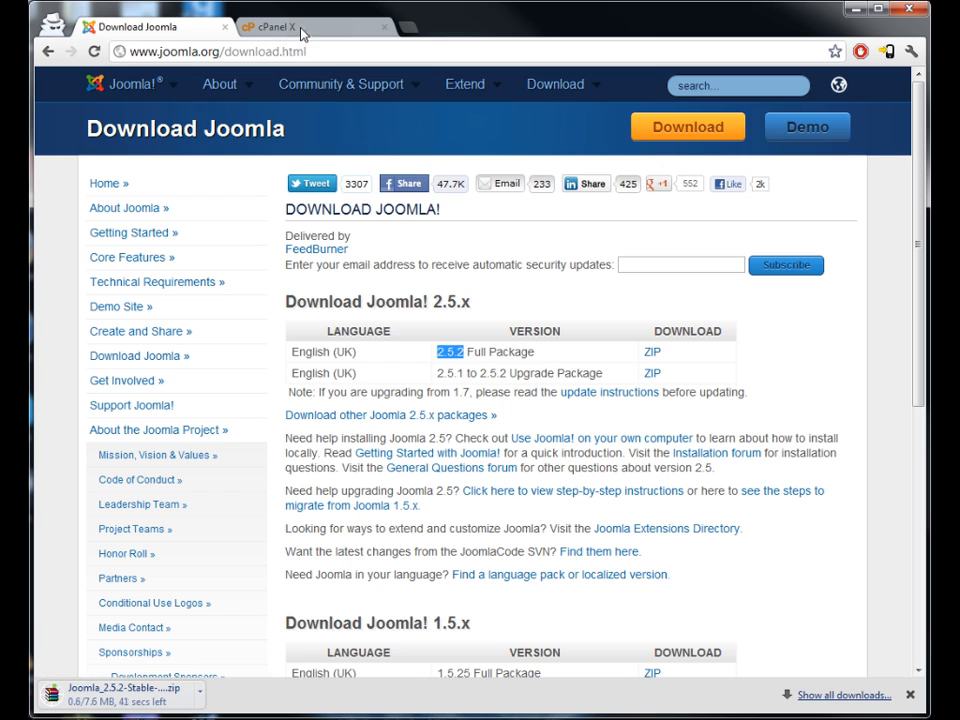
{"action": "left_click", "coordinate": [290, 28]}
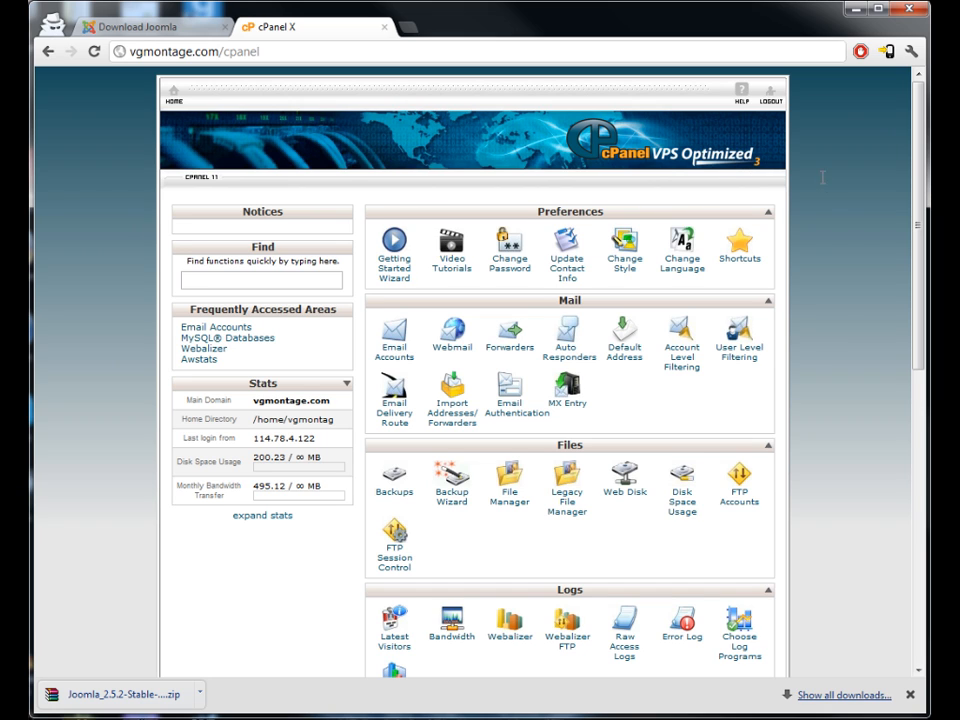
{"action": "mouse_move", "coordinate": [624, 492]}
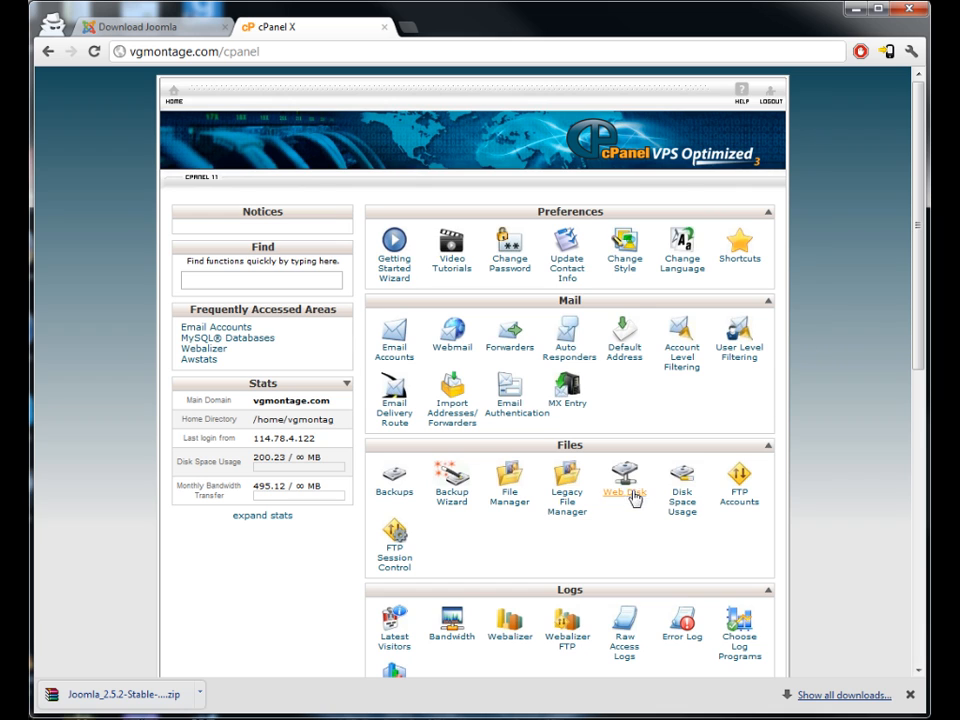
{"action": "mouse_move", "coordinate": [508, 486]}
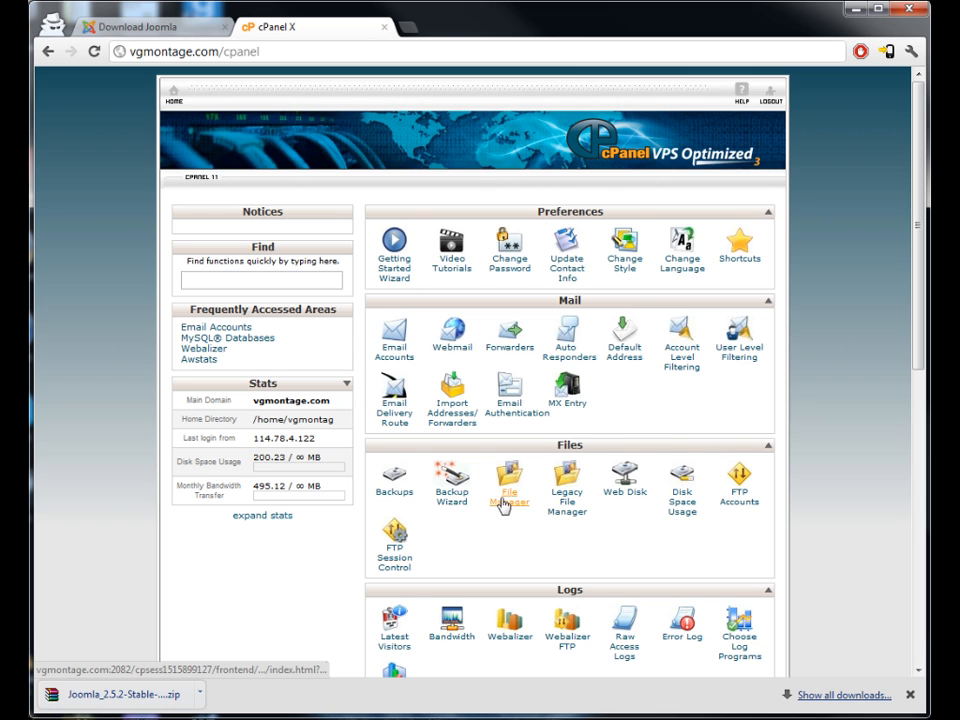
- Open File Manager in the document root of joomla.vgmontage.com
{"action": "left_click", "coordinate": [508, 480]}
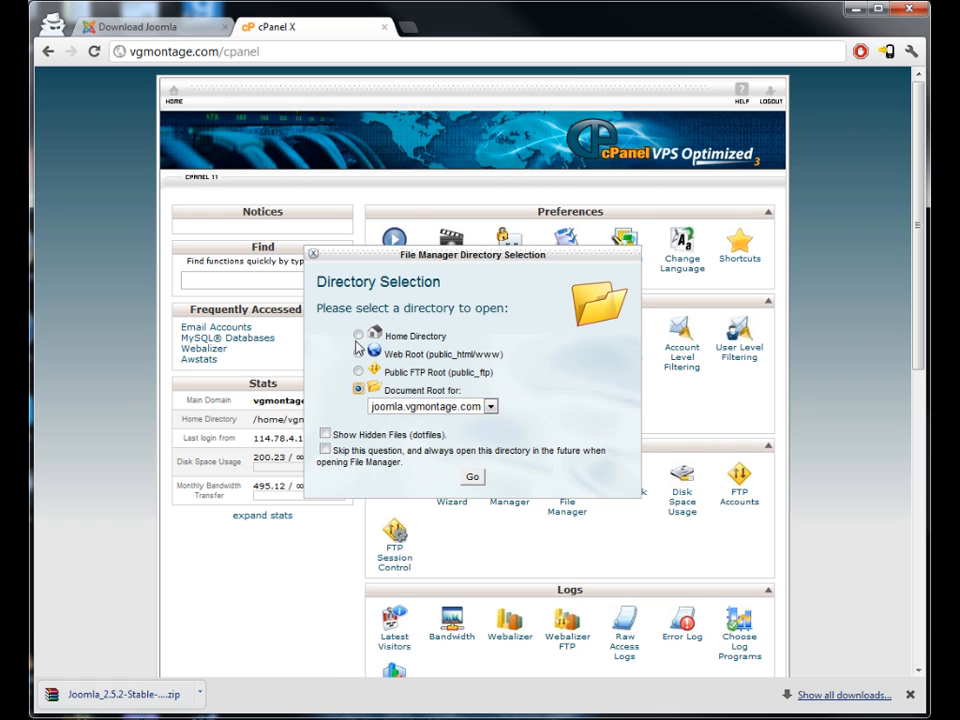
{"action": "left_click", "coordinate": [360, 354]}
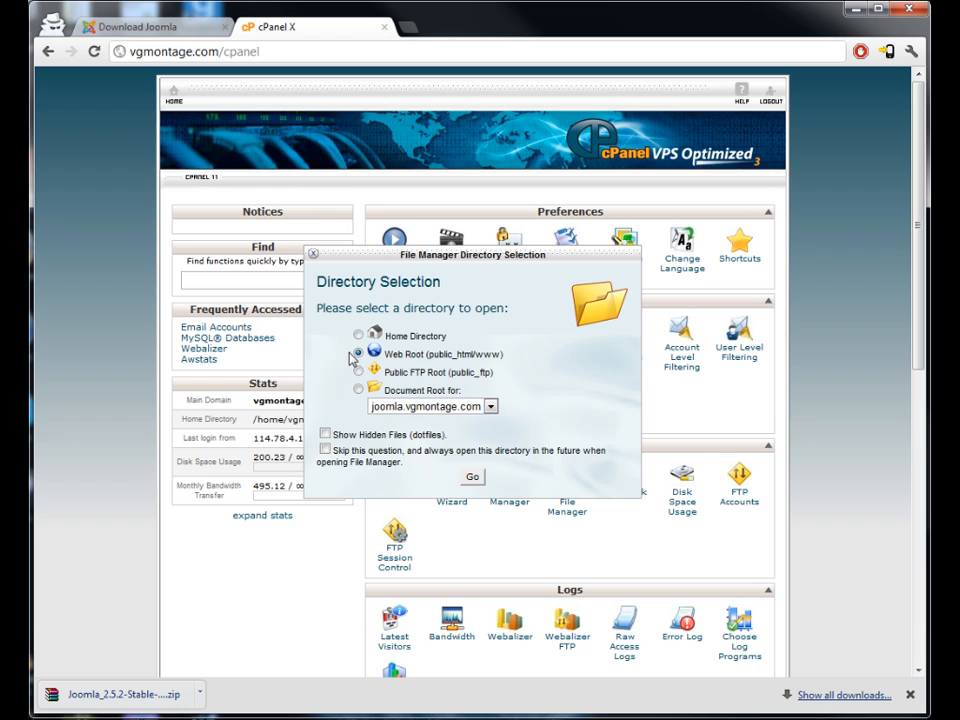
{"action": "left_click", "coordinate": [358, 356]}
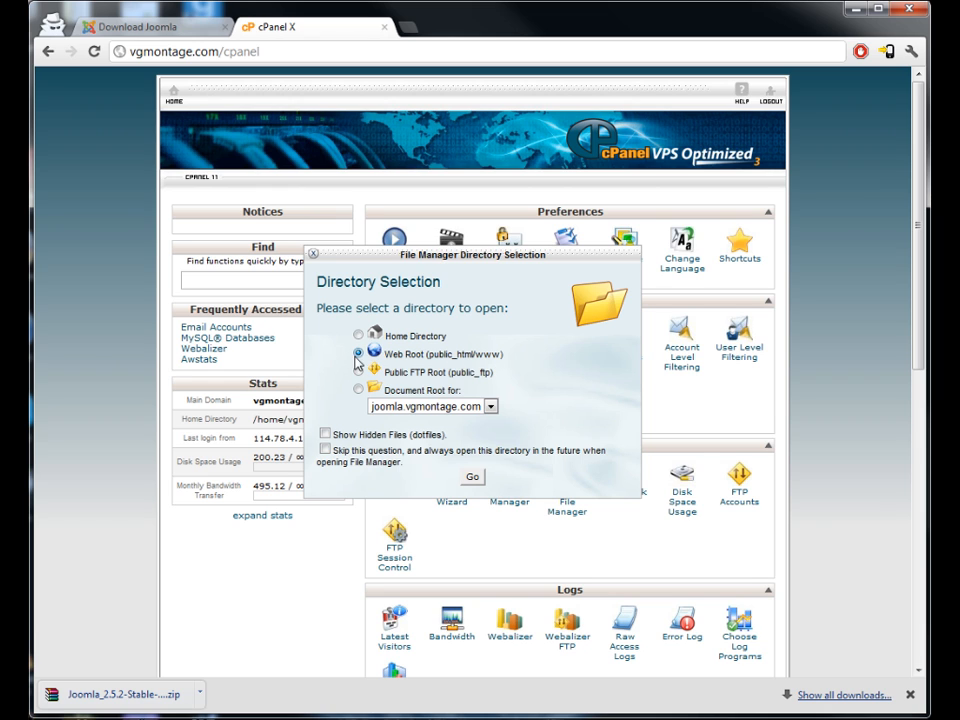
{"action": "left_click", "coordinate": [358, 388]}
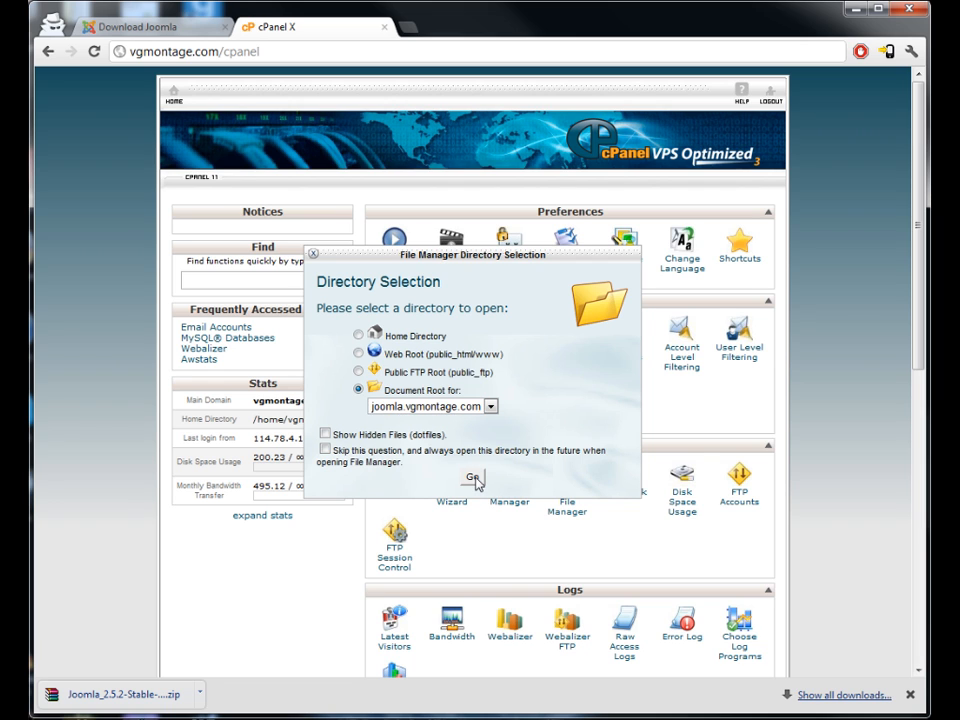
{"action": "left_click", "coordinate": [472, 478]}
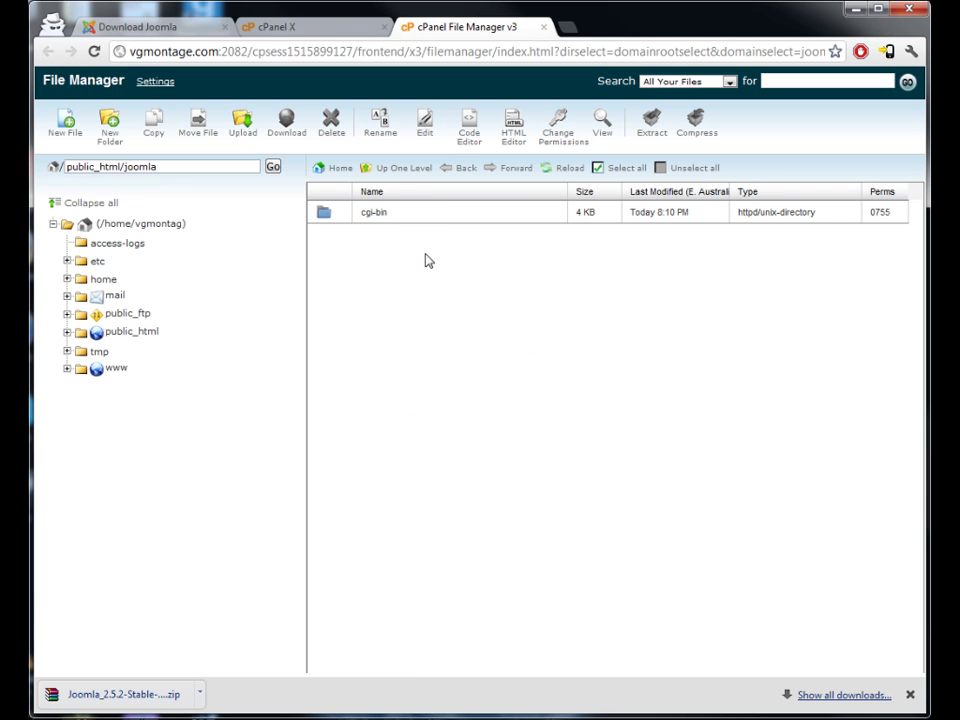
{"action": "mouse_move", "coordinate": [390, 212]}
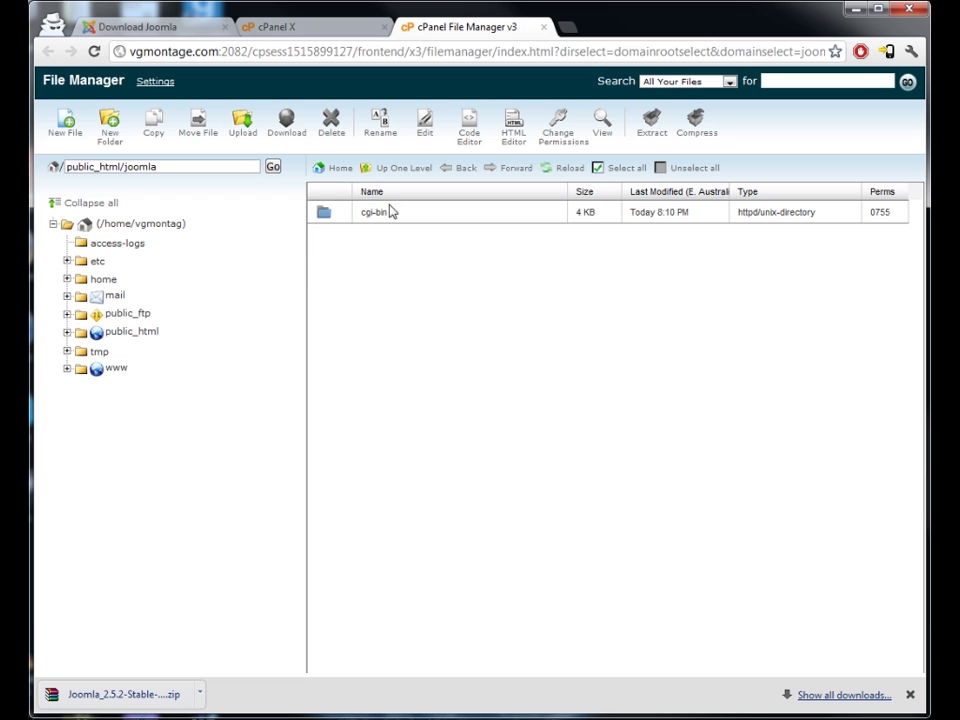
{"action": "mouse_move", "coordinate": [350, 312]}
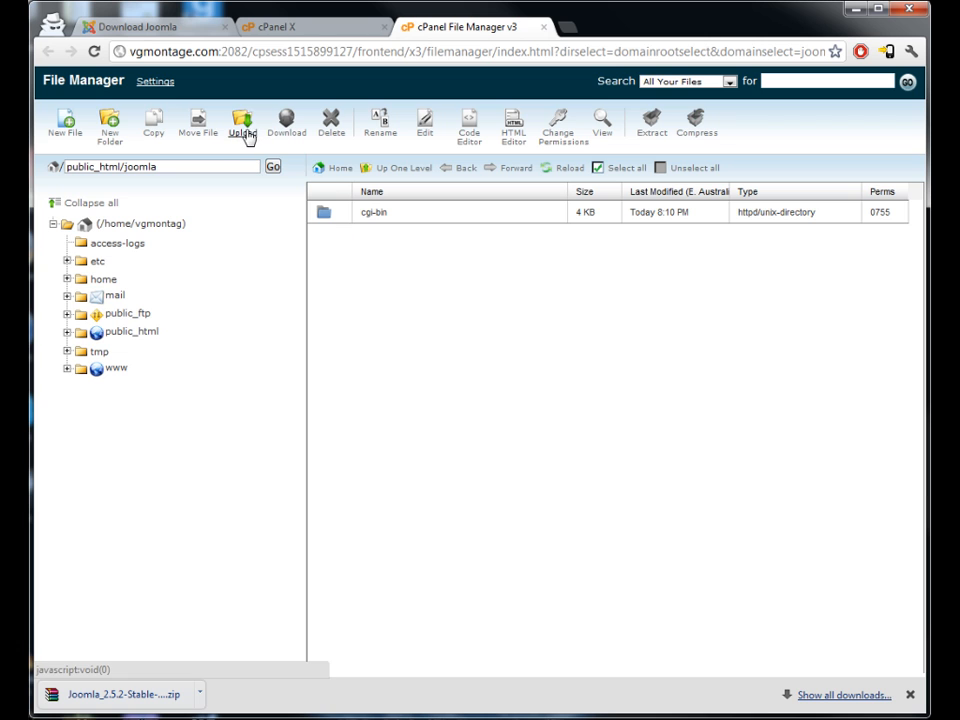
- Bring up the upload page for the public_html/joomla folder
{"action": "left_click", "coordinate": [242, 120]}
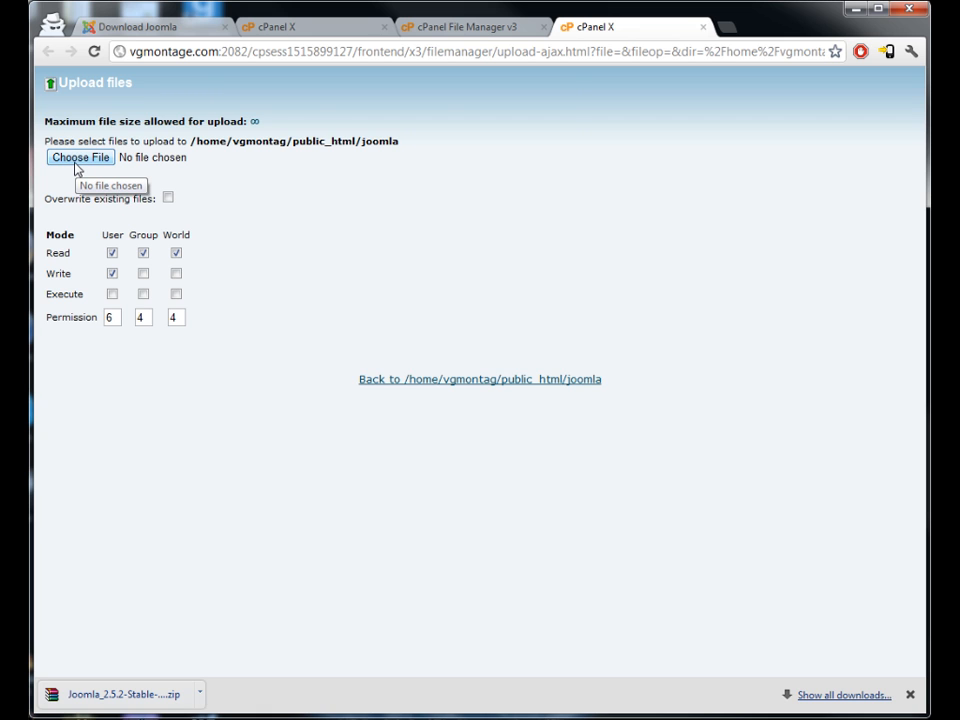
- Choose Joomla_2.5.2-Stable-Full_Package.zip from the computer and start its upload
{"action": "left_click", "coordinate": [80, 156]}
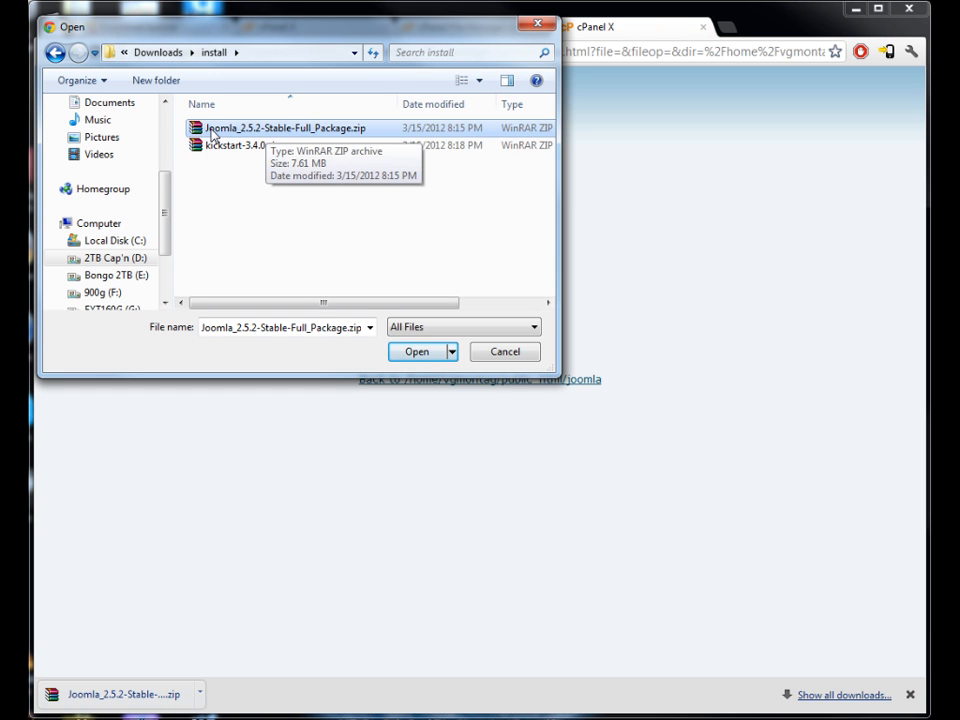
{"action": "mouse_move", "coordinate": [264, 130]}
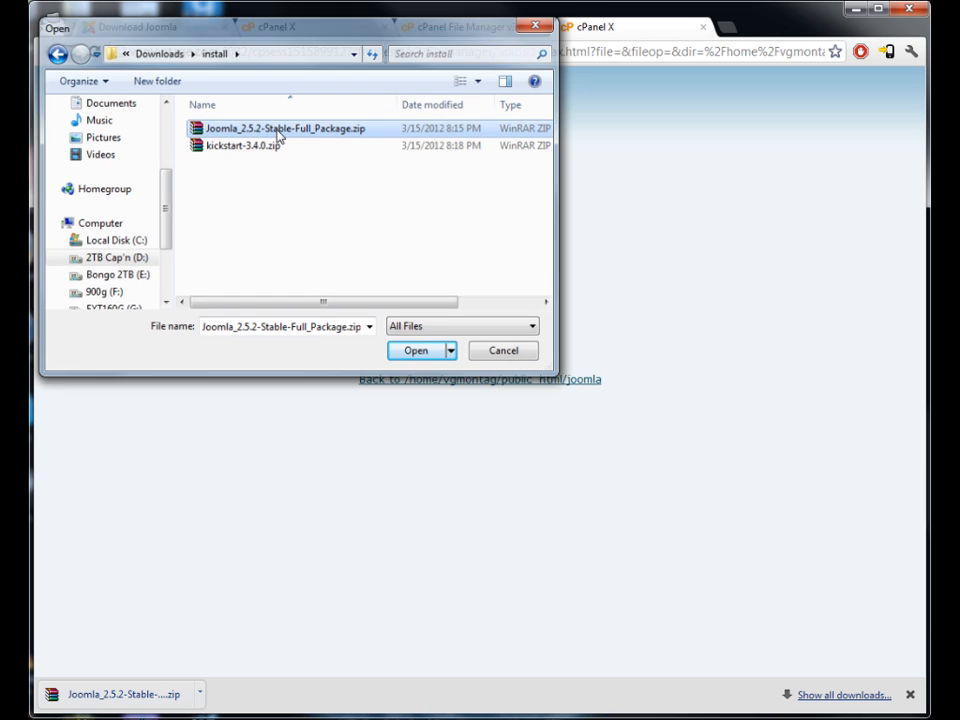
{"action": "left_click", "coordinate": [416, 350]}
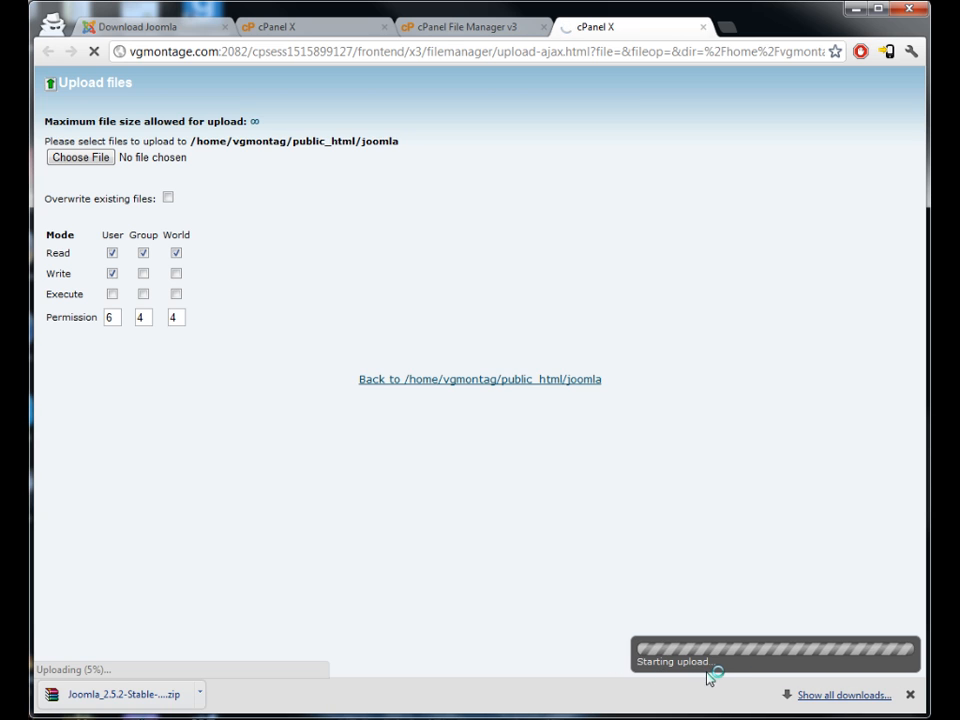
{"action": "mouse_move", "coordinate": [596, 532]}
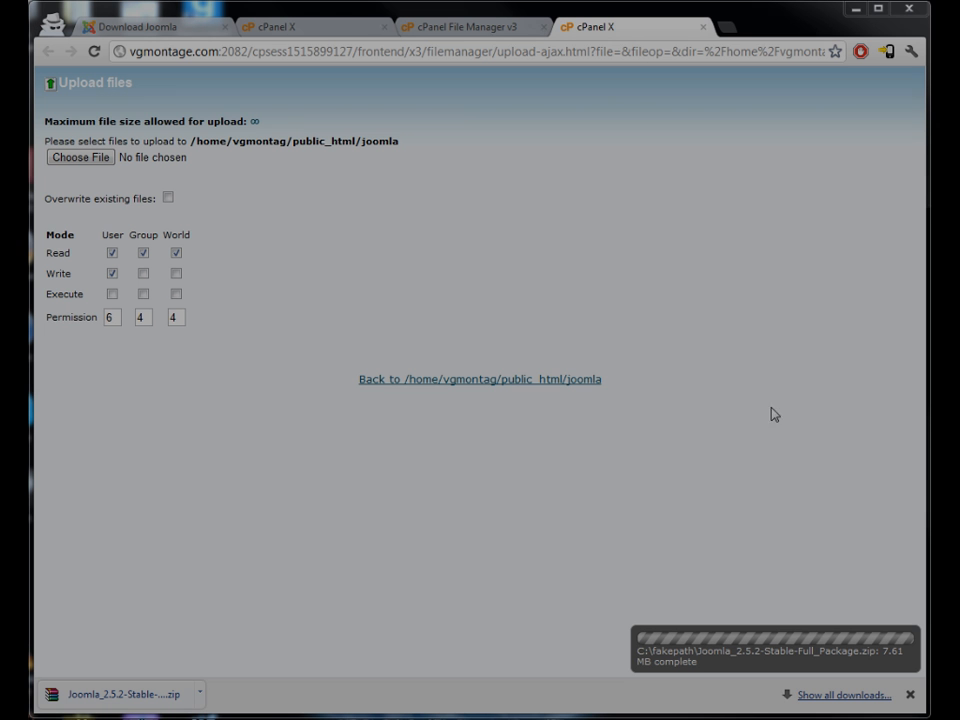
{"action": "mouse_move", "coordinate": [668, 616]}
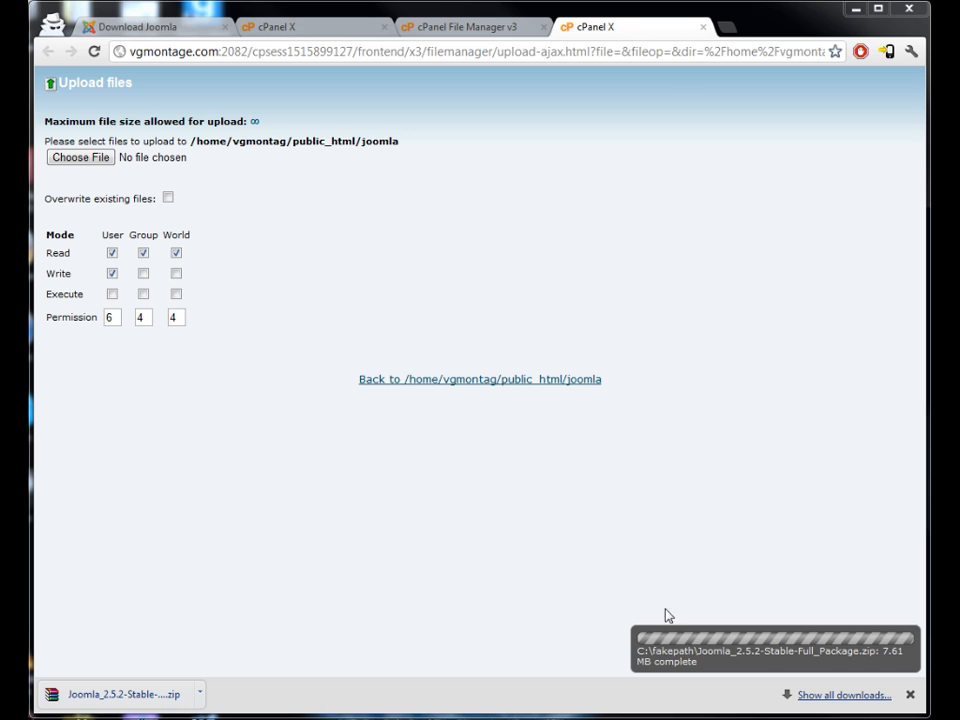
{"action": "mouse_move", "coordinate": [652, 668]}
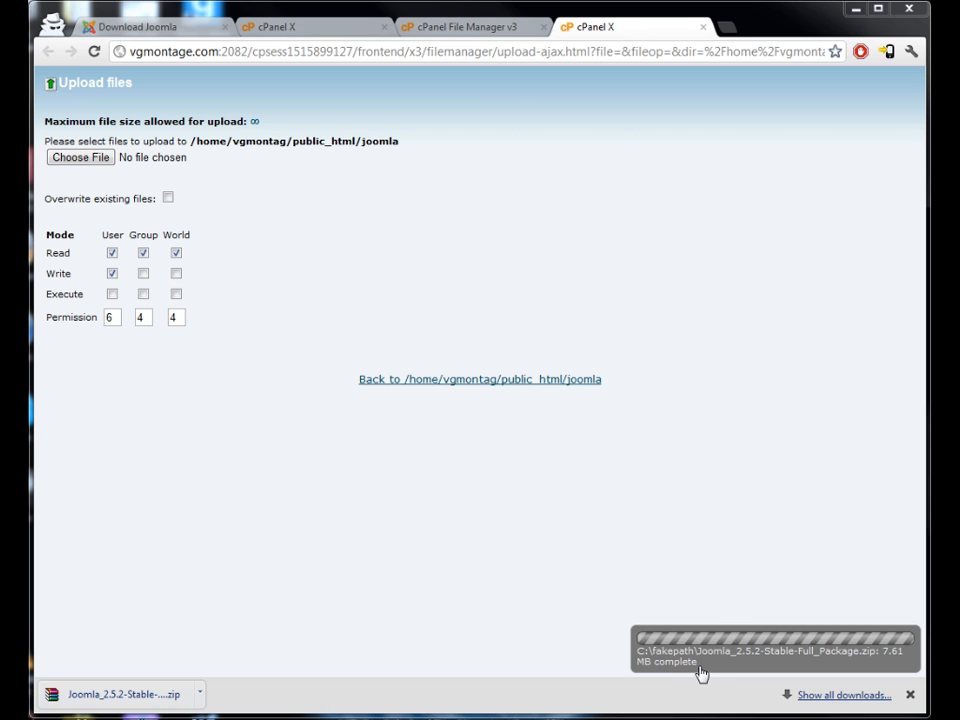
{"action": "mouse_move", "coordinate": [364, 320]}
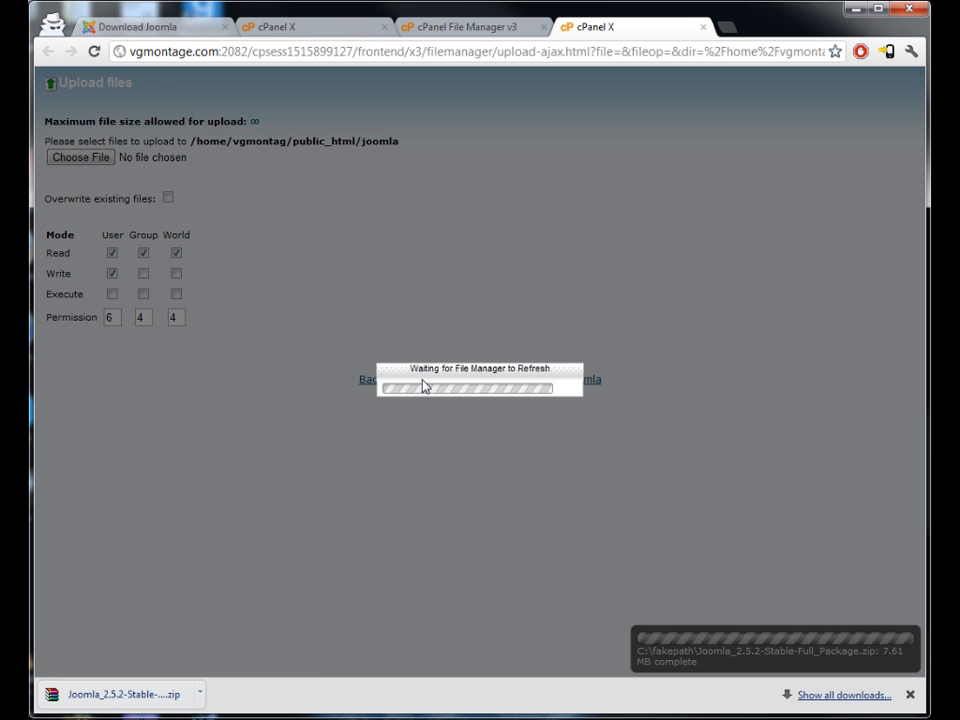
- Return to the joomla folder listing and select the uploaded Joomla 2.5.2 zip
{"action": "left_click", "coordinate": [462, 28]}
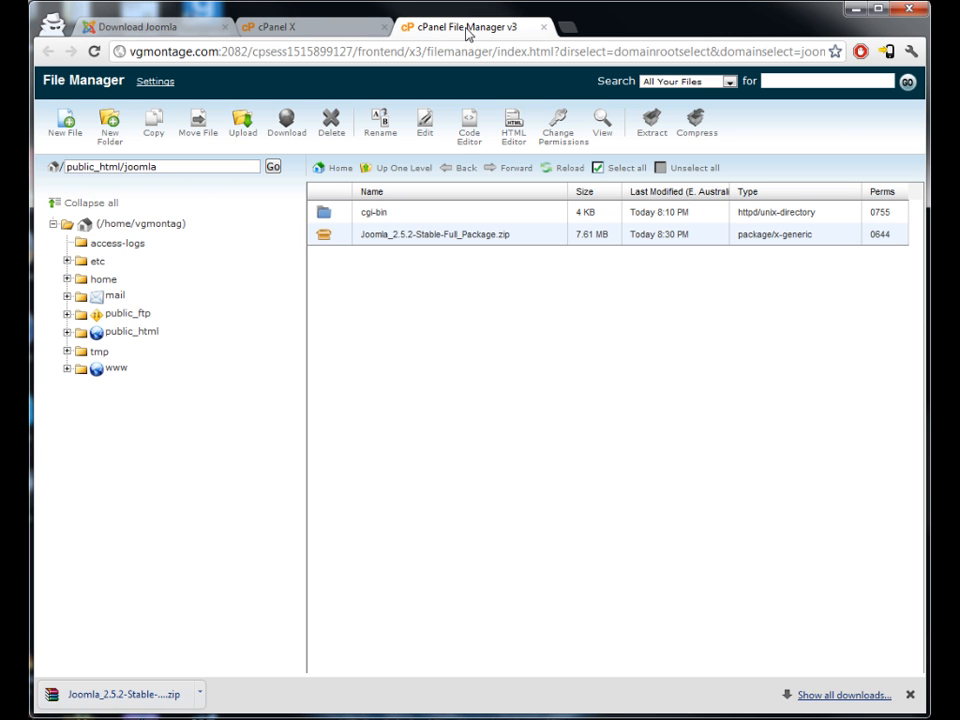
{"action": "mouse_move", "coordinate": [350, 244]}
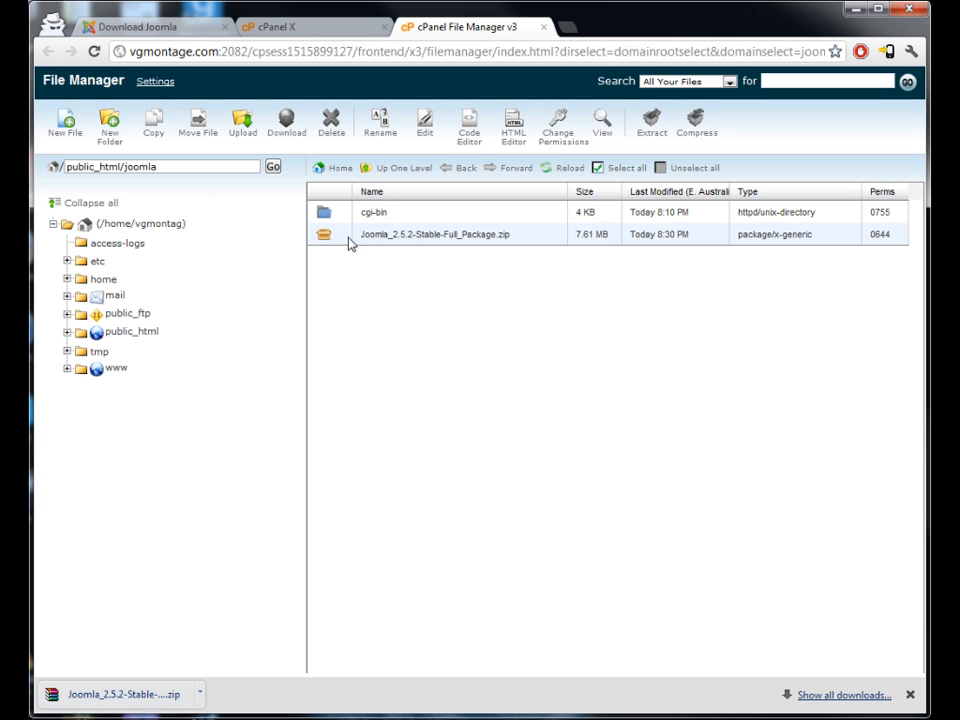
{"action": "mouse_move", "coordinate": [540, 252]}
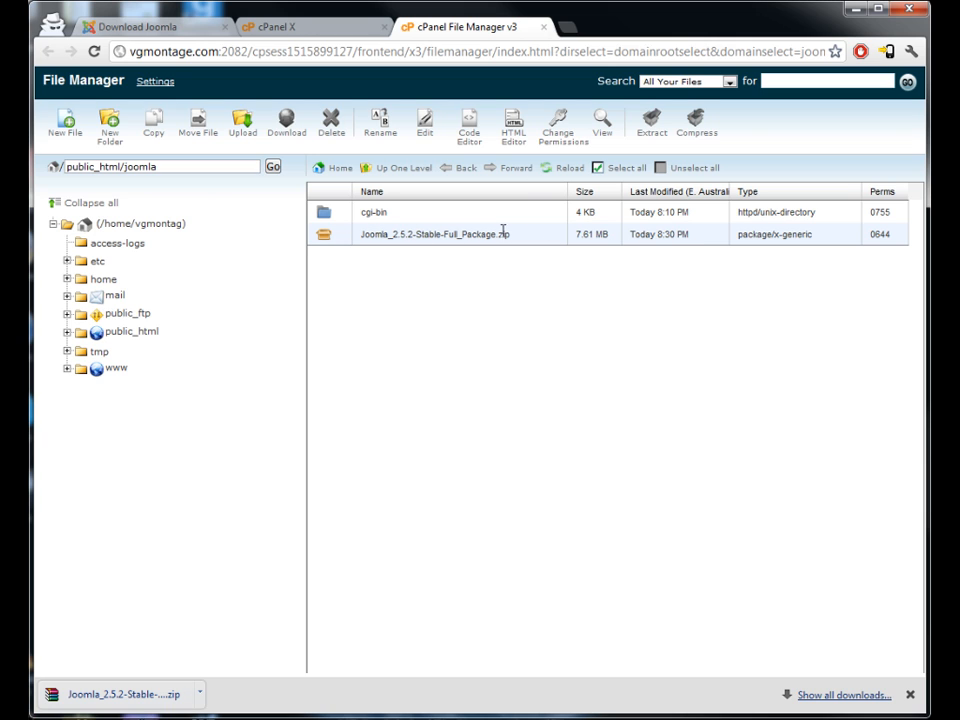
{"action": "left_click", "coordinate": [434, 234]}
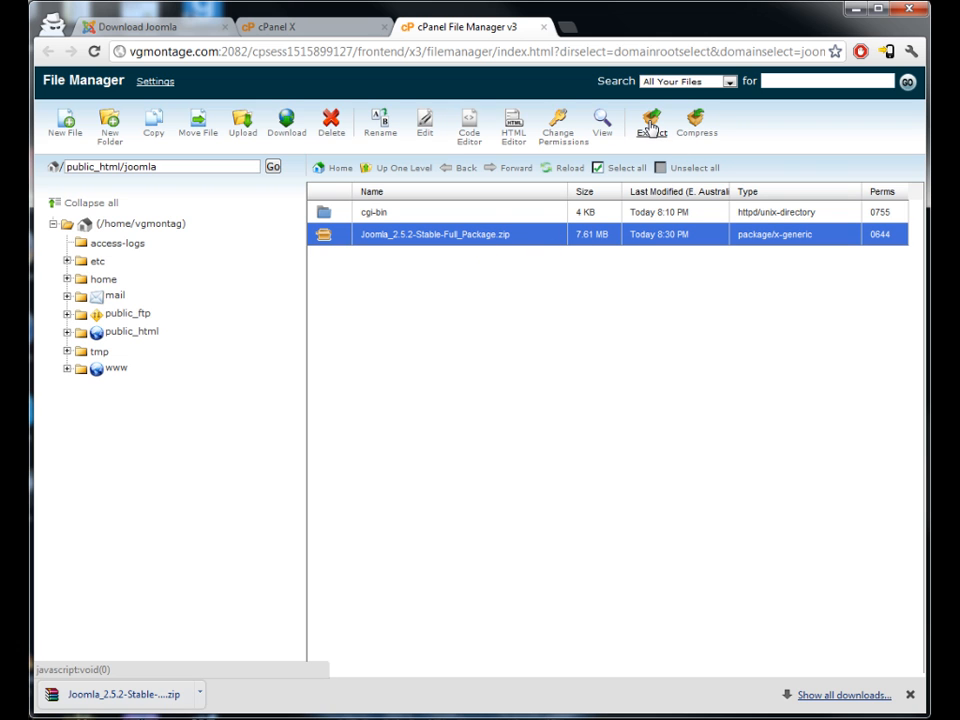
- Extract the Joomla 2.5.2 zip into /public_html/joomla and dismiss the extraction results
{"action": "left_click", "coordinate": [652, 124]}
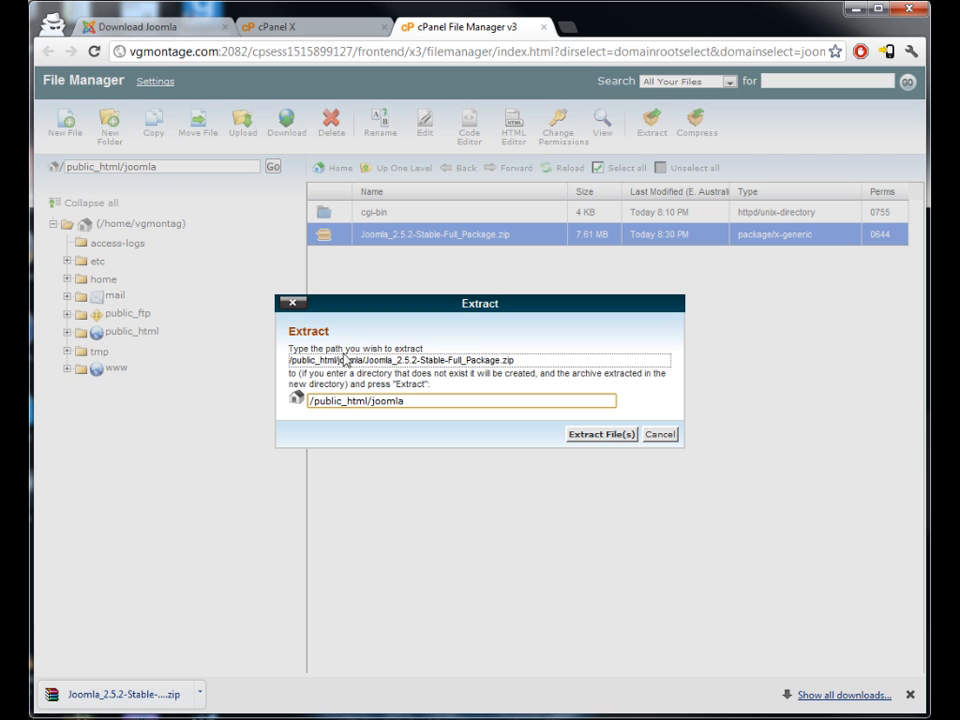
{"action": "mouse_move", "coordinate": [338, 368]}
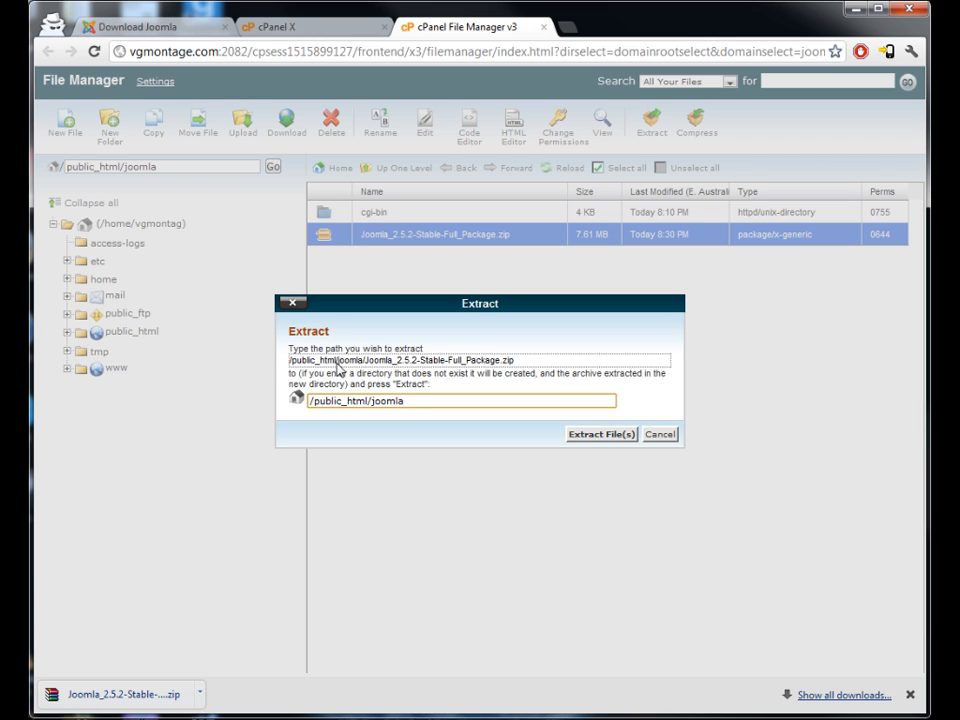
{"action": "mouse_move", "coordinate": [600, 434]}
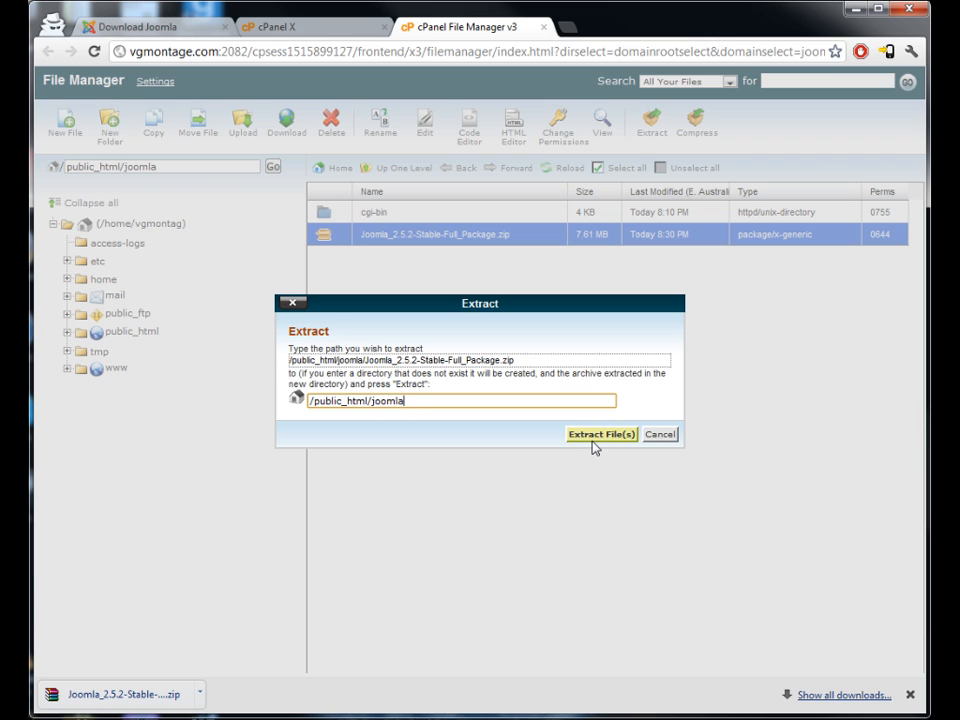
{"action": "left_click", "coordinate": [600, 434]}
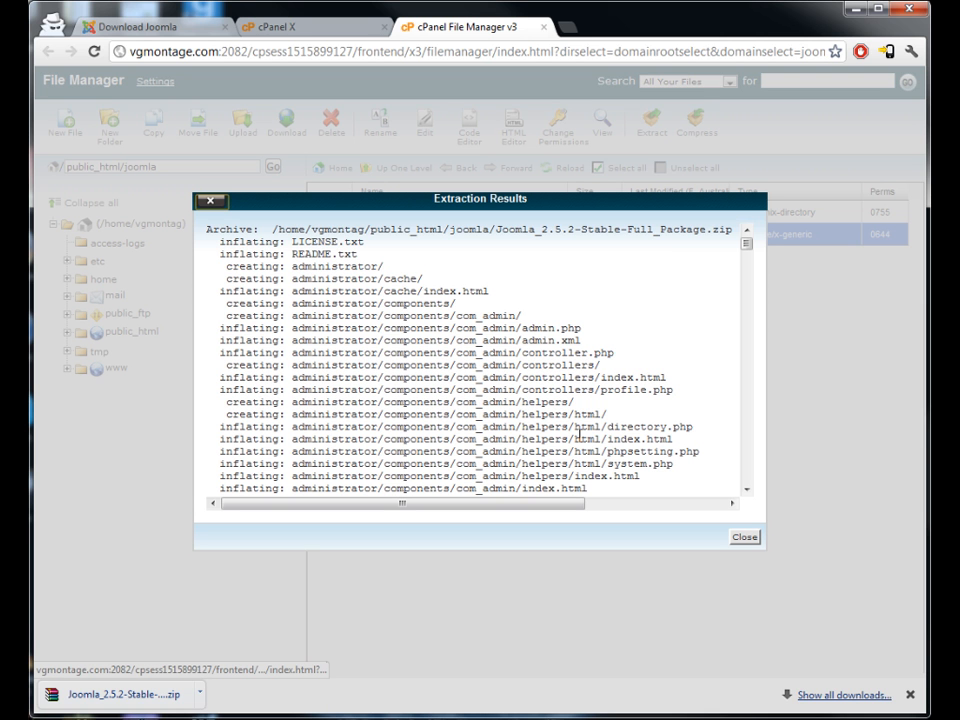
{"action": "scroll", "scroll_direction": "down", "scroll_amount": 3}
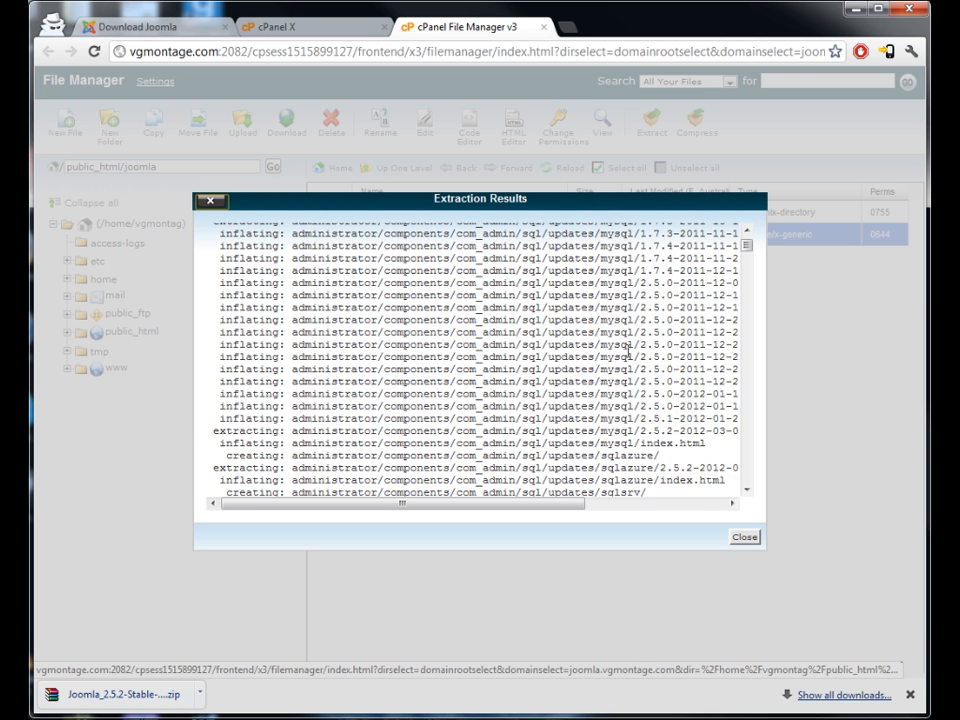
{"action": "scroll", "scroll_direction": "down", "scroll_amount": 3}
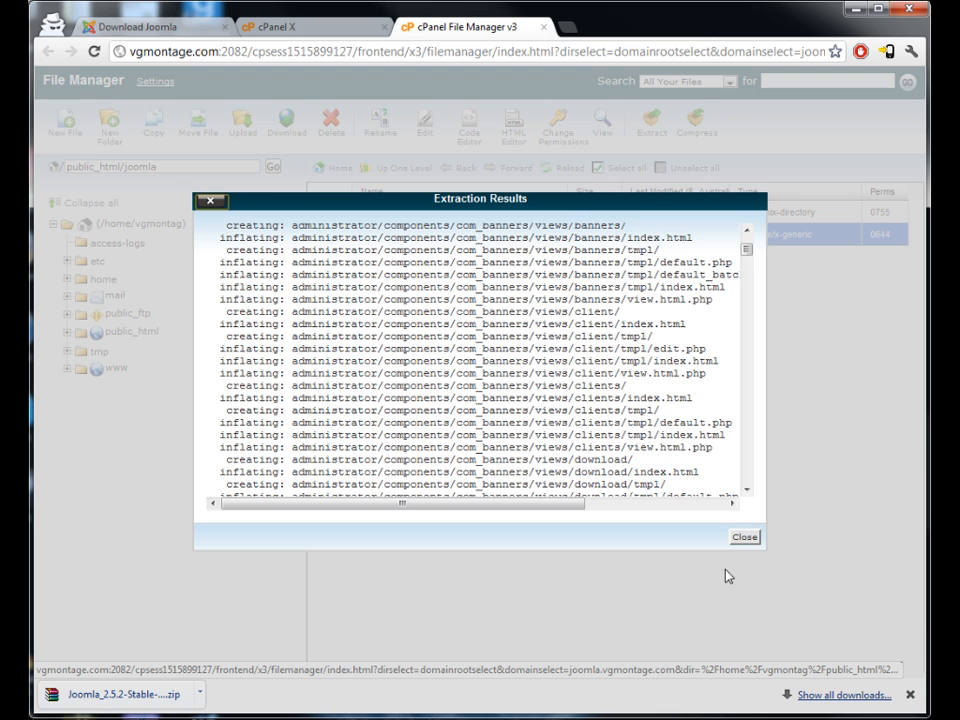
{"action": "left_click", "coordinate": [744, 536]}
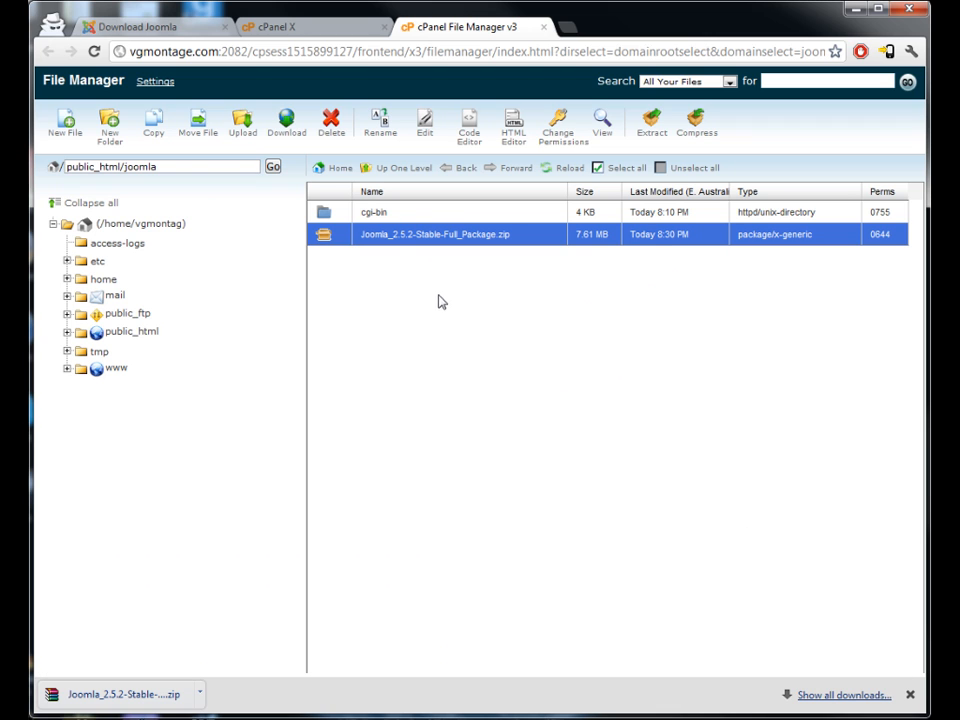
{"action": "mouse_move", "coordinate": [196, 124]}
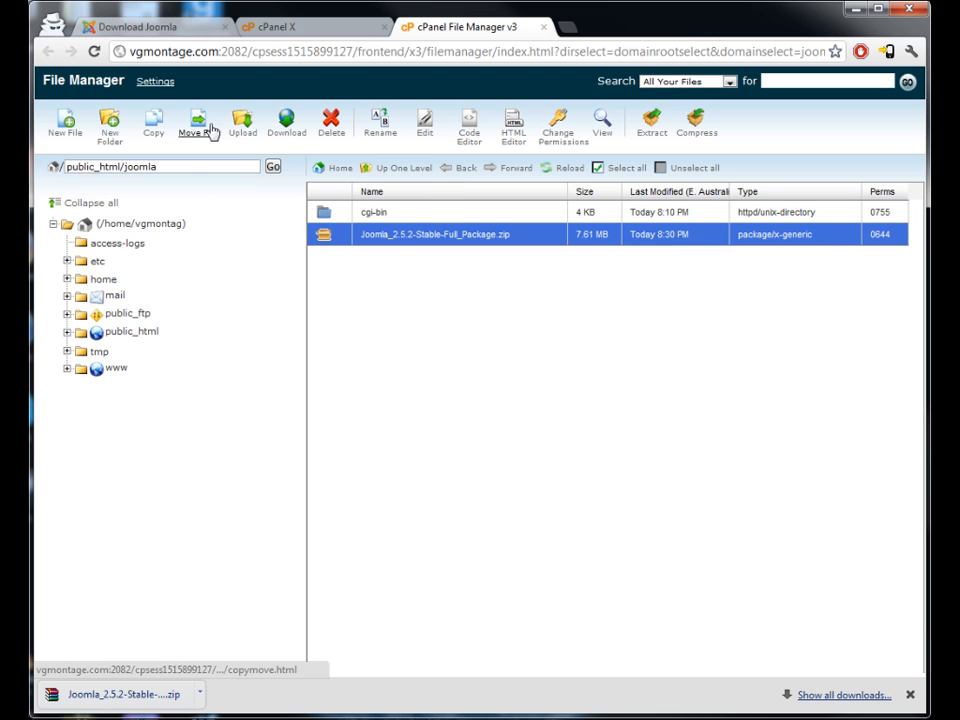
{"action": "mouse_move", "coordinate": [652, 124]}
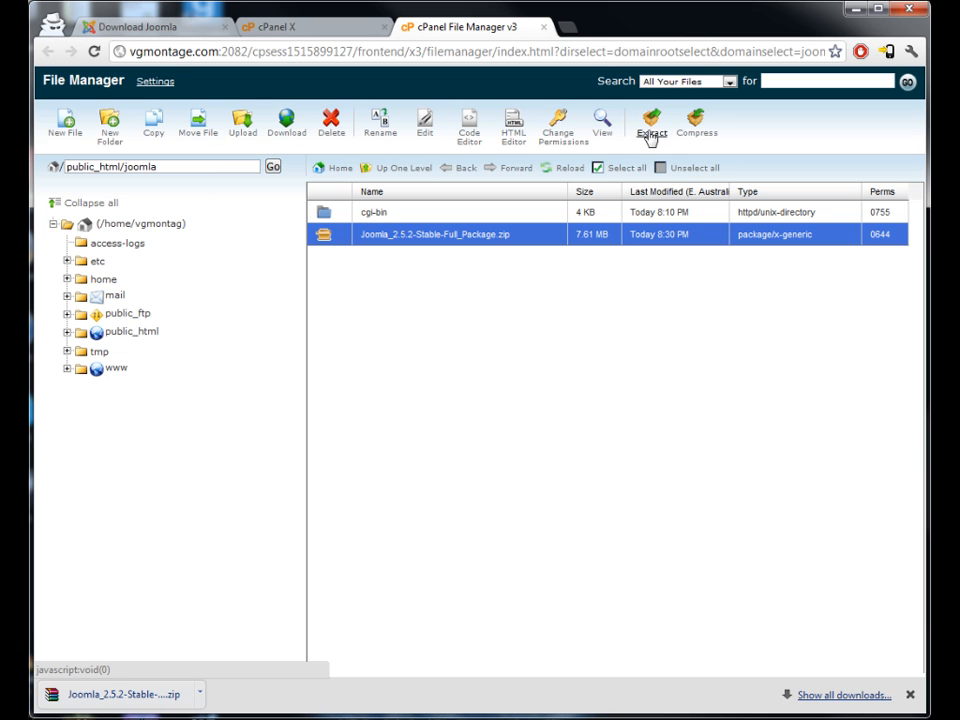
{"action": "mouse_move", "coordinate": [564, 168]}
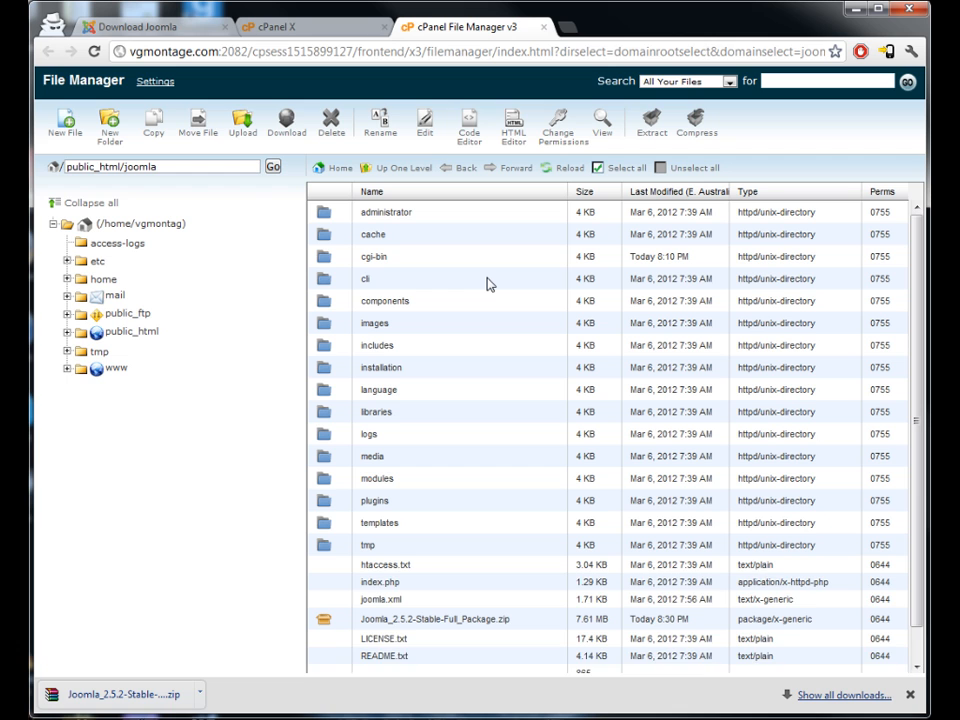
- Scroll through the joomla folder listing of extracted Joomla files
{"action": "scroll", "scroll_direction": "down", "scroll_amount": 3}
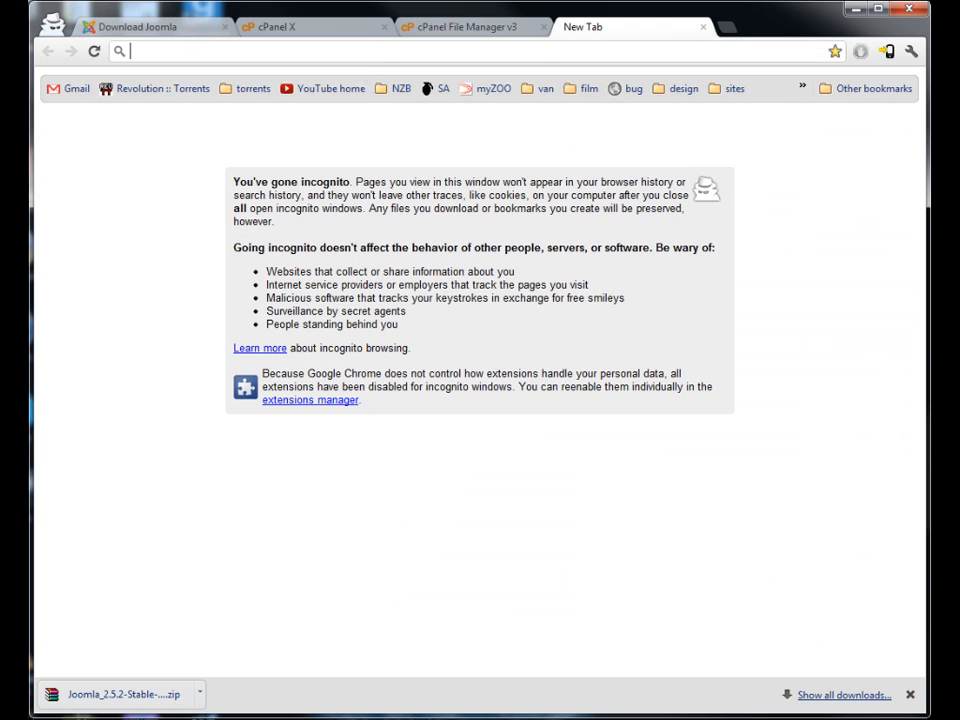
- Load joomla.vgmontage.com in a new Chrome tab to reach the Joomla installer
{"action": "type", "text": "joomla24.com"}
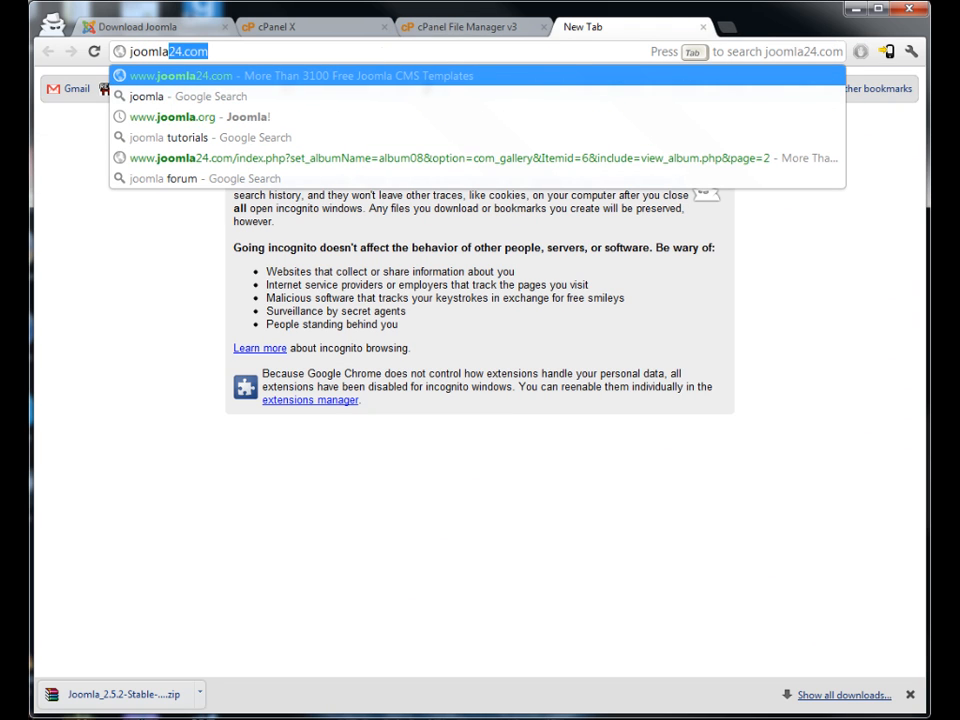
{"action": "type", "text": "joomla.vgmont"}
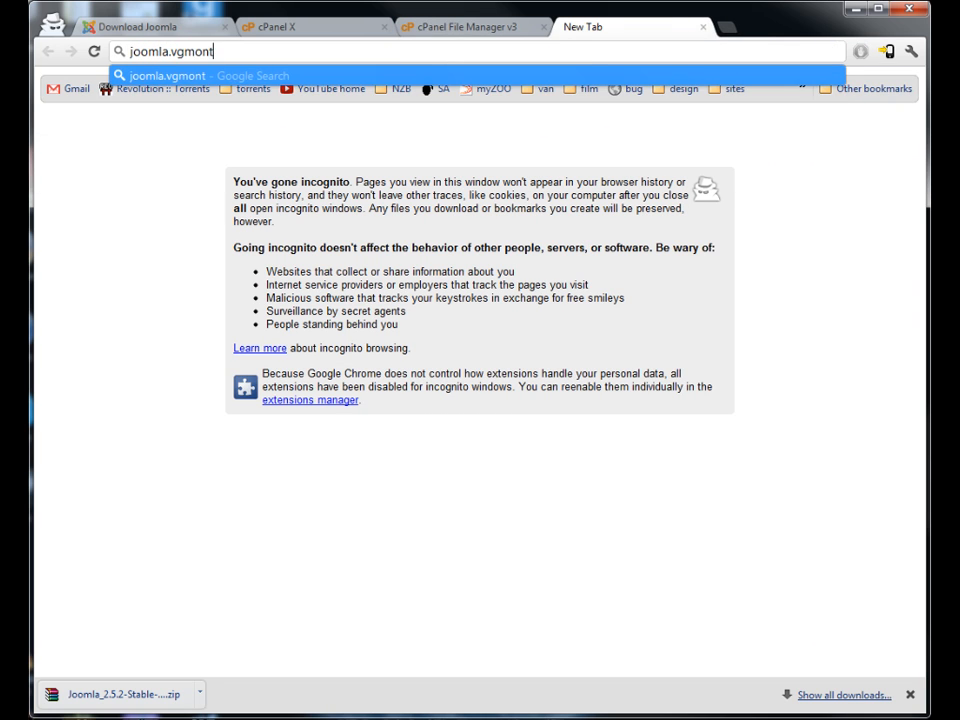
{"action": "type", "text": "age.com/installation/index.php"}
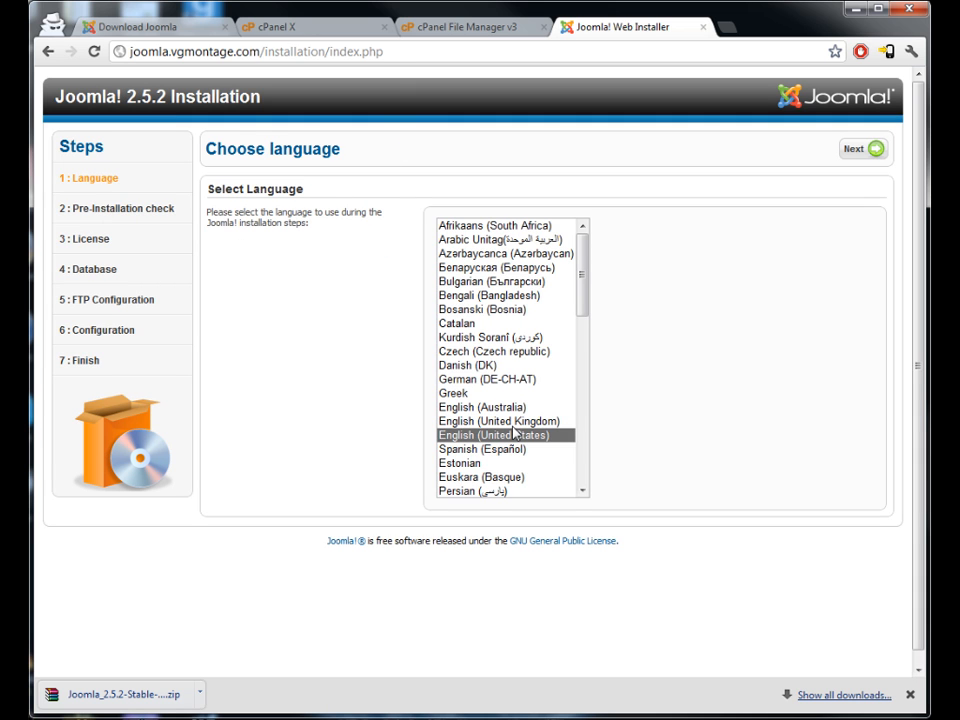
- Choose English (Australia) as installation language and continue to the pre-installation check
{"action": "left_click", "coordinate": [482, 408]}
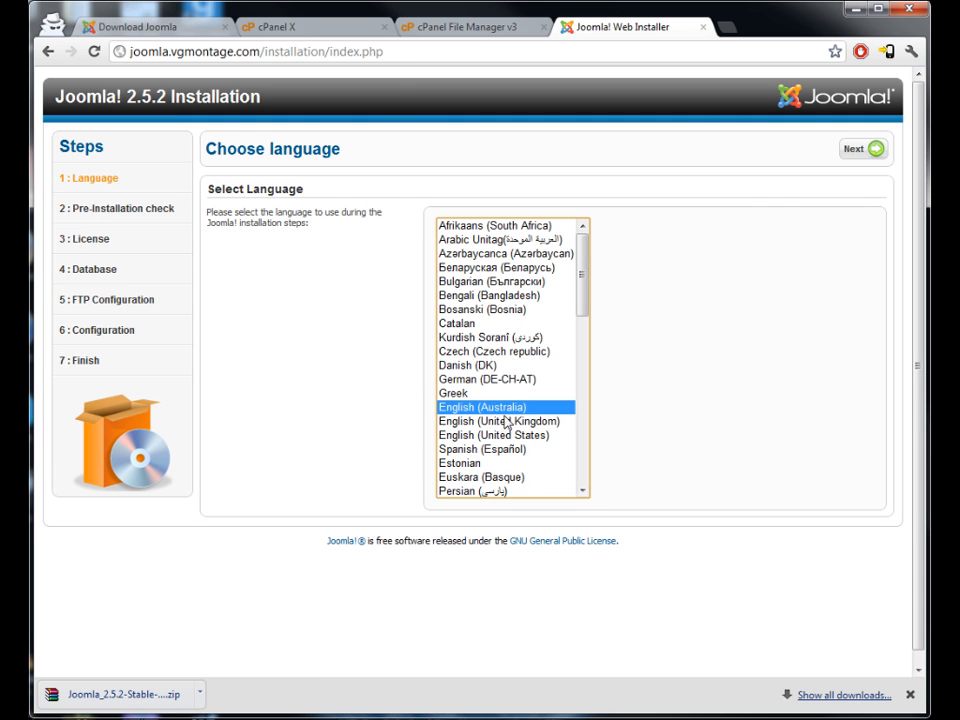
{"action": "mouse_move", "coordinate": [860, 148]}
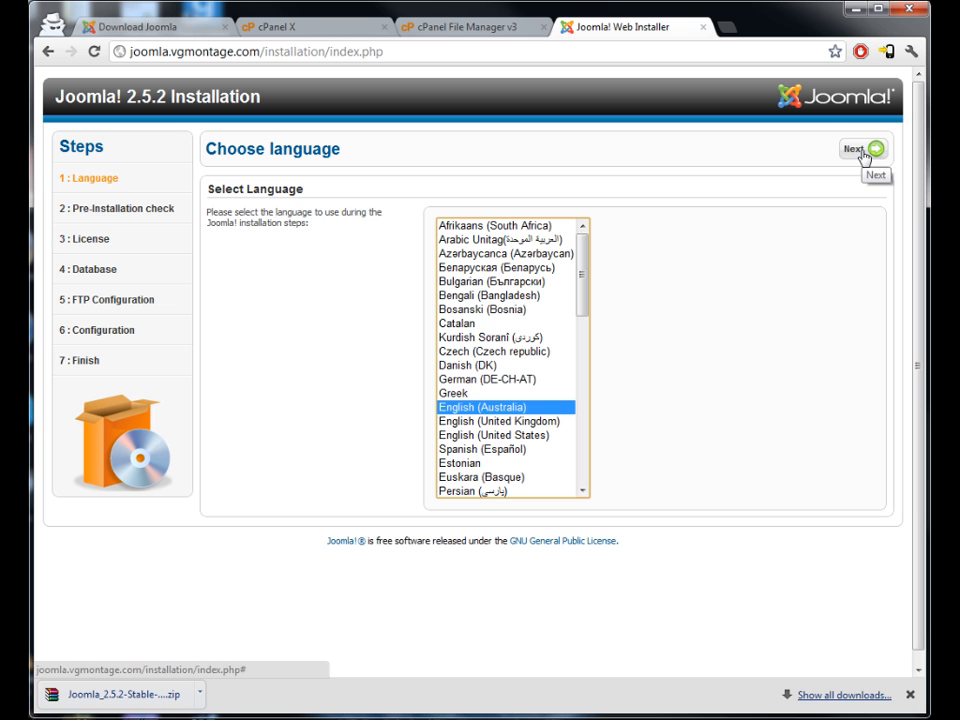
{"action": "left_click", "coordinate": [852, 148]}
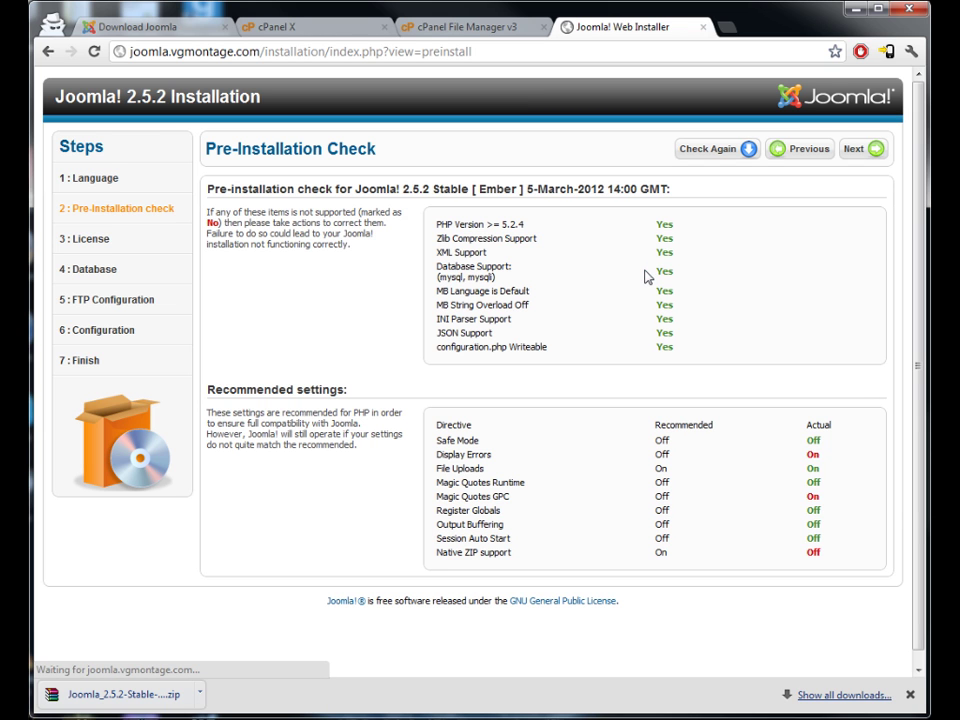
{"action": "mouse_move", "coordinate": [528, 592]}
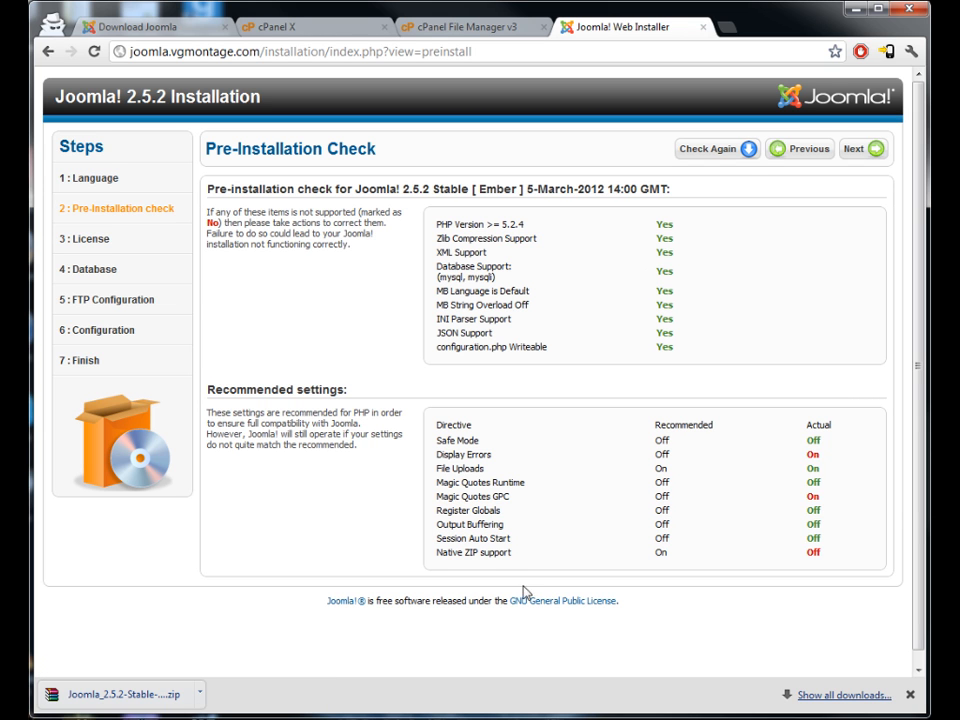
{"action": "mouse_move", "coordinate": [728, 502]}
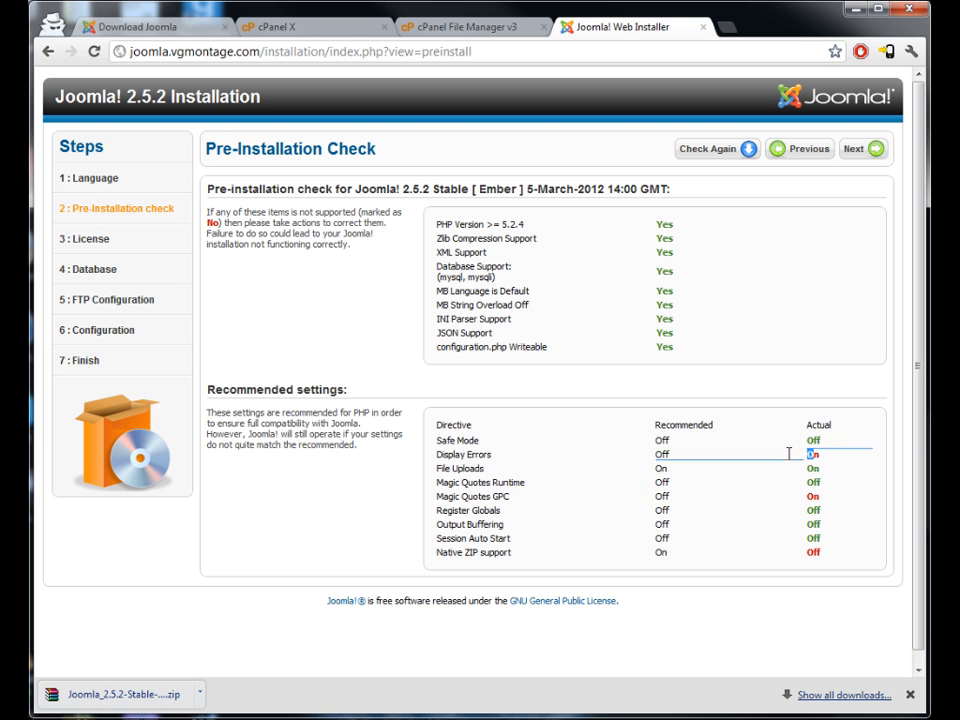
{"action": "mouse_move", "coordinate": [864, 148]}
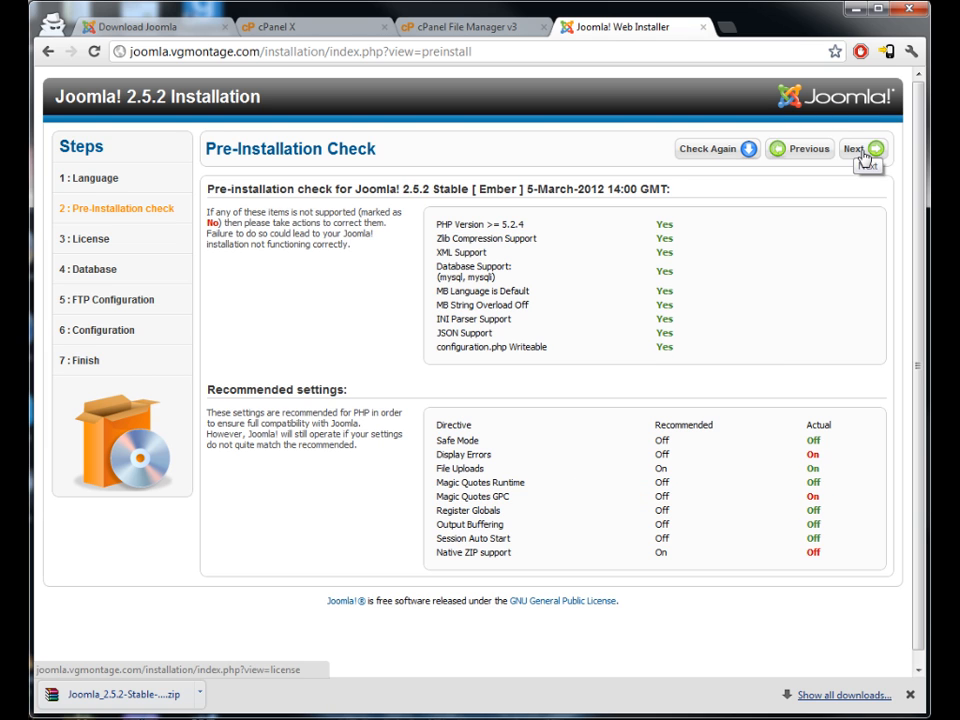
- Pass the pre-installation check and accept the license to continue
{"action": "left_click", "coordinate": [856, 148]}
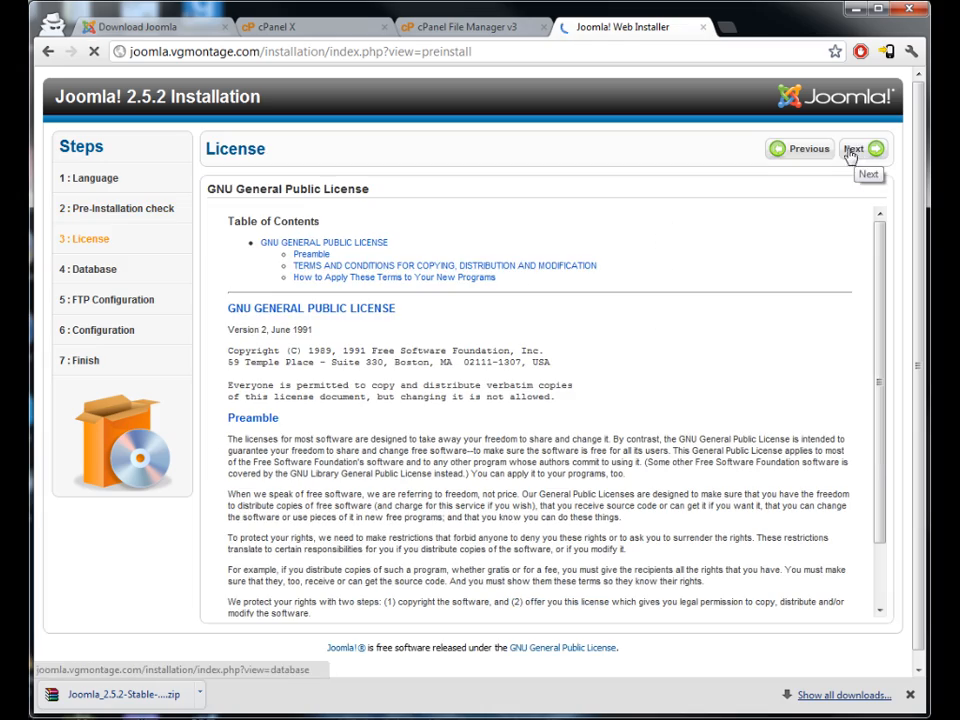
{"action": "scroll", "scroll_direction": "down", "scroll_amount": 3}
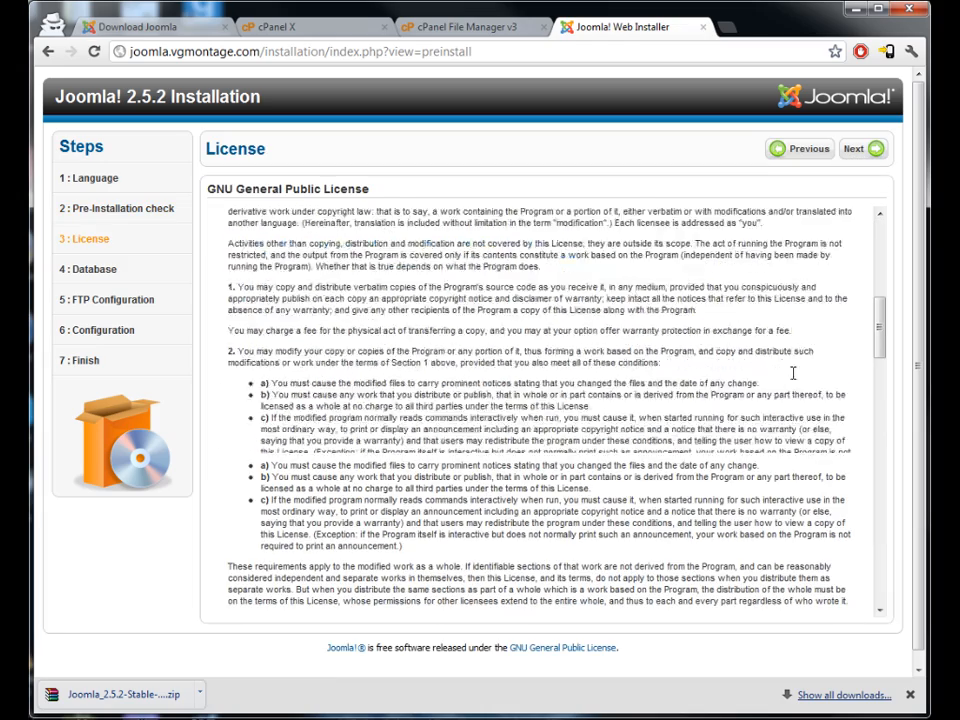
{"action": "scroll", "scroll_direction": "down", "scroll_amount": 3}
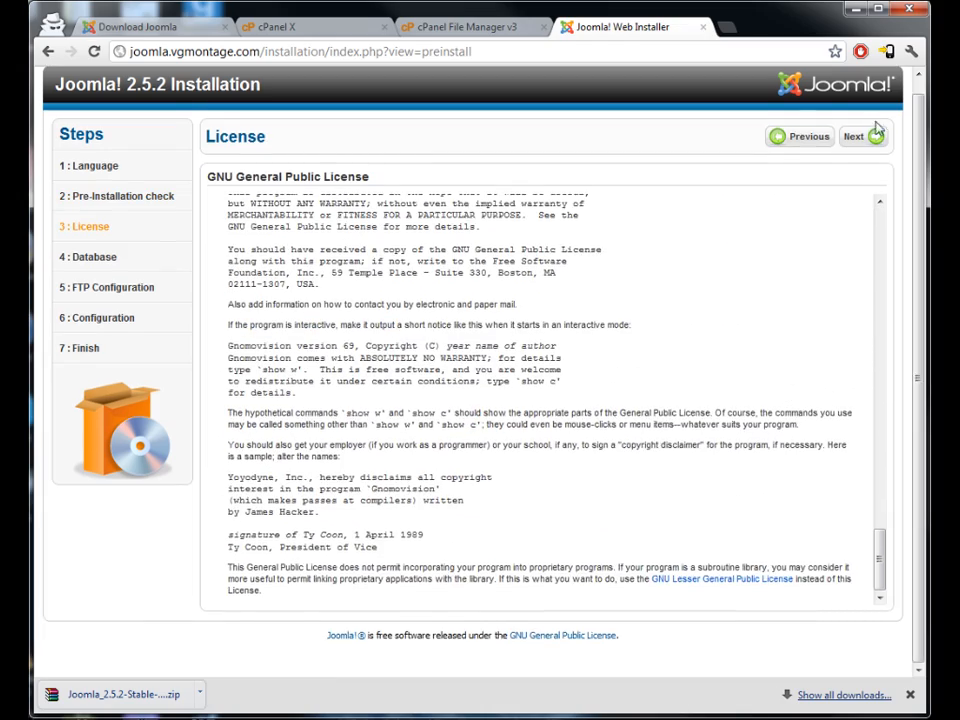
{"action": "left_click", "coordinate": [854, 136]}
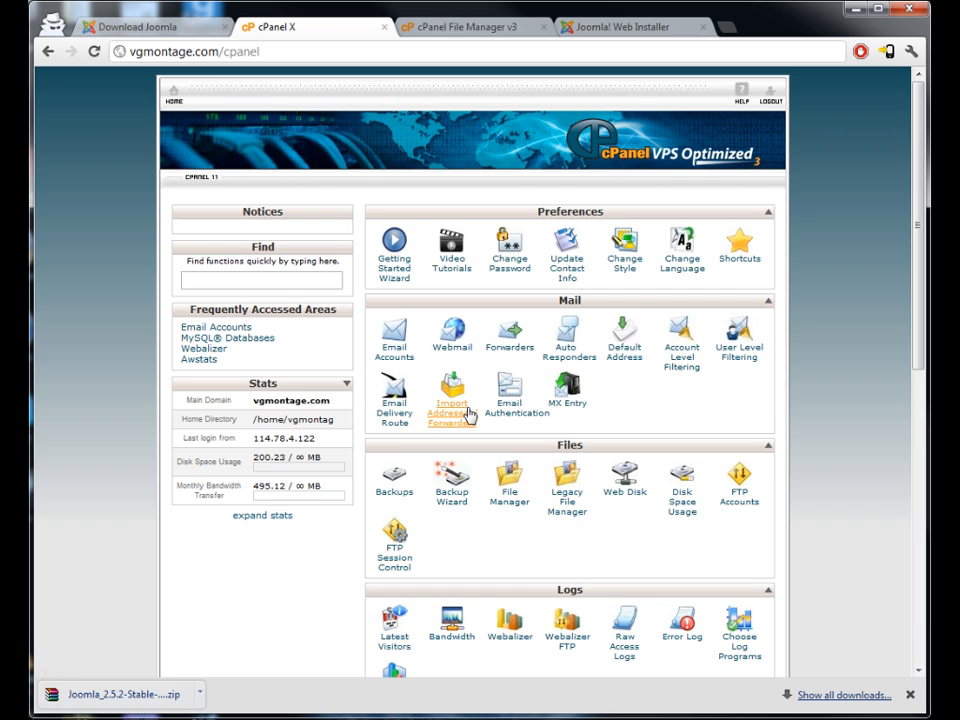
- Create the vgmontag_joomla MySQL database in cPanel and return to the databases page
{"action": "scroll", "scroll_direction": "down", "scroll_amount": 3}
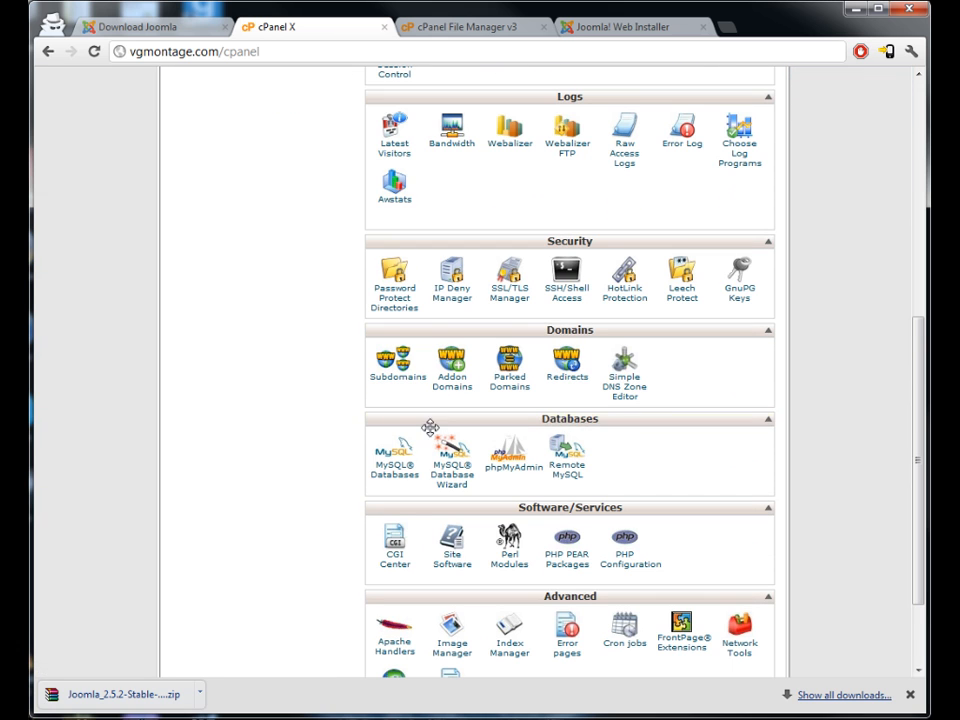
{"action": "mouse_move", "coordinate": [394, 470]}
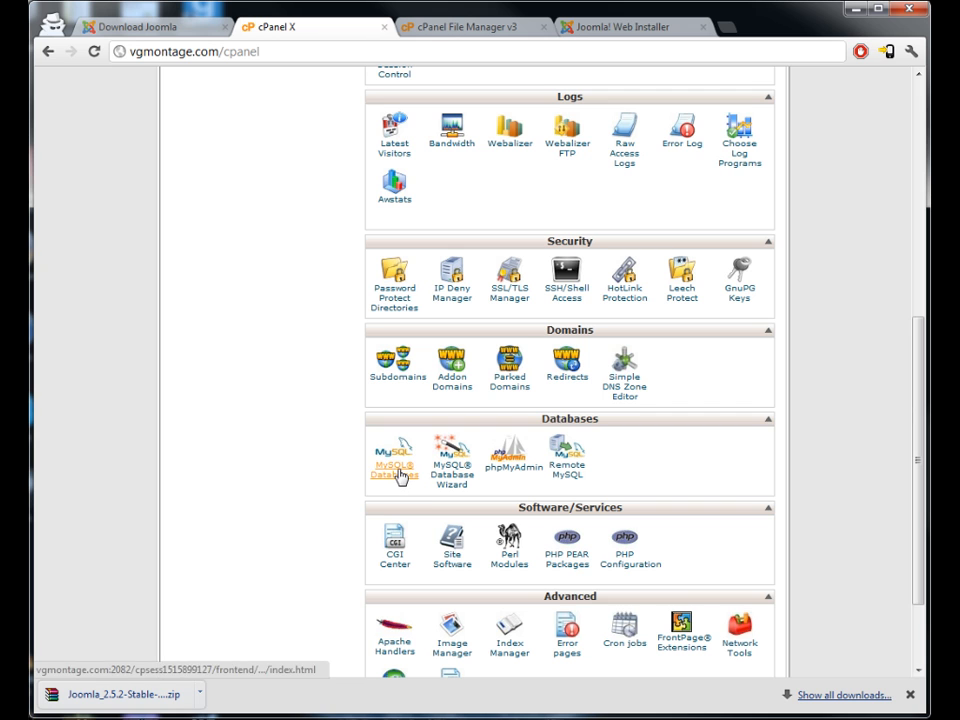
{"action": "left_click", "coordinate": [392, 464]}
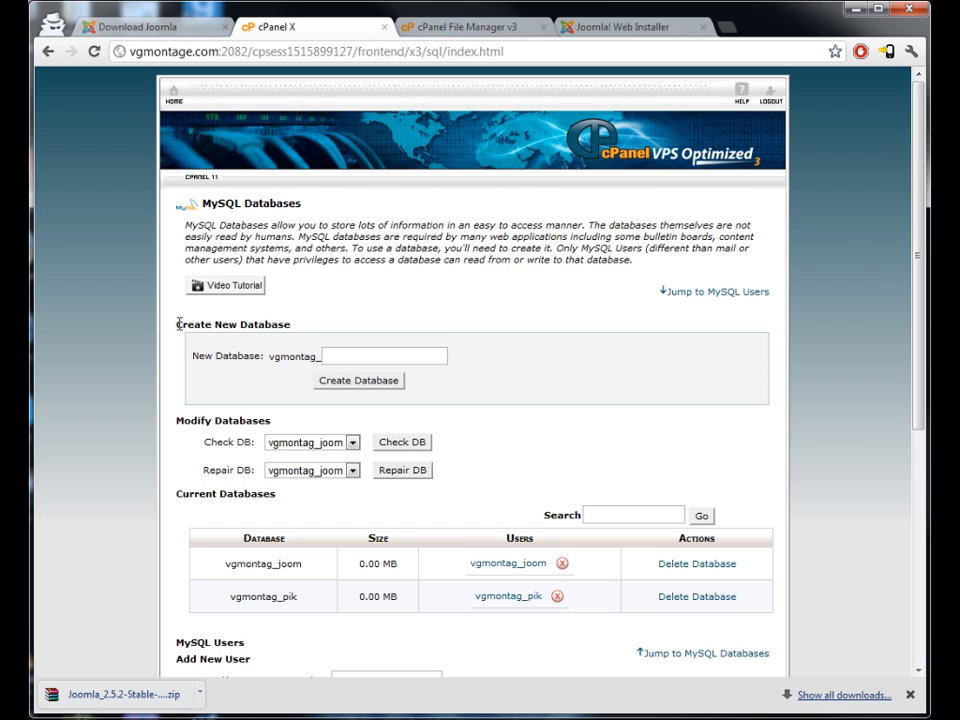
{"action": "left_click", "coordinate": [384, 356]}
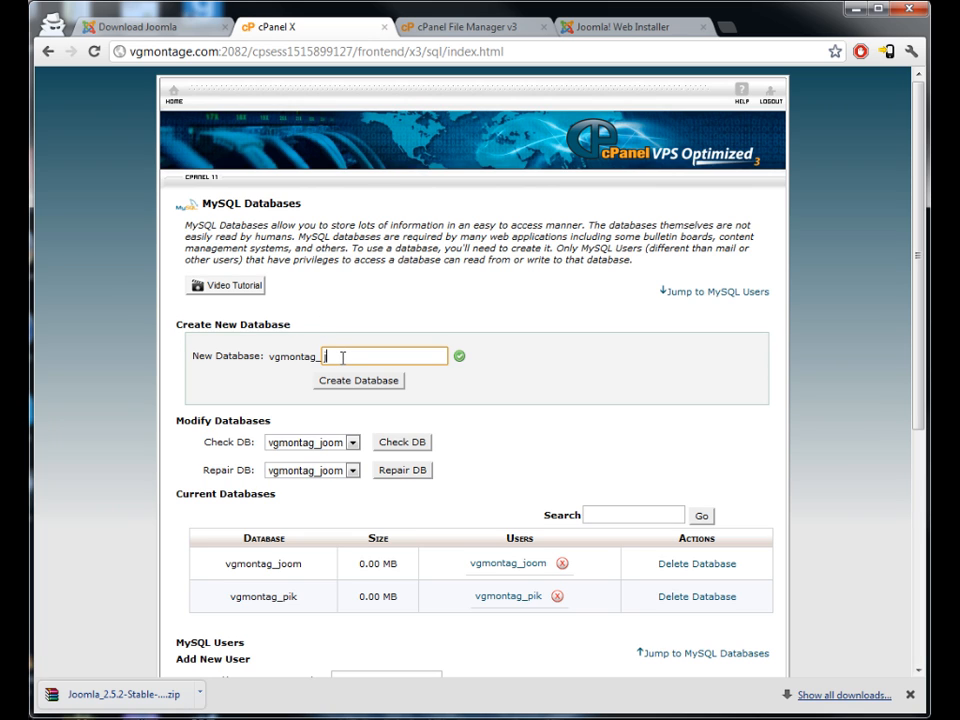
{"action": "type", "text": "joomla"}
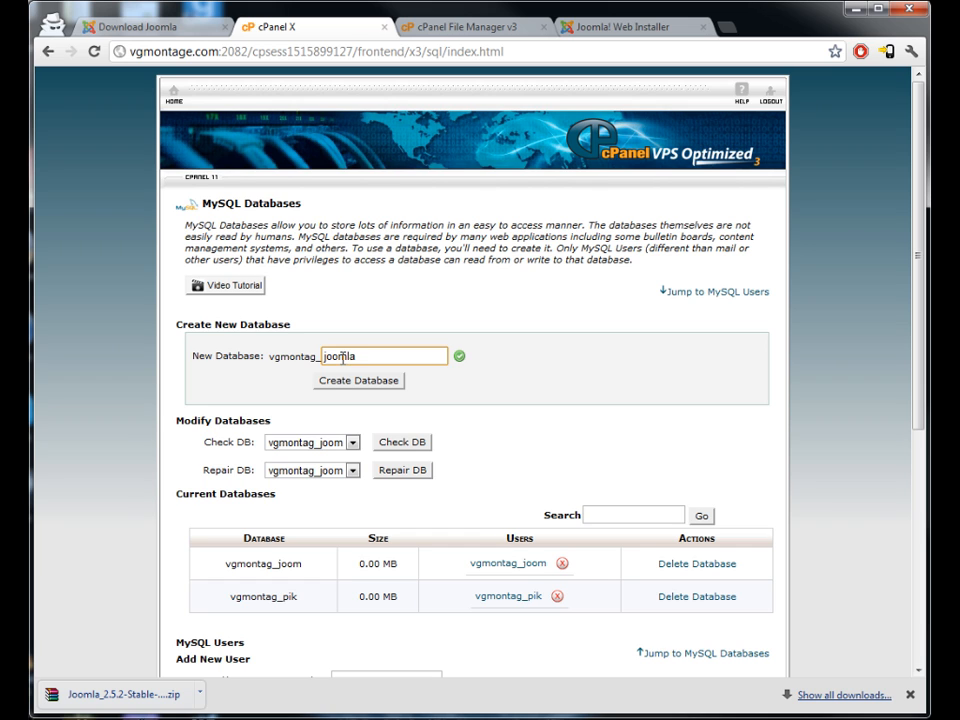
{"action": "left_click", "coordinate": [358, 380]}
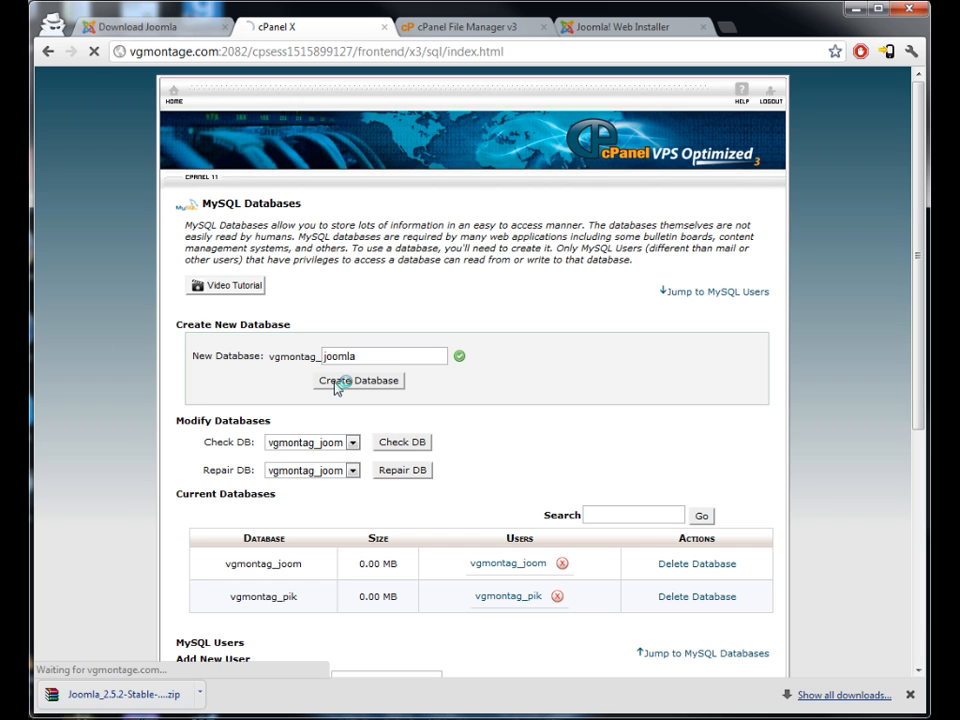
{"action": "left_click", "coordinate": [358, 380]}
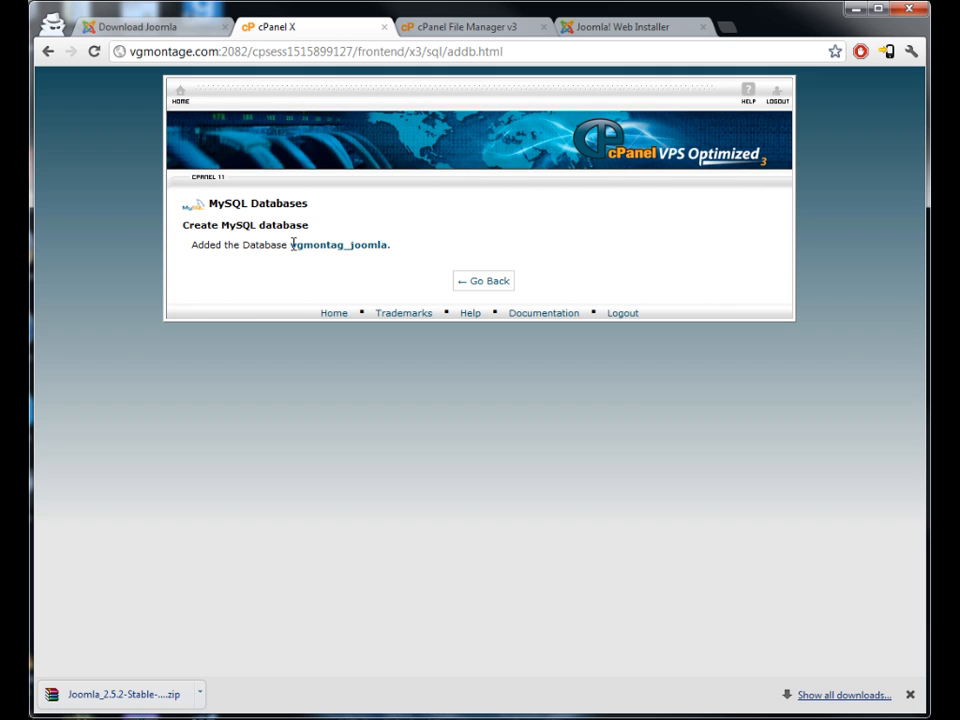
{"action": "double_click", "coordinate": [338, 244]}
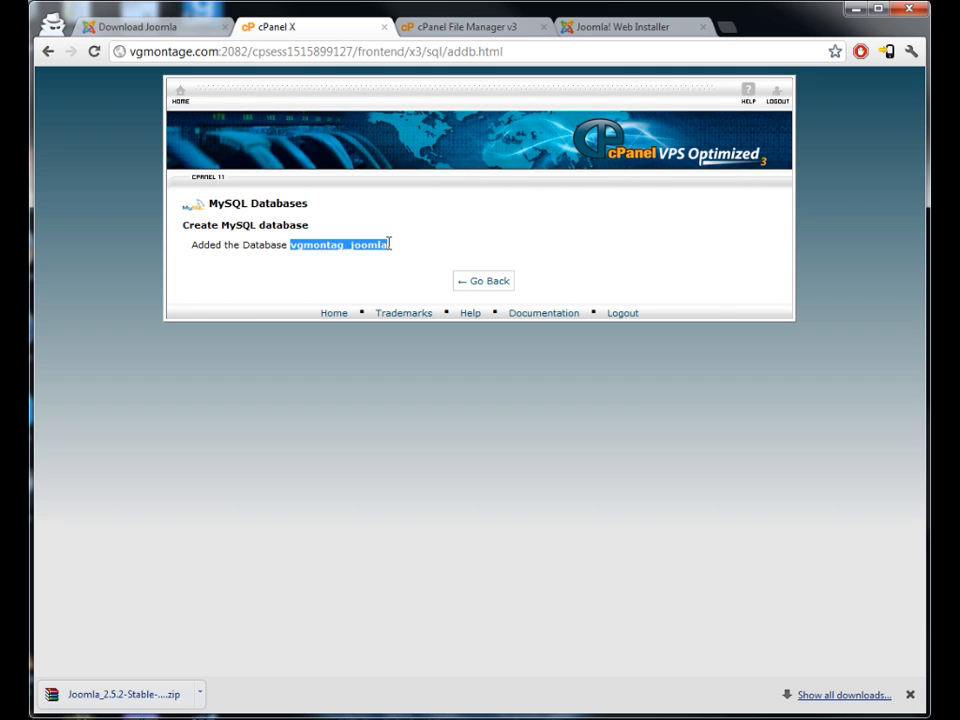
{"action": "left_click", "coordinate": [484, 280]}
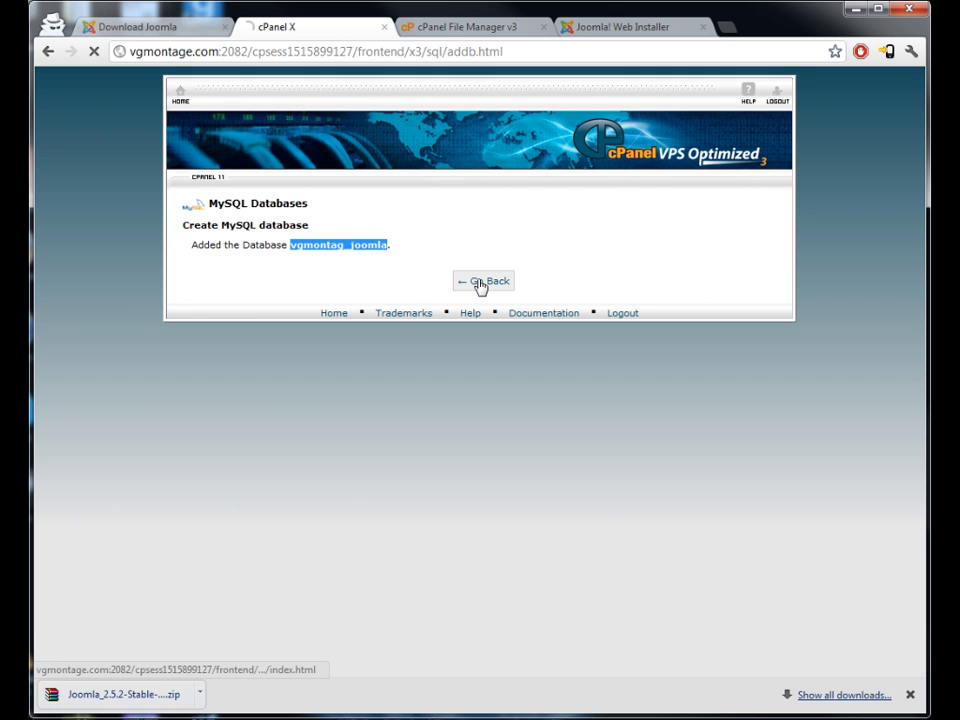
{"action": "left_click", "coordinate": [484, 280]}
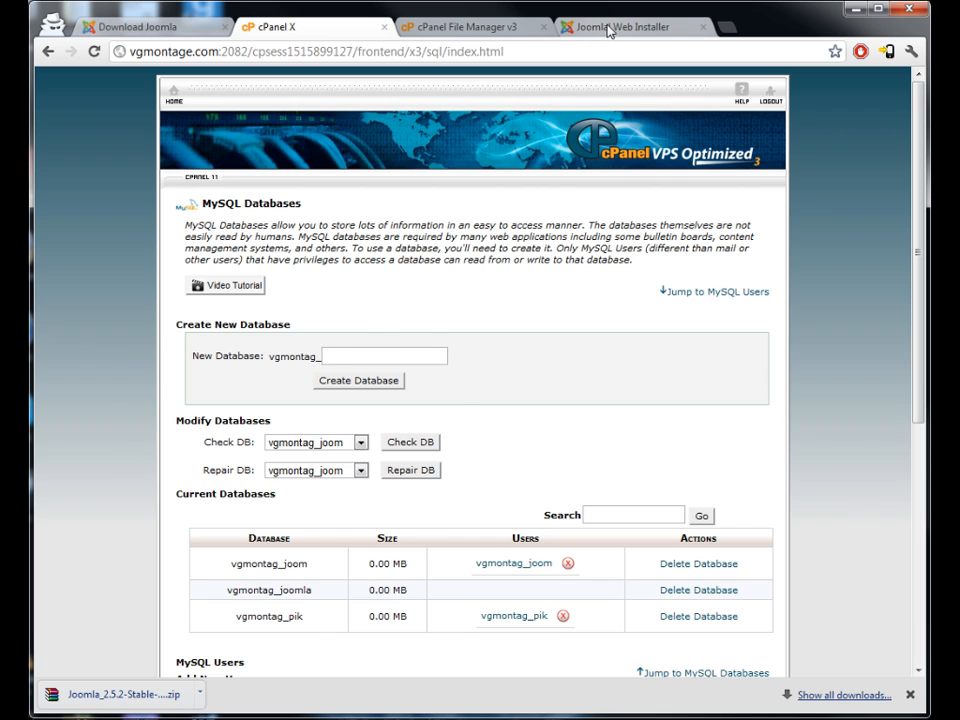
- Enter vgmontag_joomla as the database name in the Joomla installer
{"action": "left_click", "coordinate": [628, 28]}
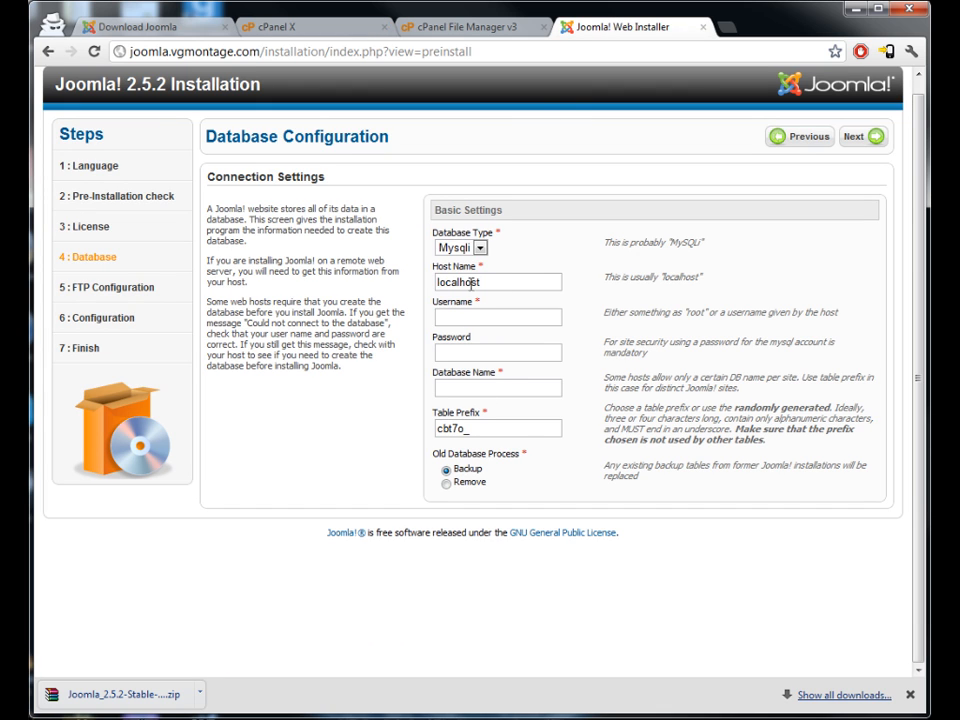
{"action": "left_click", "coordinate": [496, 388]}
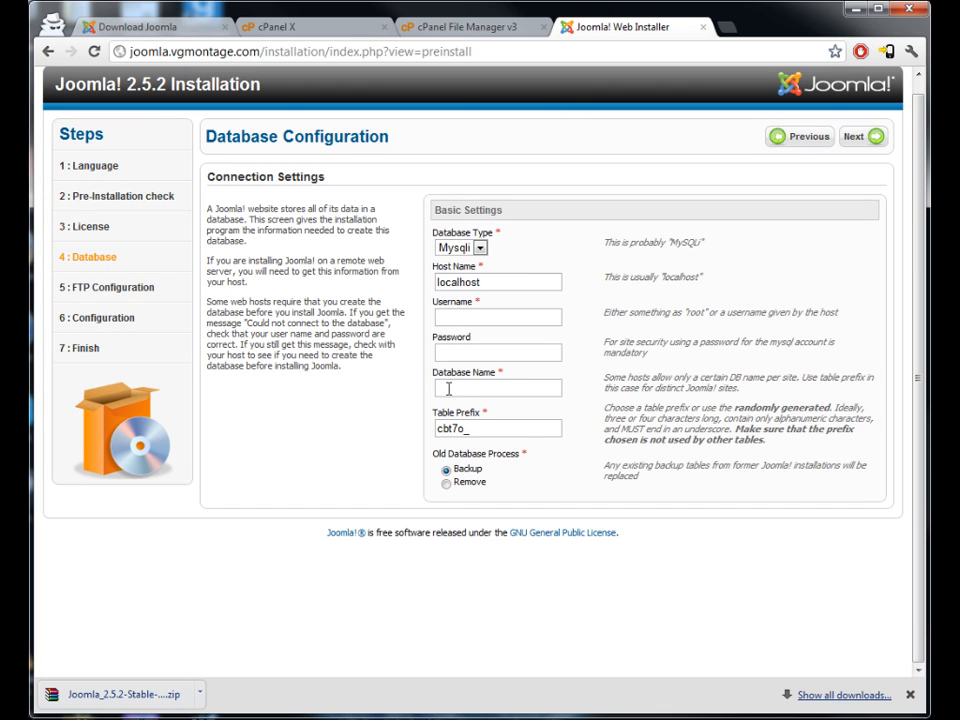
{"action": "type", "text": "vgmontag_joomla"}
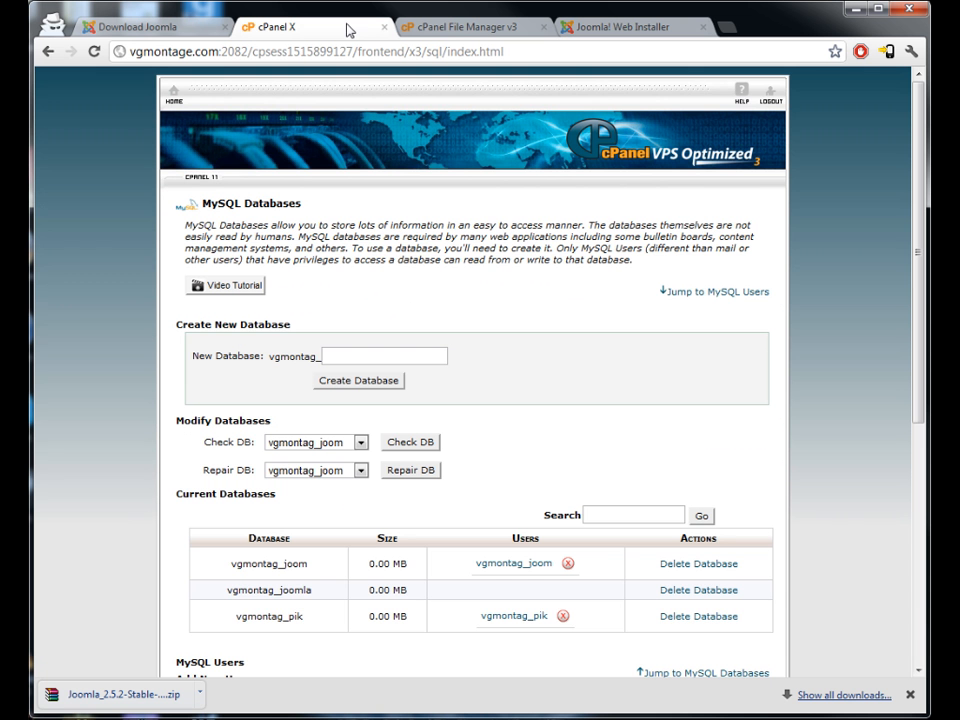
{"action": "scroll", "scroll_direction": "down", "scroll_amount": 3}
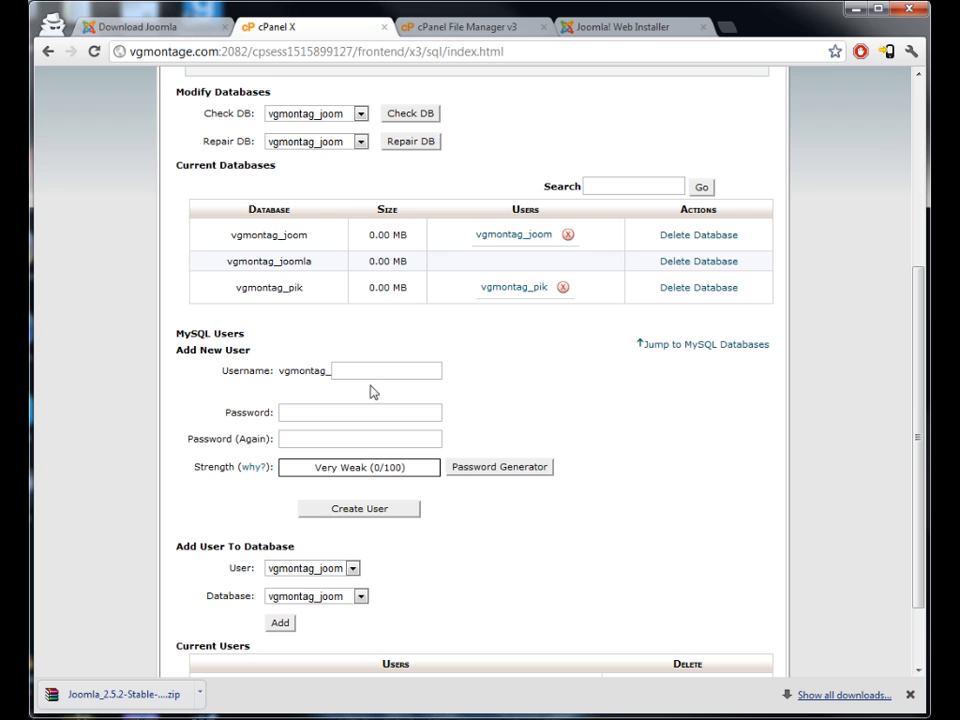
{"action": "left_click", "coordinate": [388, 370]}
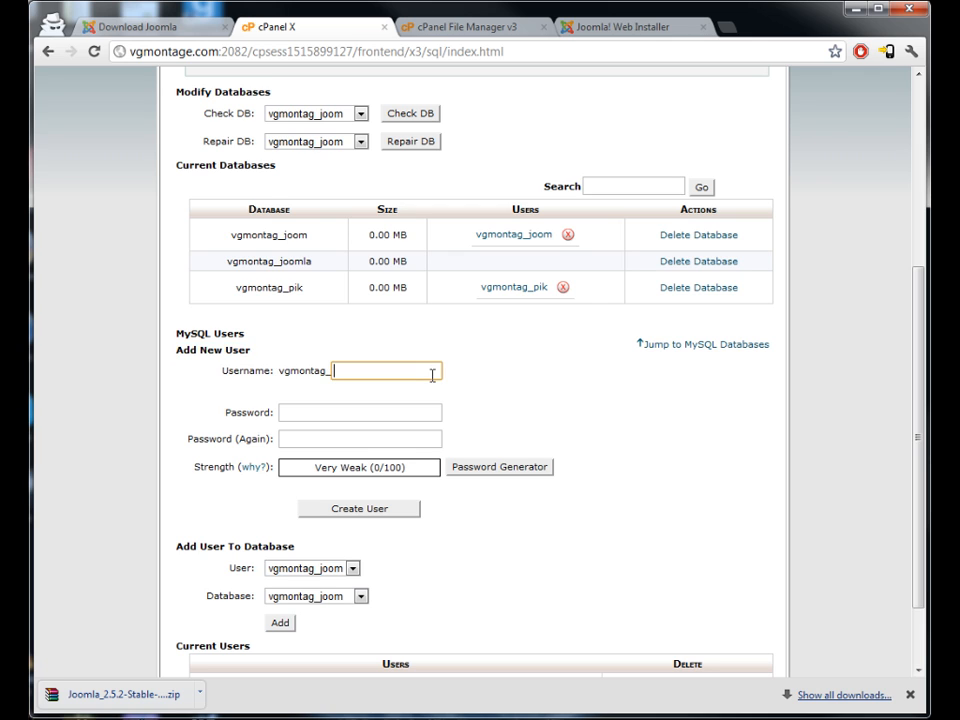
{"action": "type", "text": "joomla"}
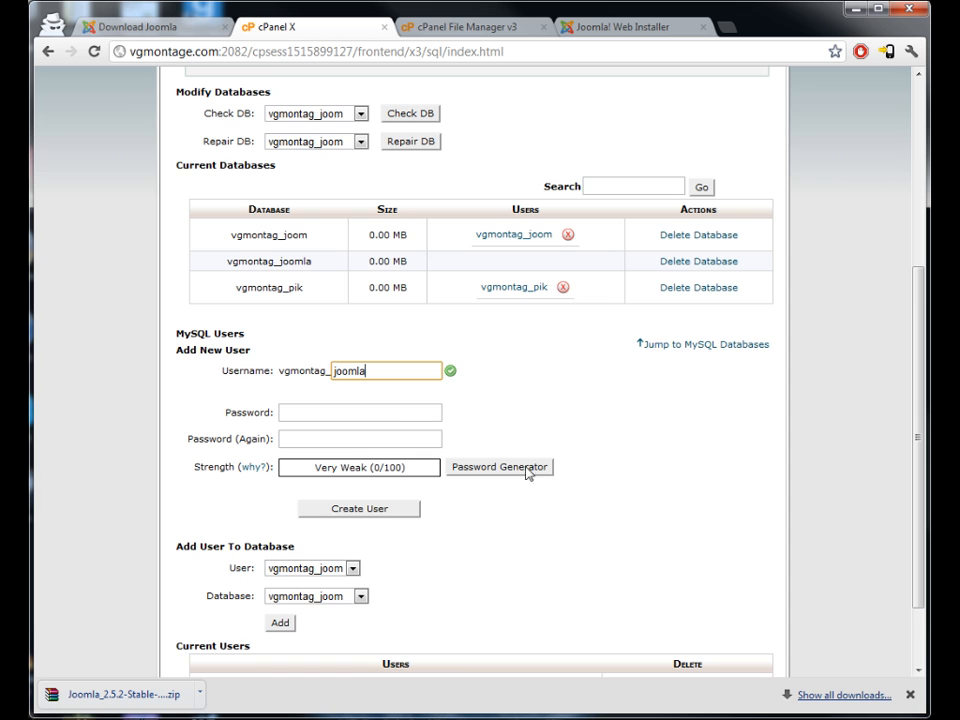
- Generate a very strong password with Password Generator, copy it, and use it for the user
{"action": "left_click", "coordinate": [500, 468]}
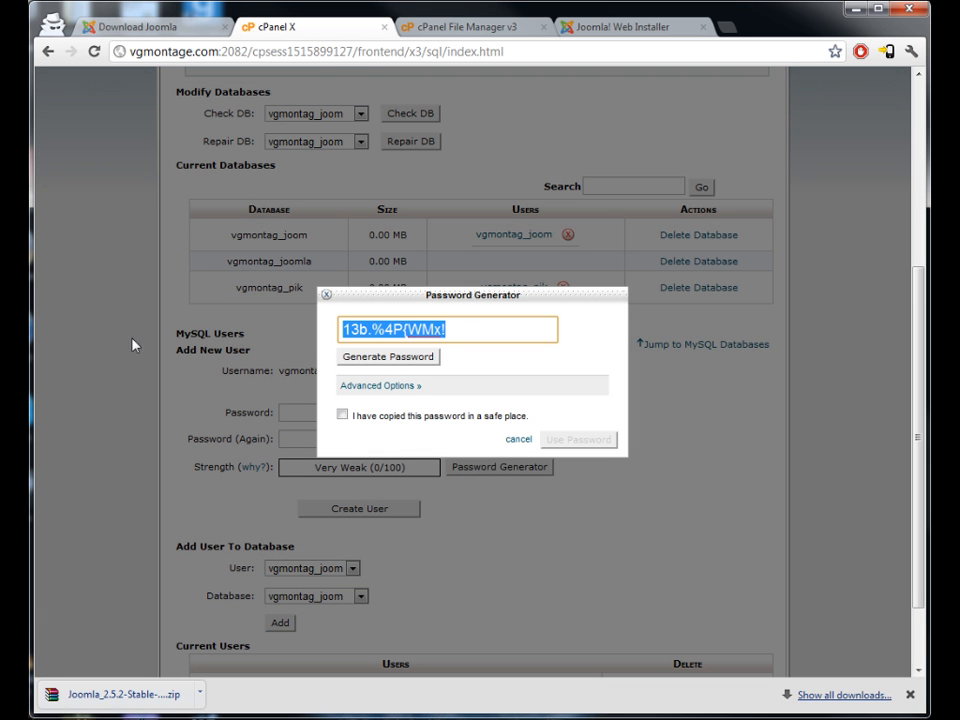
{"action": "left_click", "coordinate": [342, 414]}
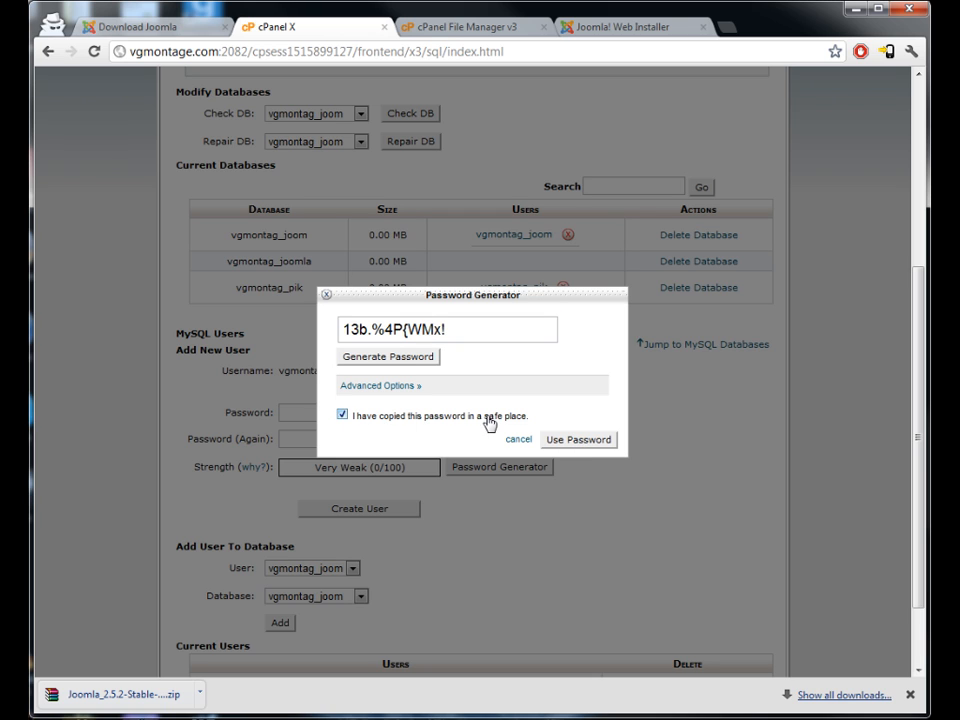
{"action": "triple_click", "coordinate": [448, 328]}
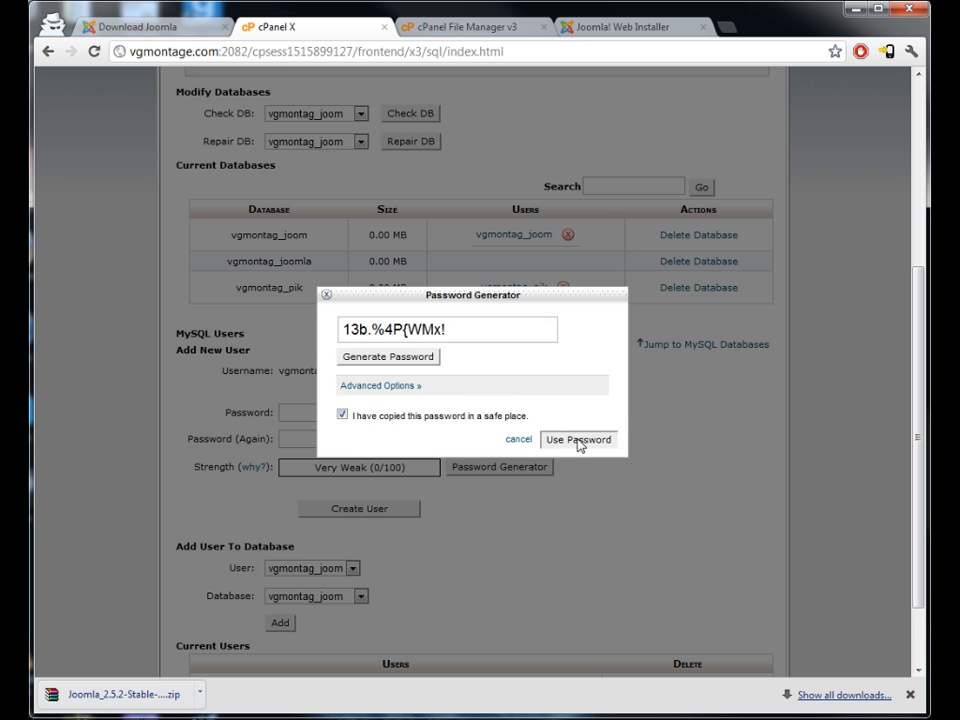
{"action": "left_click", "coordinate": [580, 440]}
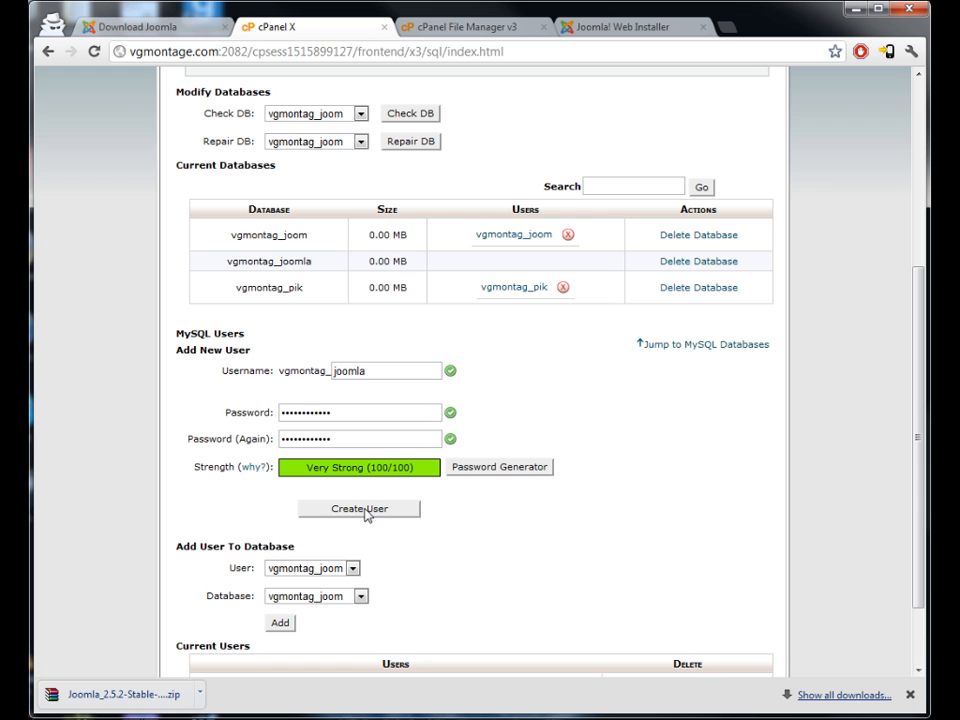
- Create the vgmontag_joomla user and carry its name and password into Joomla's database configuration
{"action": "left_click", "coordinate": [358, 508]}
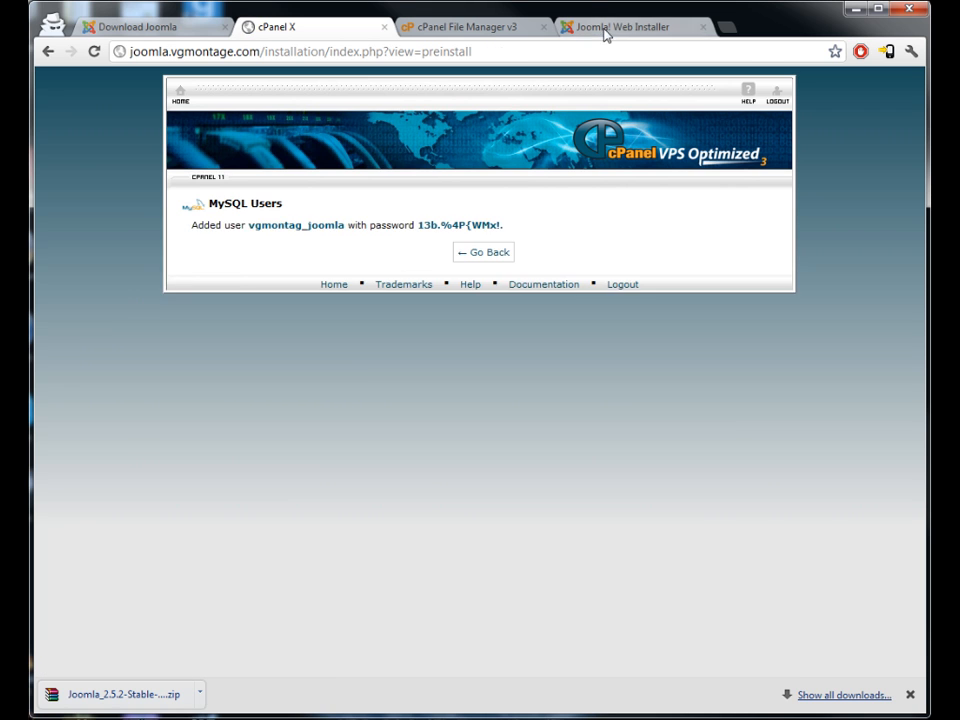
{"action": "left_click", "coordinate": [624, 28]}
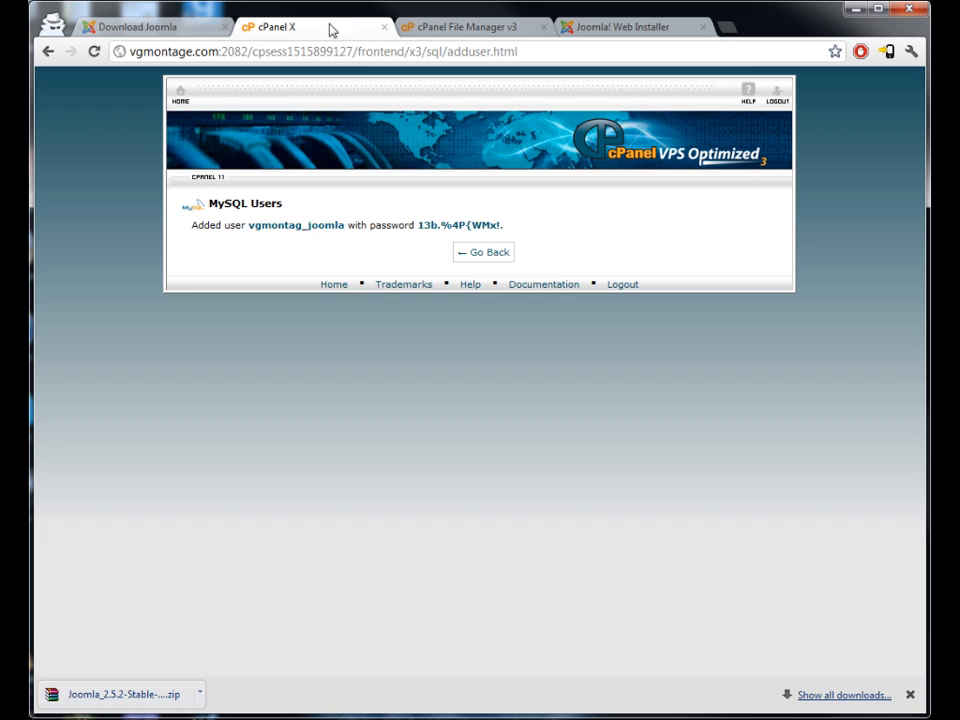
{"action": "double_click", "coordinate": [272, 224]}
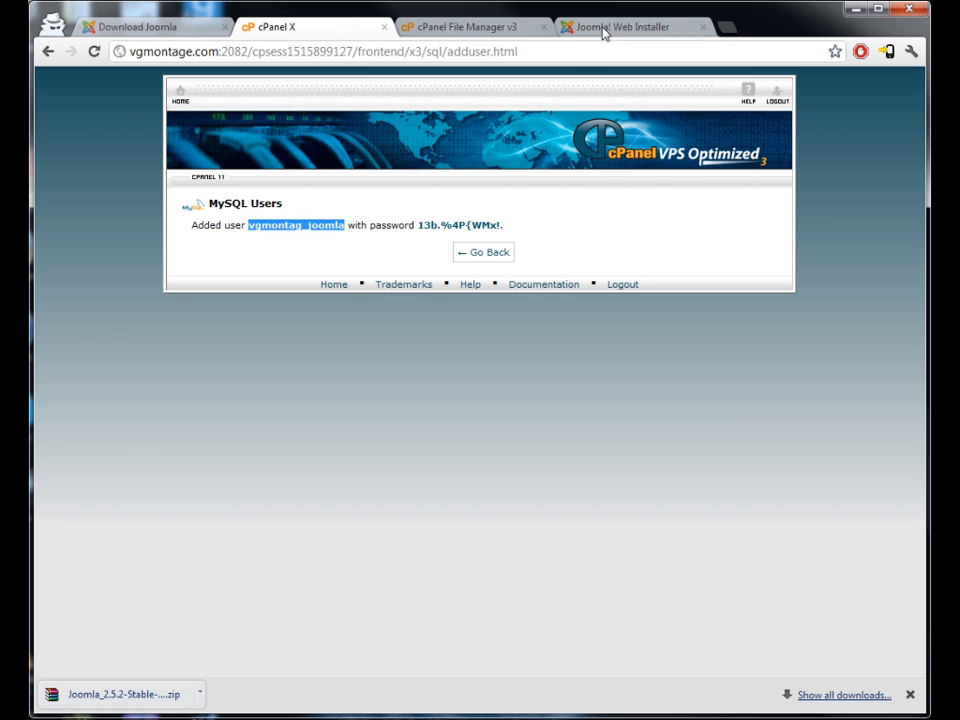
{"action": "left_click", "coordinate": [624, 28]}
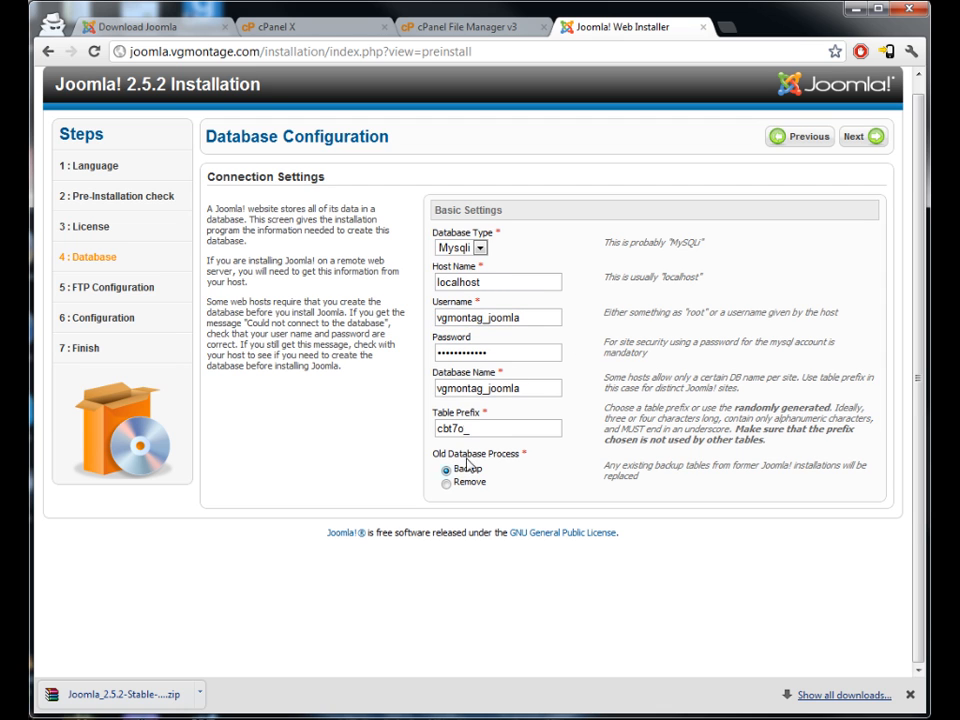
{"action": "mouse_move", "coordinate": [344, 22]}
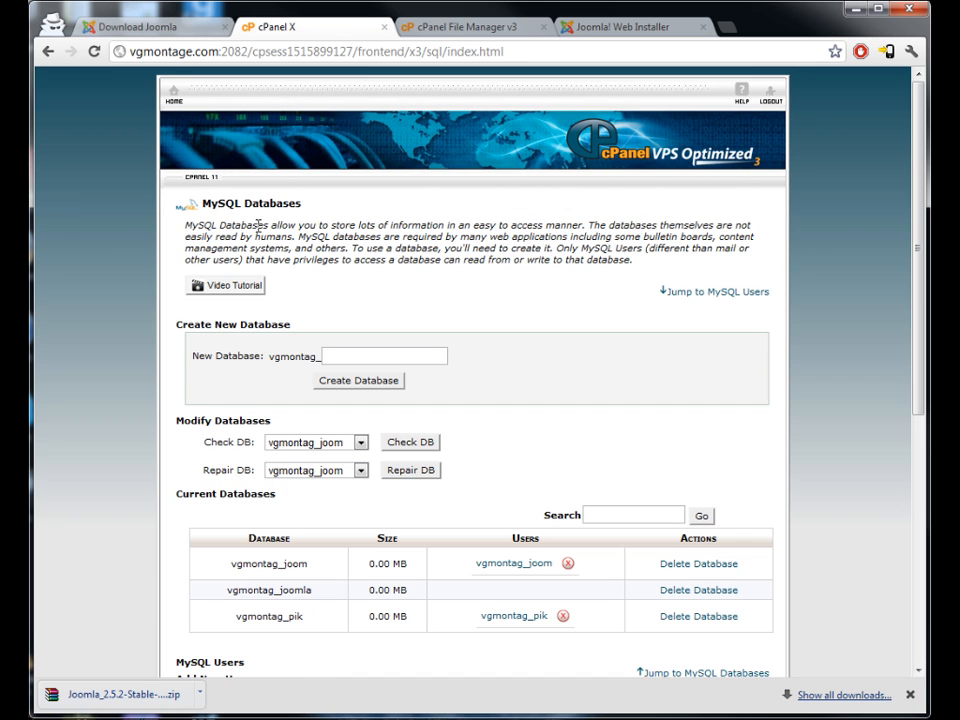
- Choose vgmontag_joomla as both User and Database in Add User To Database and add it
{"action": "scroll", "scroll_direction": "down", "scroll_amount": 3}
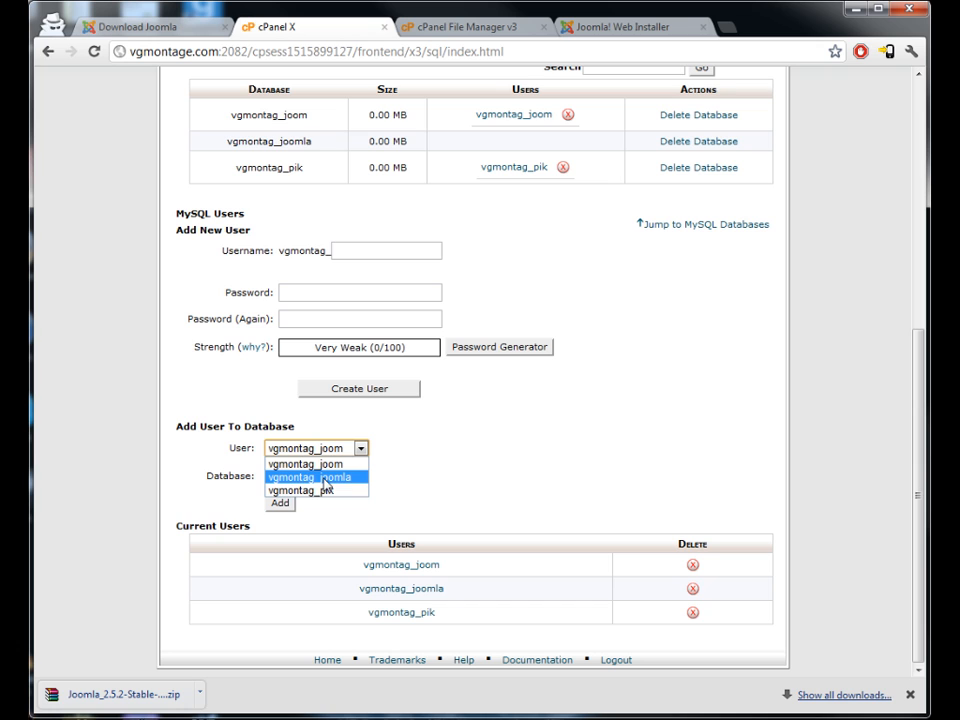
{"action": "left_click", "coordinate": [316, 476]}
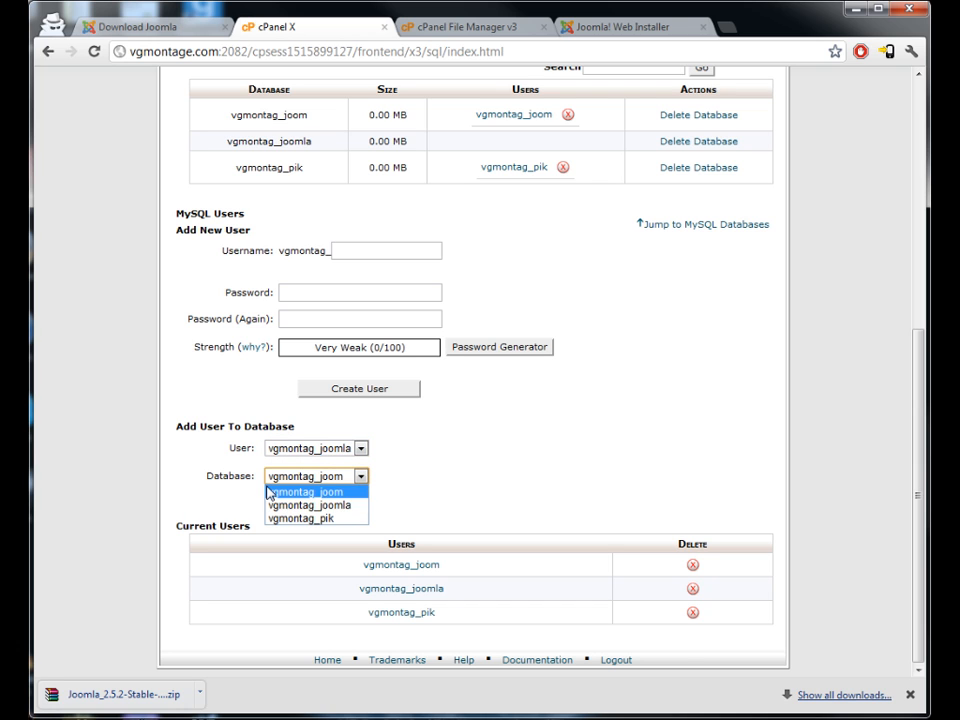
{"action": "mouse_move", "coordinate": [308, 504]}
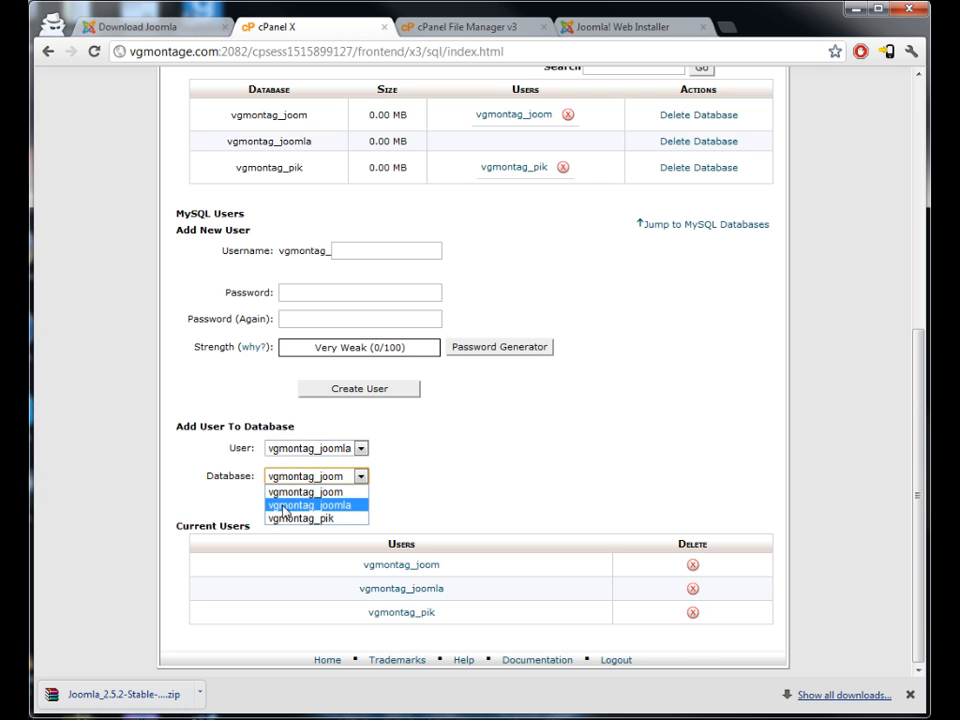
{"action": "left_click", "coordinate": [304, 504]}
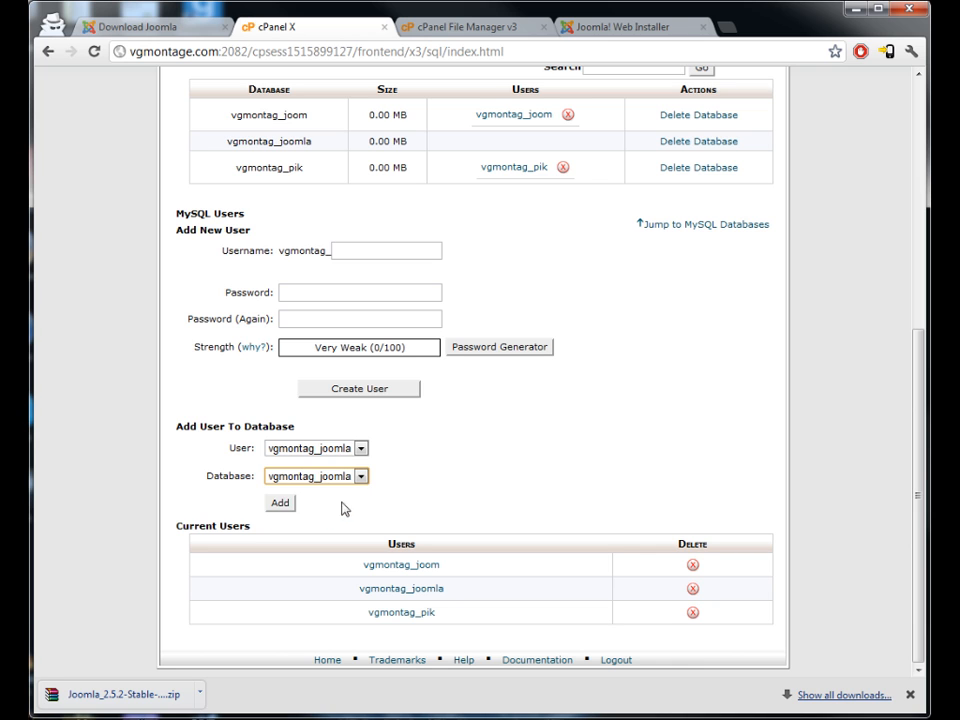
{"action": "left_click", "coordinate": [360, 476]}
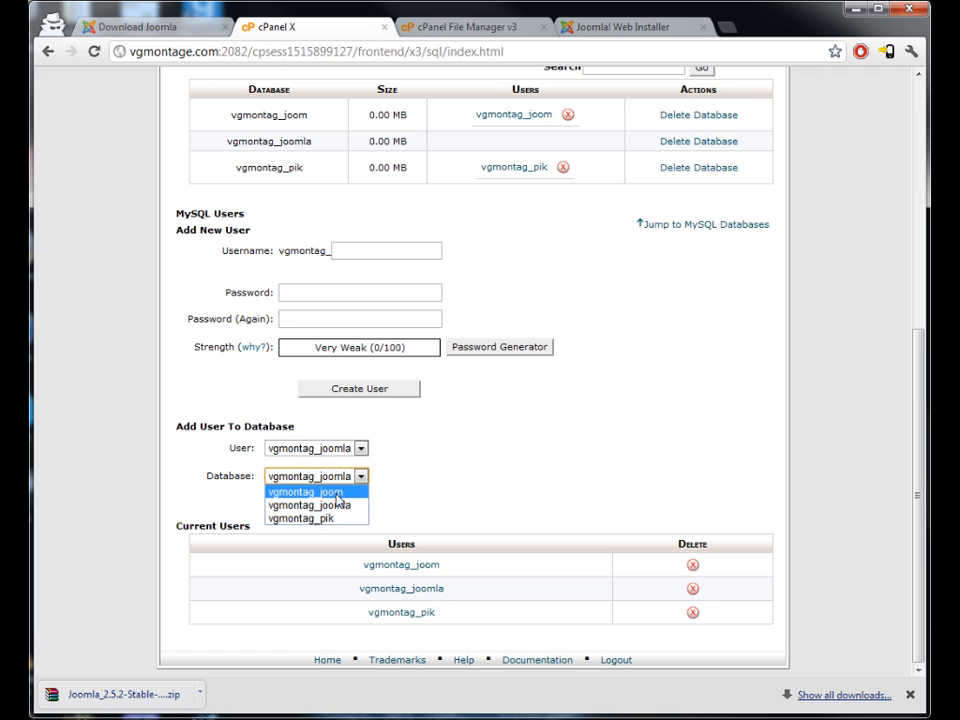
{"action": "mouse_move", "coordinate": [310, 504]}
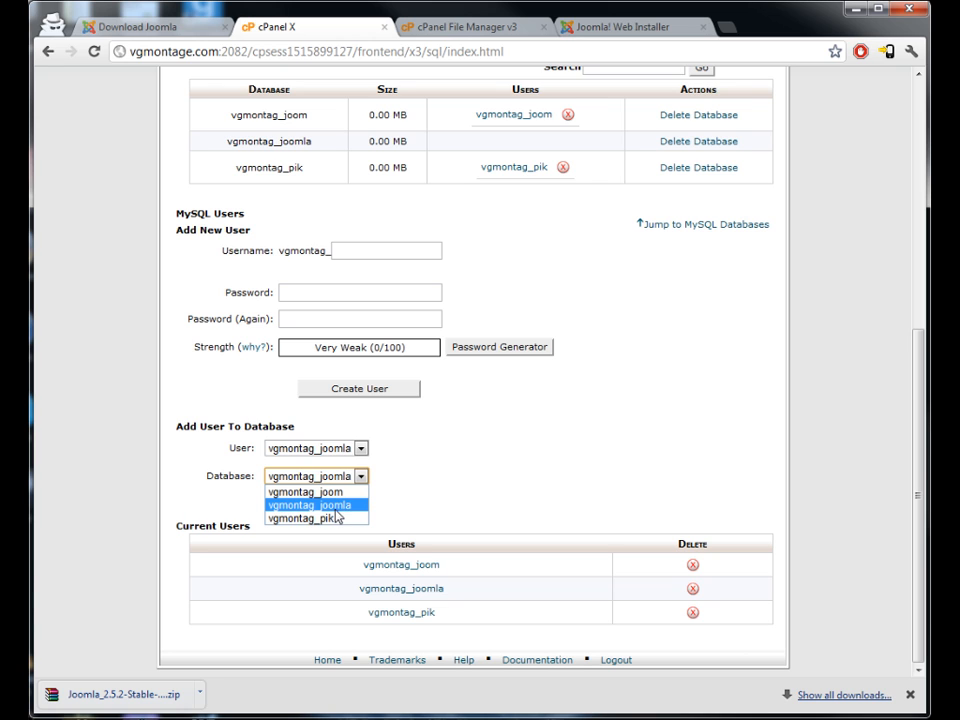
{"action": "mouse_move", "coordinate": [344, 516]}
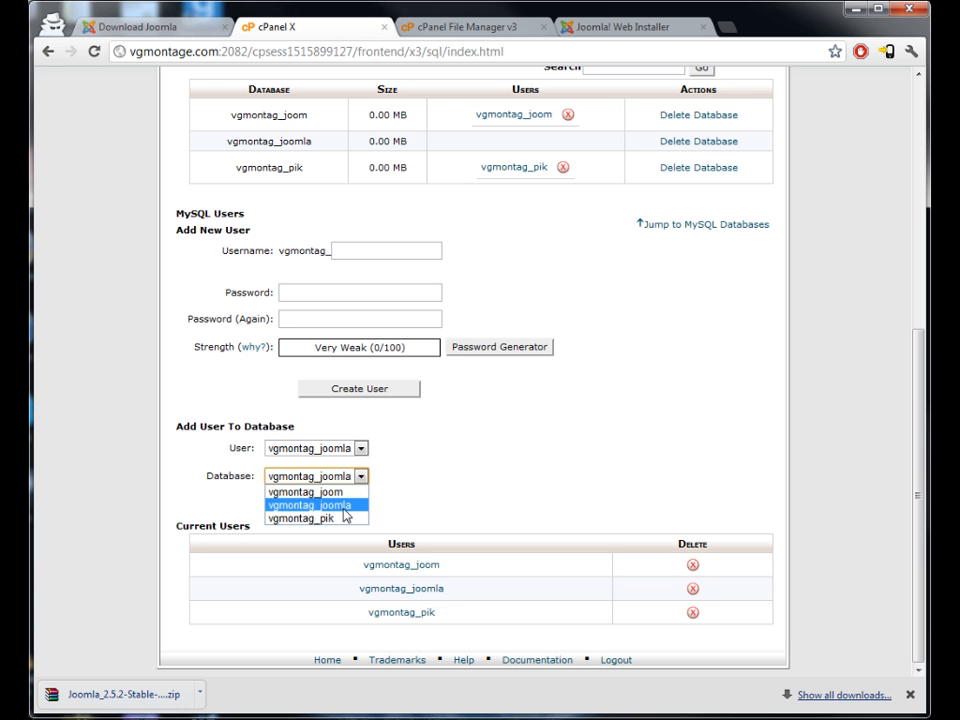
{"action": "left_click", "coordinate": [312, 504]}
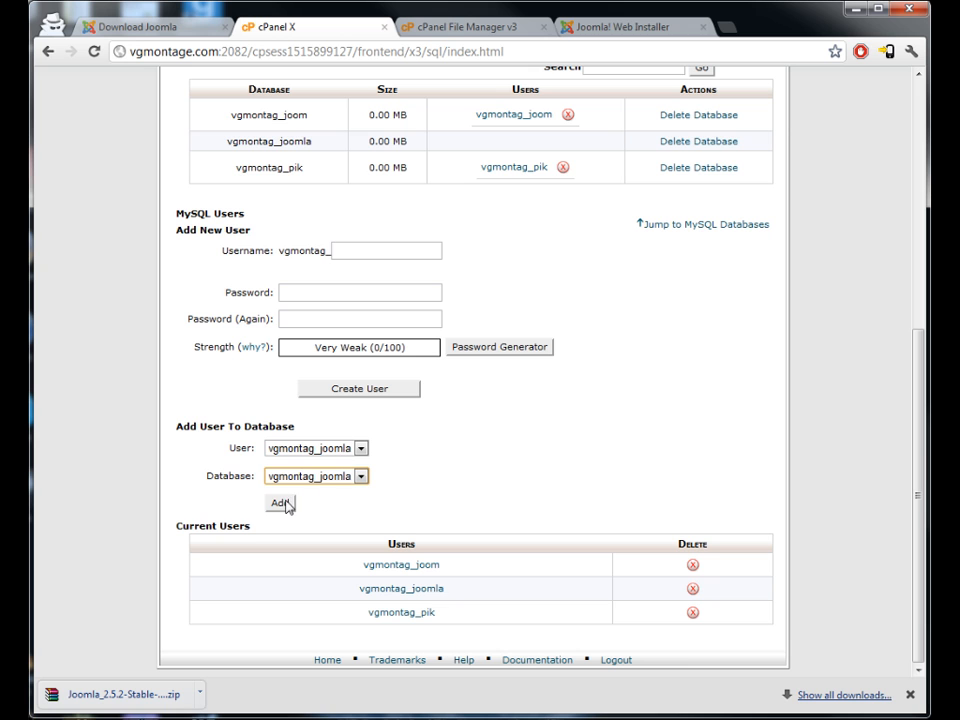
{"action": "left_click", "coordinate": [280, 504]}
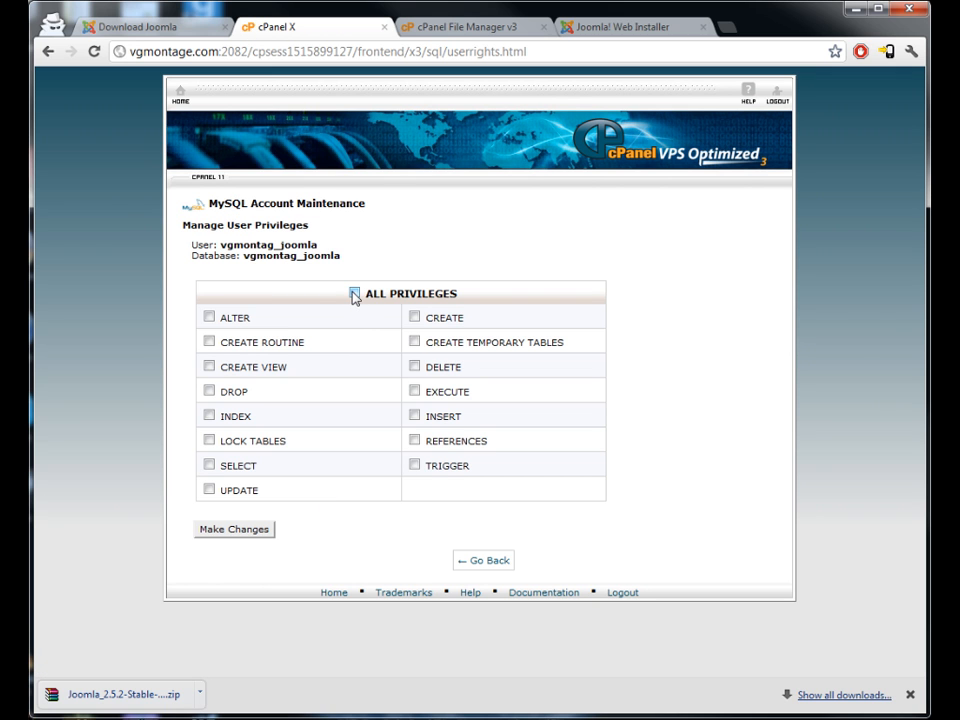
- Grant ALL PRIVILEGES, make the changes, and go back to the MySQL databases overview
{"action": "left_click", "coordinate": [354, 292]}
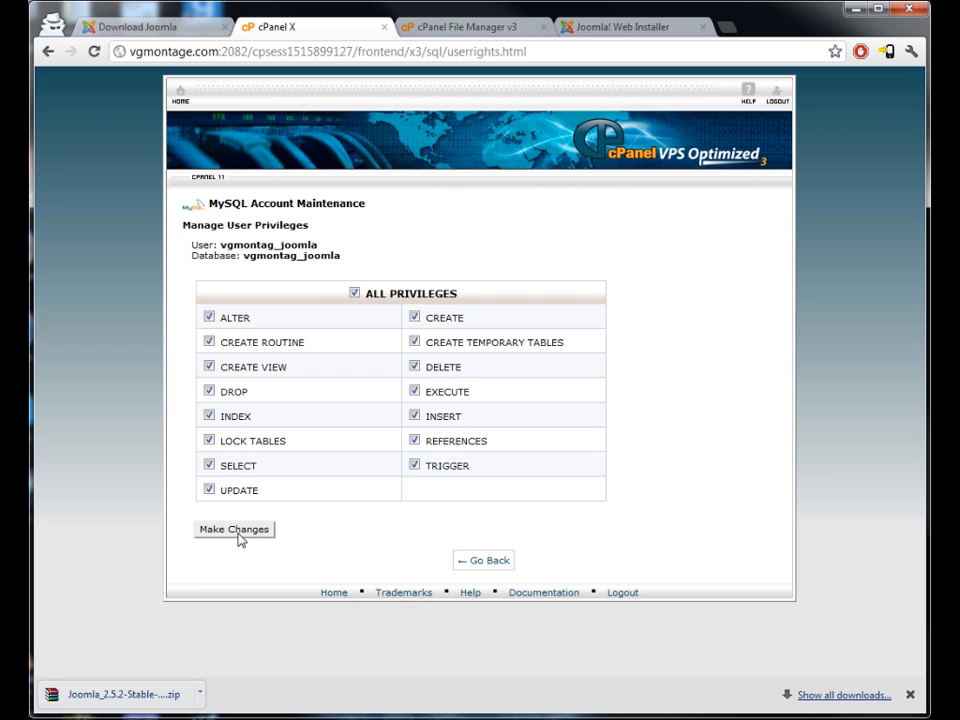
{"action": "left_click", "coordinate": [234, 528]}
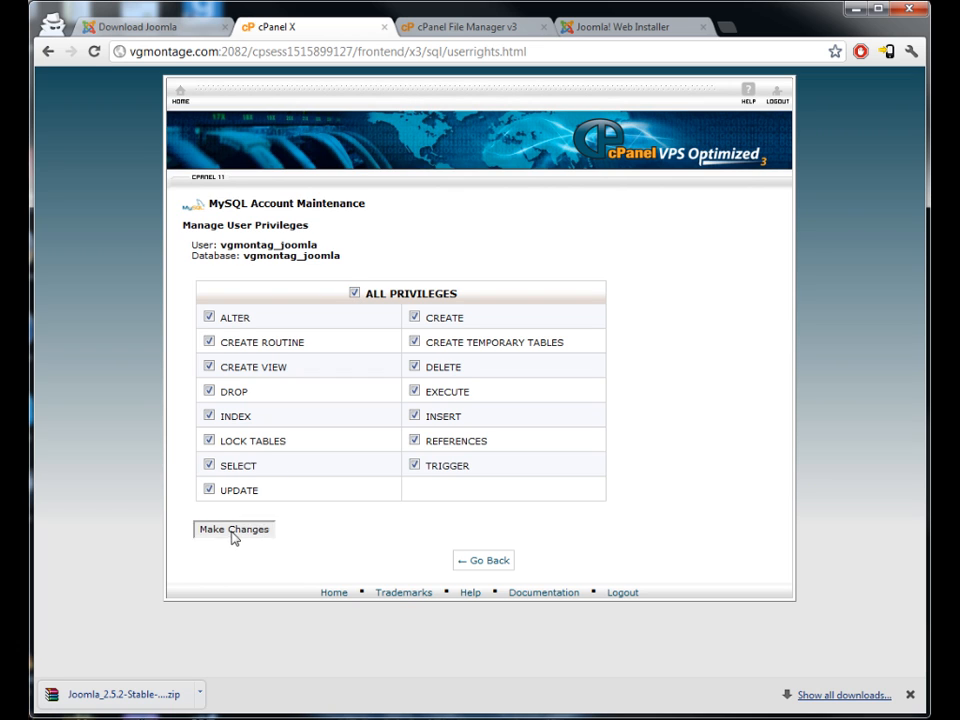
{"action": "left_click", "coordinate": [232, 528]}
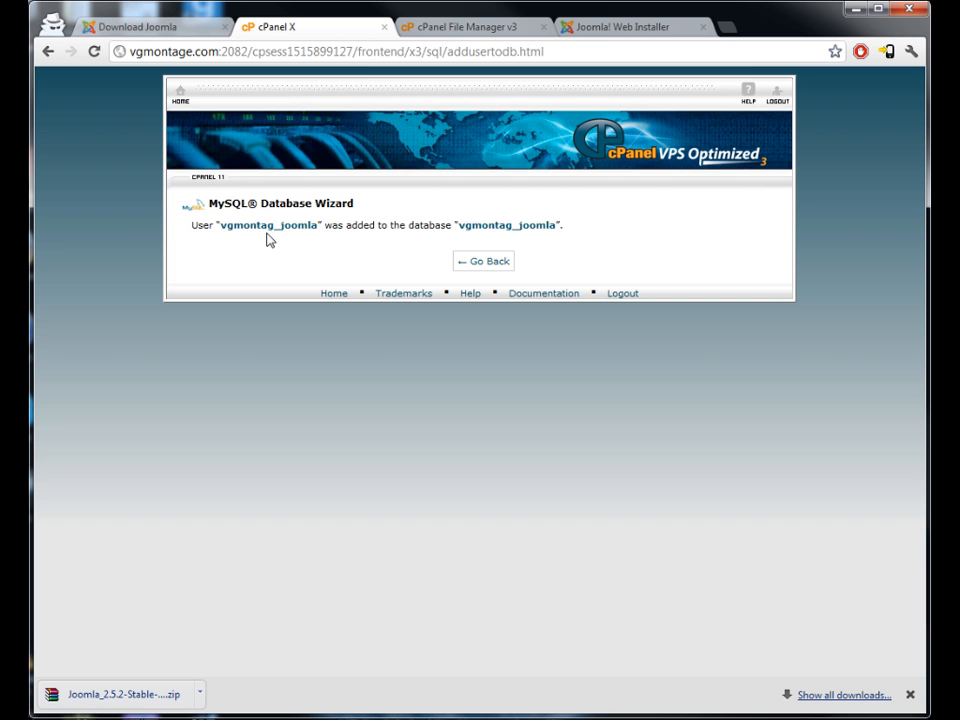
{"action": "left_click", "coordinate": [484, 260]}
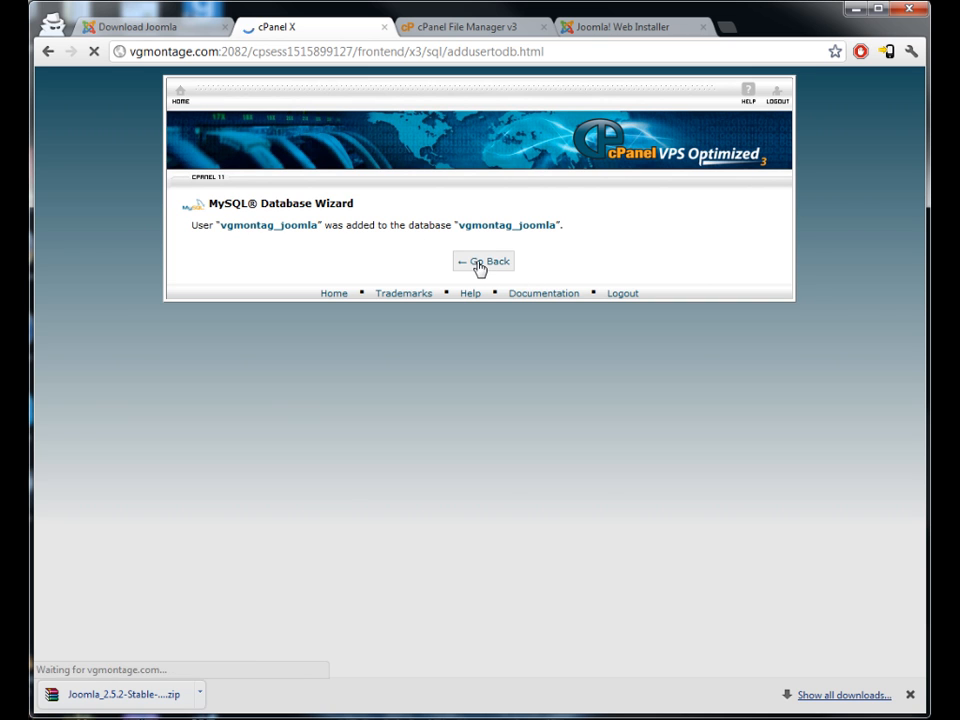
{"action": "left_click", "coordinate": [484, 260]}
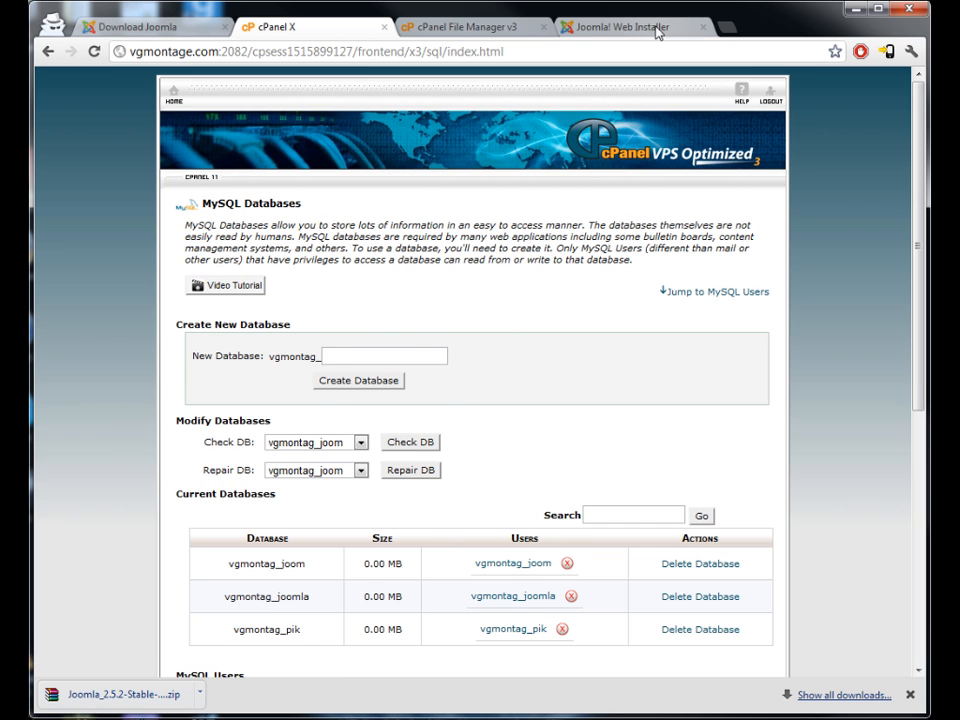
- Continue past Database Configuration and skip FTP Configuration to reach Main Configuration
{"action": "left_click", "coordinate": [620, 28]}
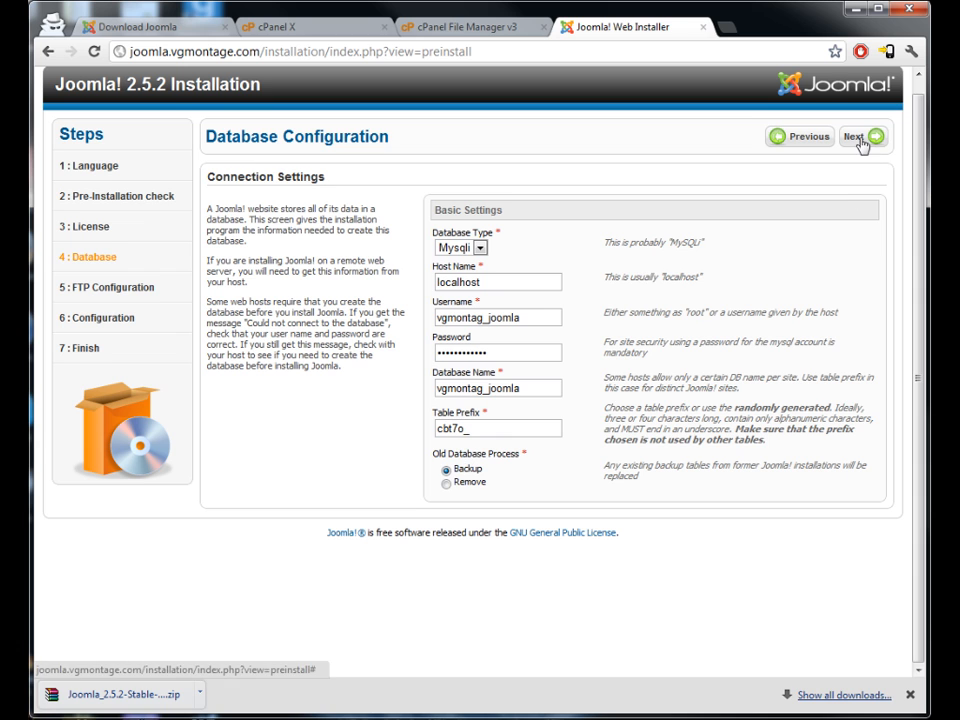
{"action": "left_click", "coordinate": [856, 136]}
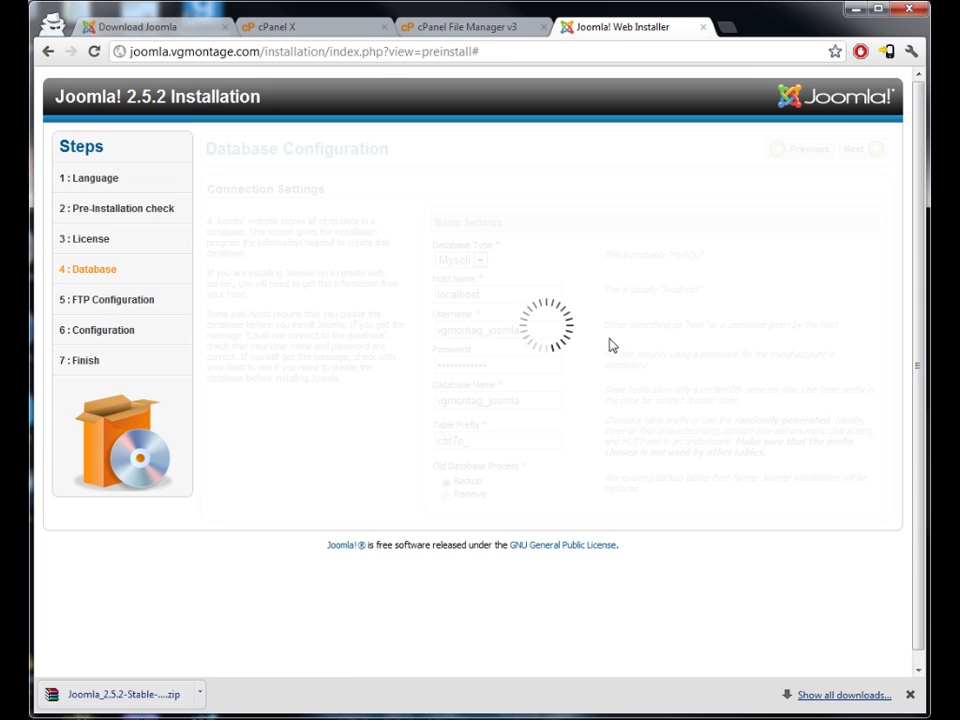
{"action": "left_click", "coordinate": [854, 148]}
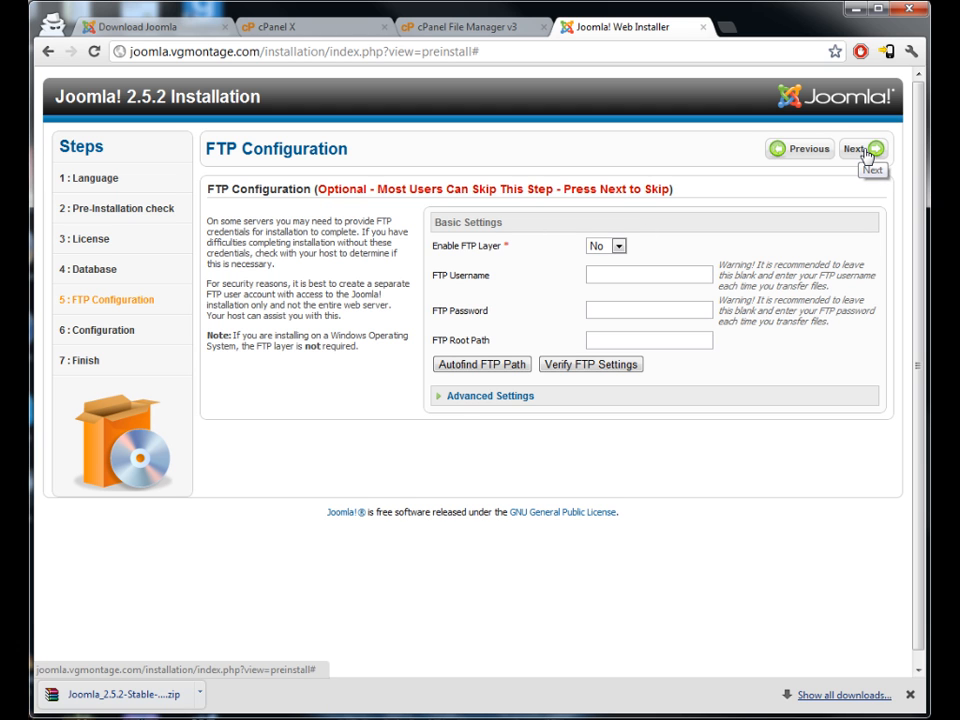
{"action": "left_click", "coordinate": [856, 148]}
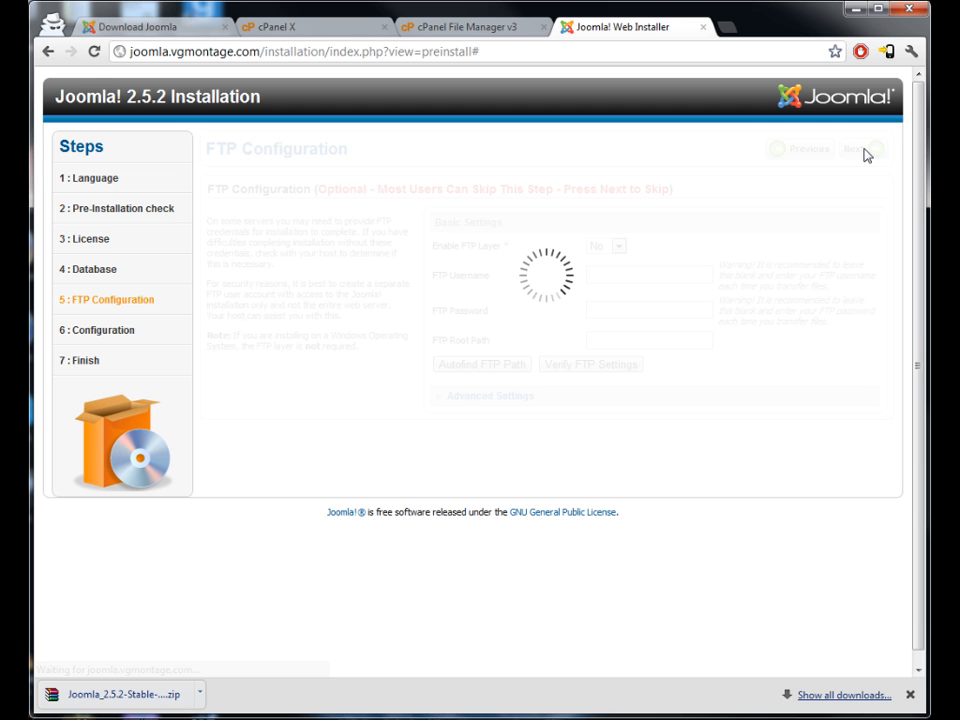
{"action": "left_click", "coordinate": [856, 148]}
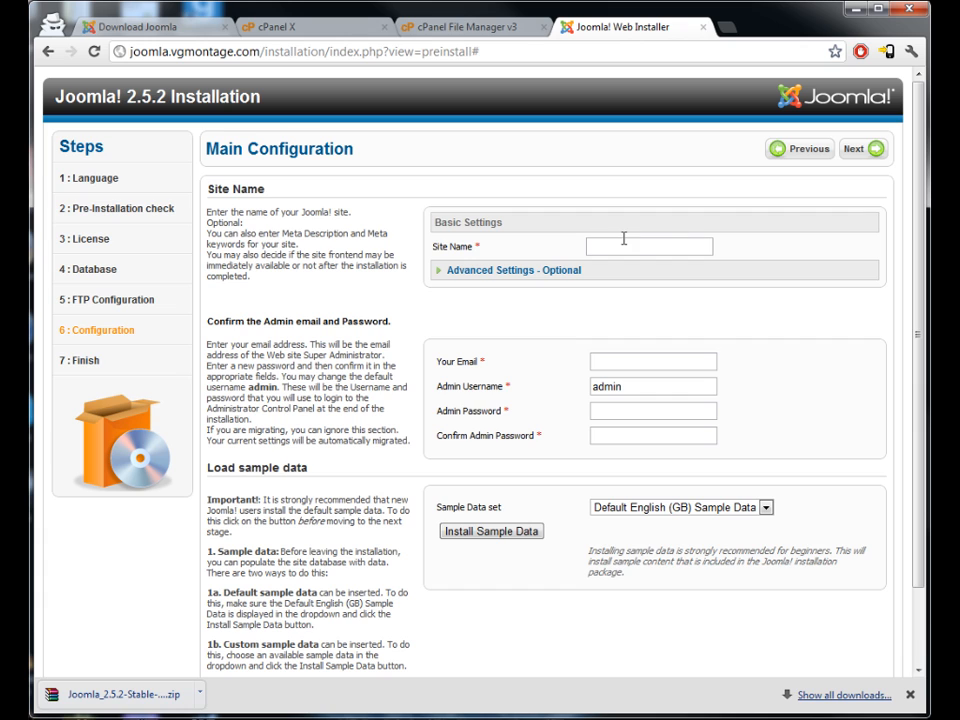
{"action": "left_click", "coordinate": [648, 246]}
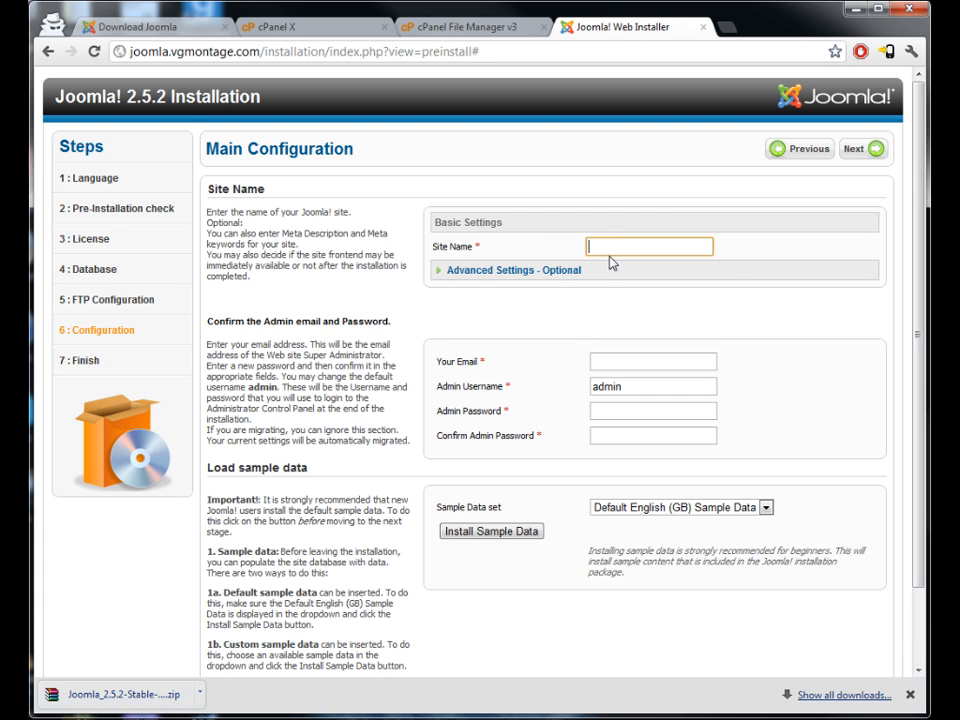
{"action": "type", "text": "Joomla Test"}
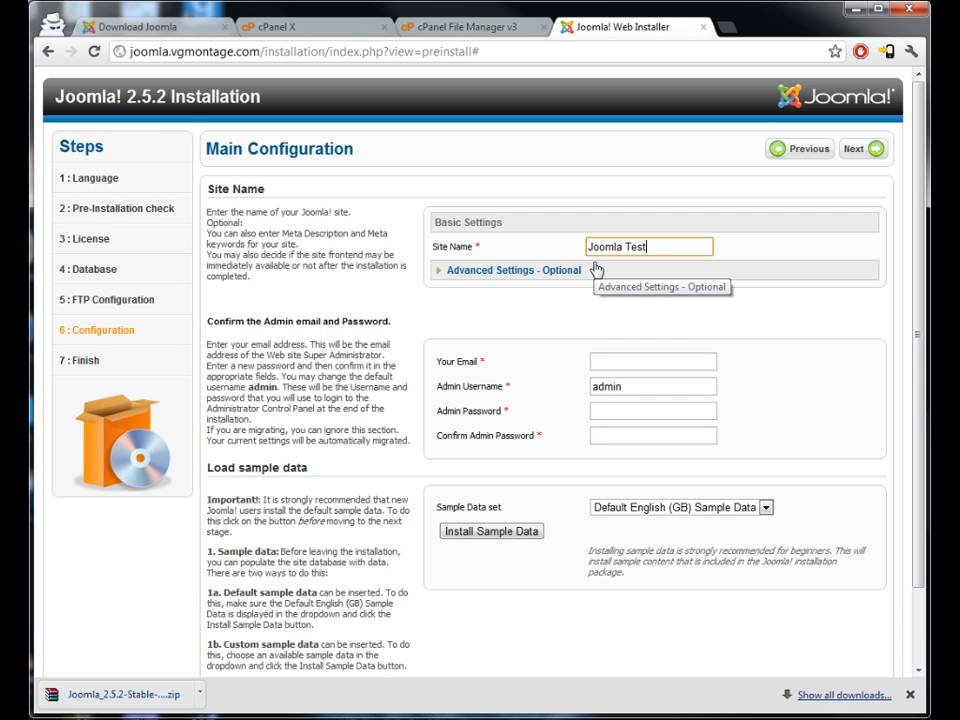
{"action": "left_click", "coordinate": [652, 360]}
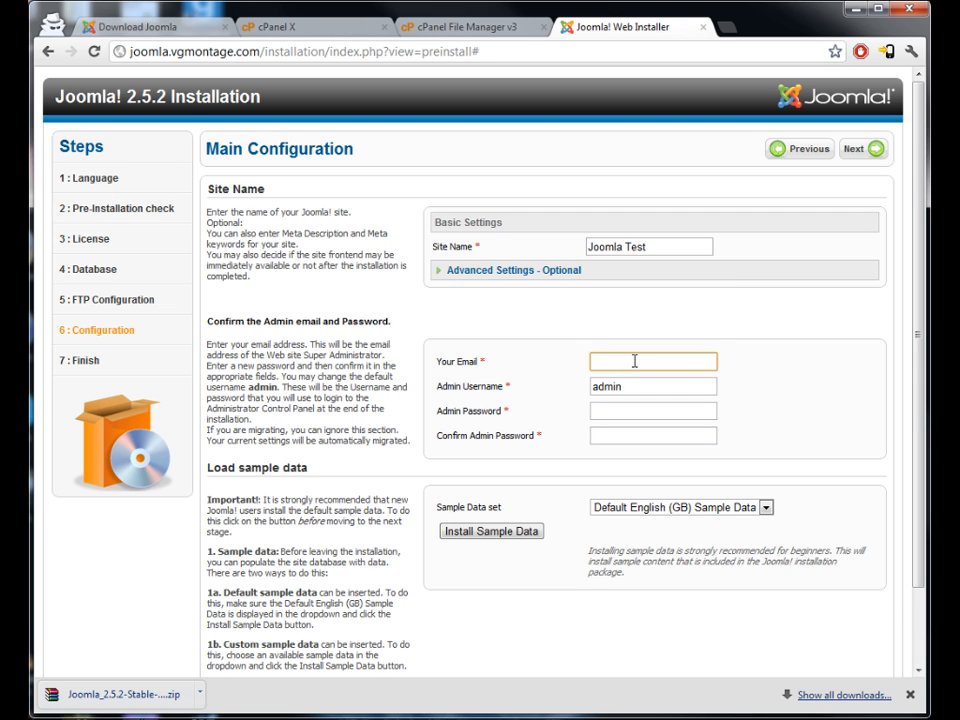
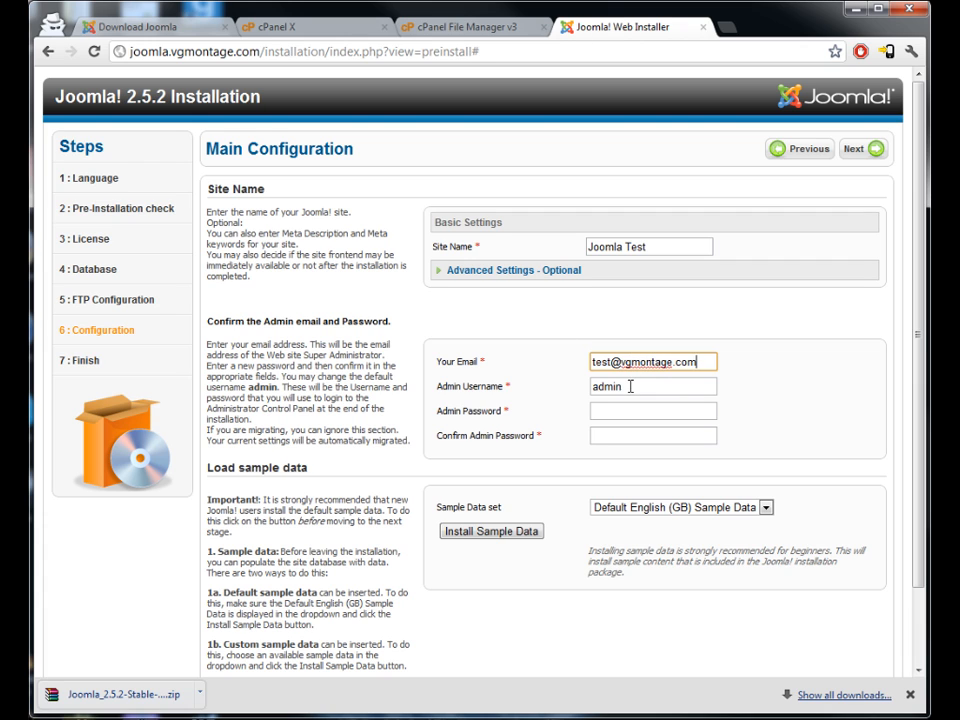
- Set admin username Test with the admin password entered and confirmed
{"action": "left_click", "coordinate": [652, 386]}
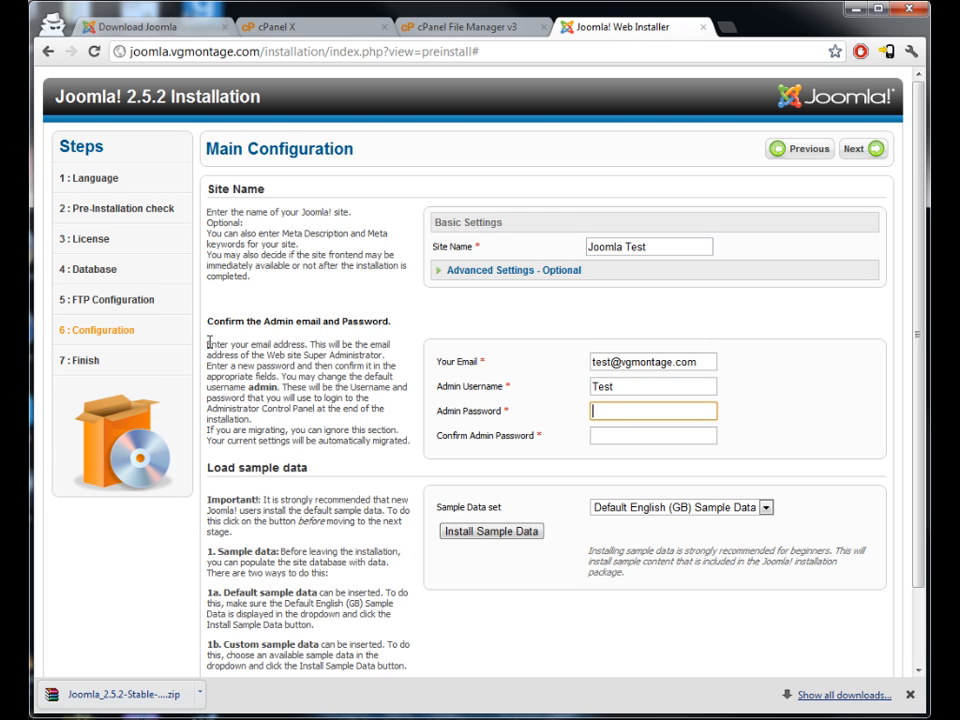
{"action": "type", "text": "password"}
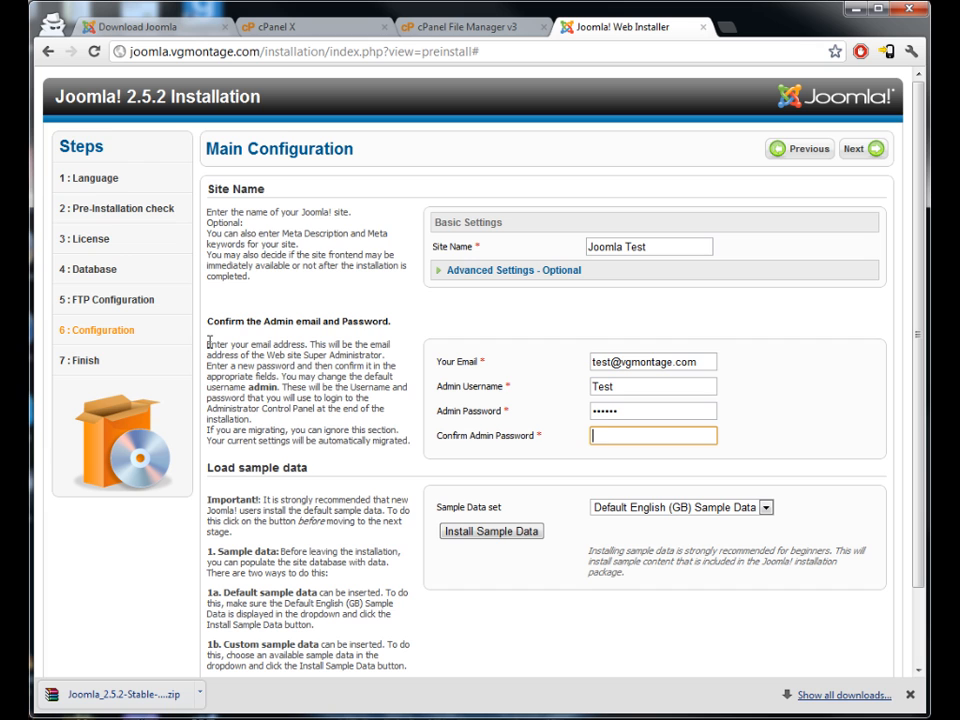
{"action": "type", "text": "••••••"}
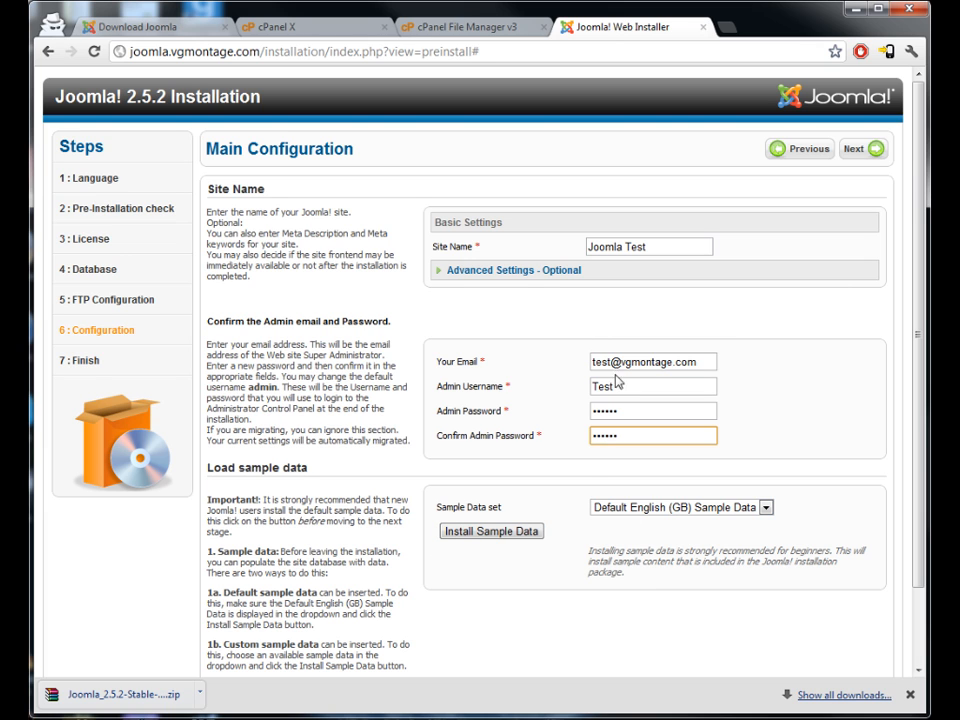
- Install the Default English (GB) sample data for the site
{"action": "scroll", "scroll_direction": "down", "scroll_amount": 3}
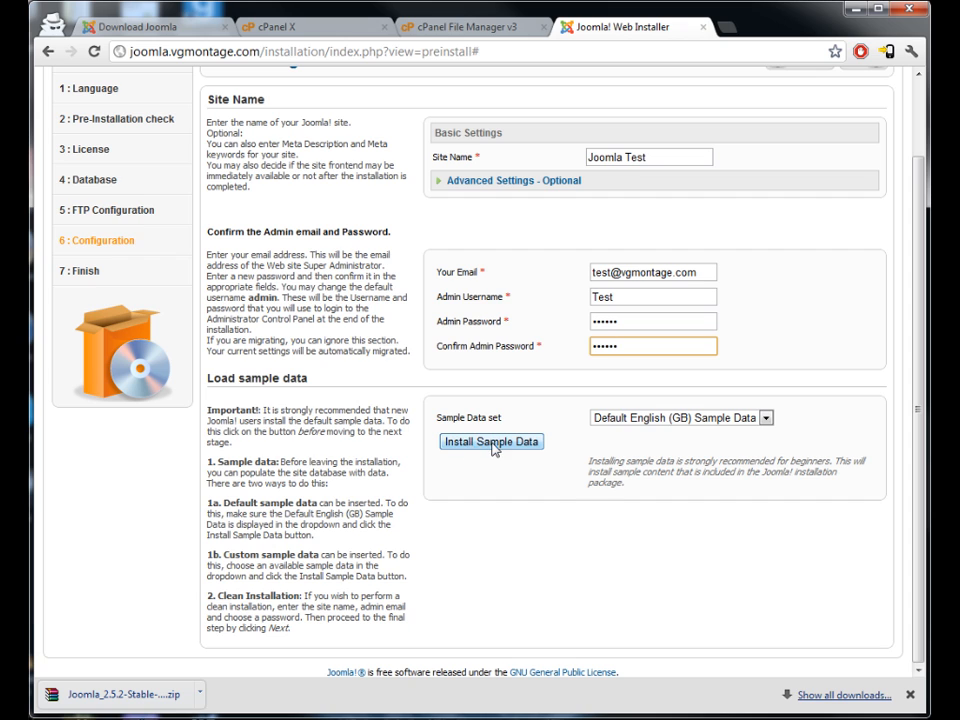
{"action": "left_click", "coordinate": [492, 442]}
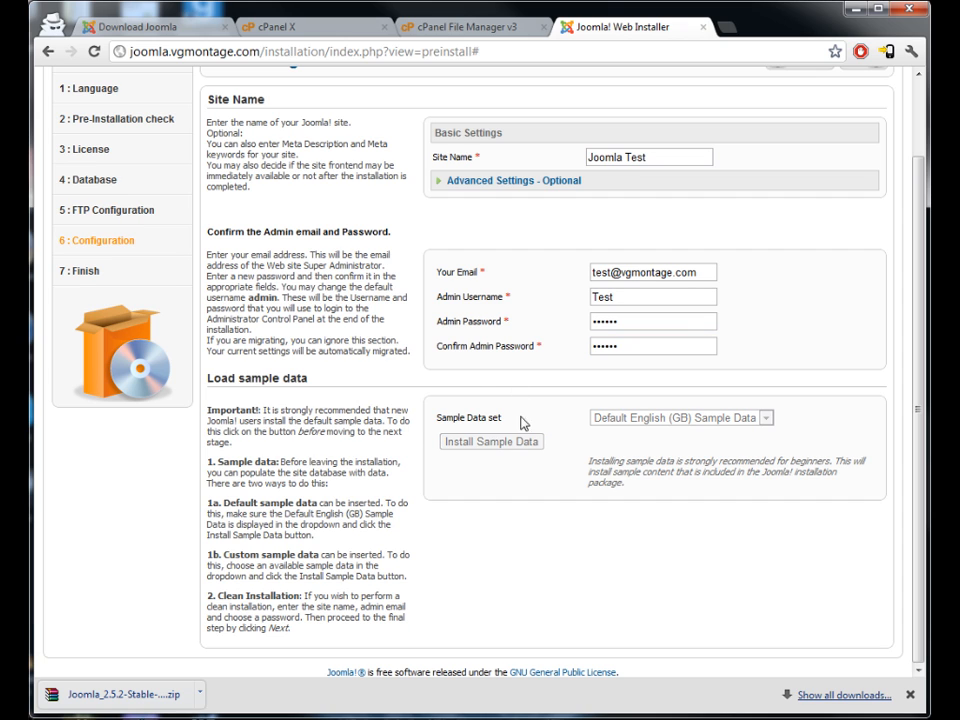
{"action": "left_click", "coordinate": [492, 442]}
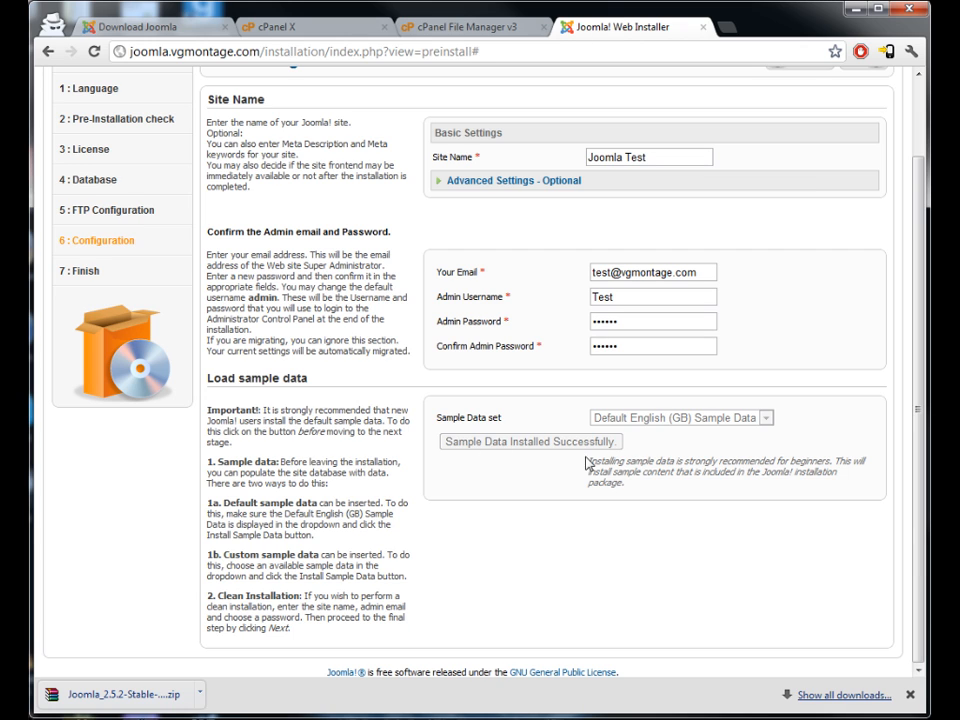
{"action": "mouse_move", "coordinate": [464, 420]}
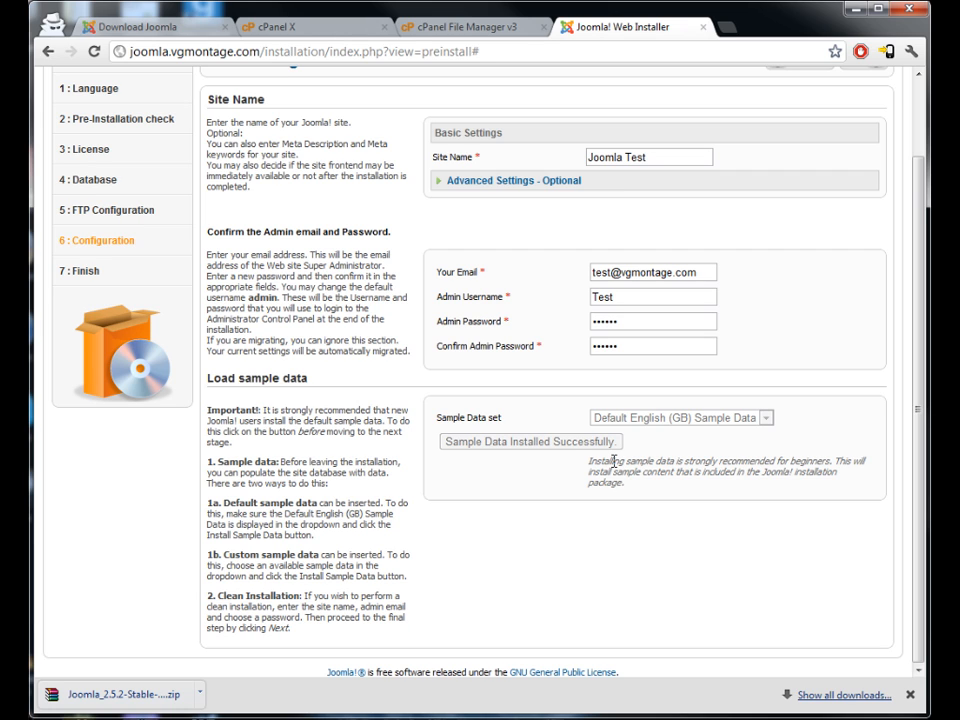
{"action": "mouse_move", "coordinate": [680, 486]}
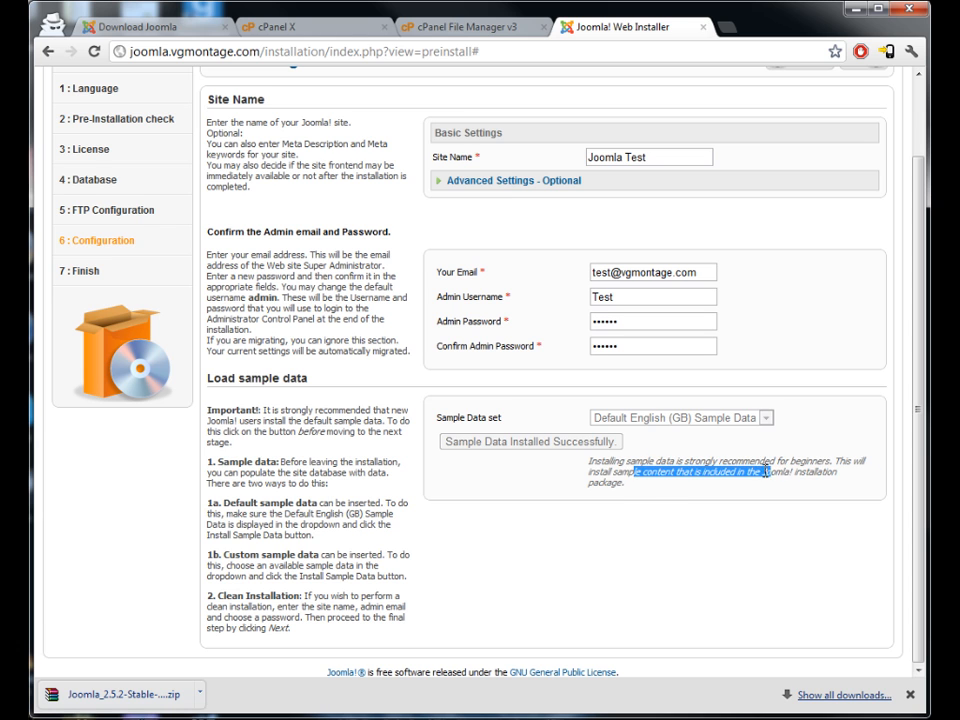
{"action": "scroll", "scroll_direction": "up", "scroll_amount": 3}
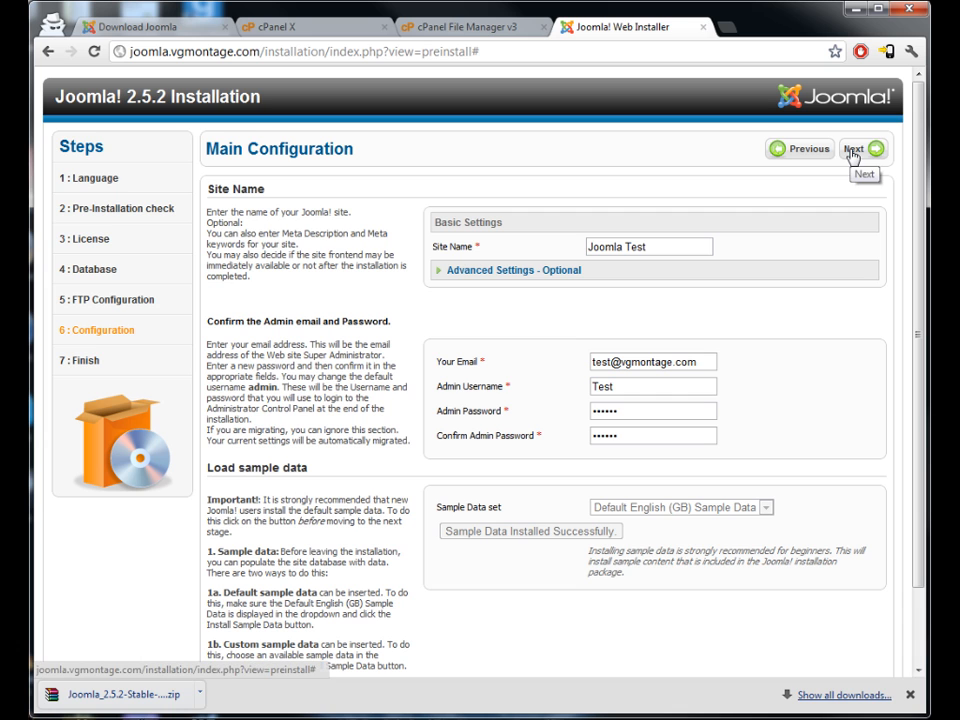
- Finish the installation and remove the installation folder, ready to visit the site address
{"action": "left_click", "coordinate": [852, 148]}
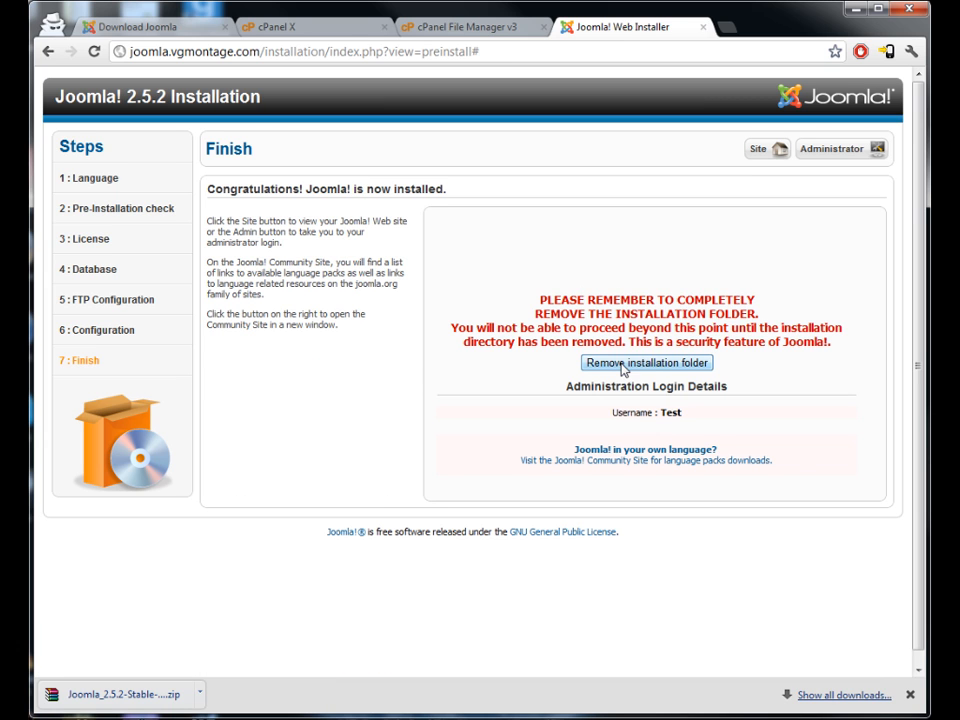
{"action": "double_click", "coordinate": [648, 312]}
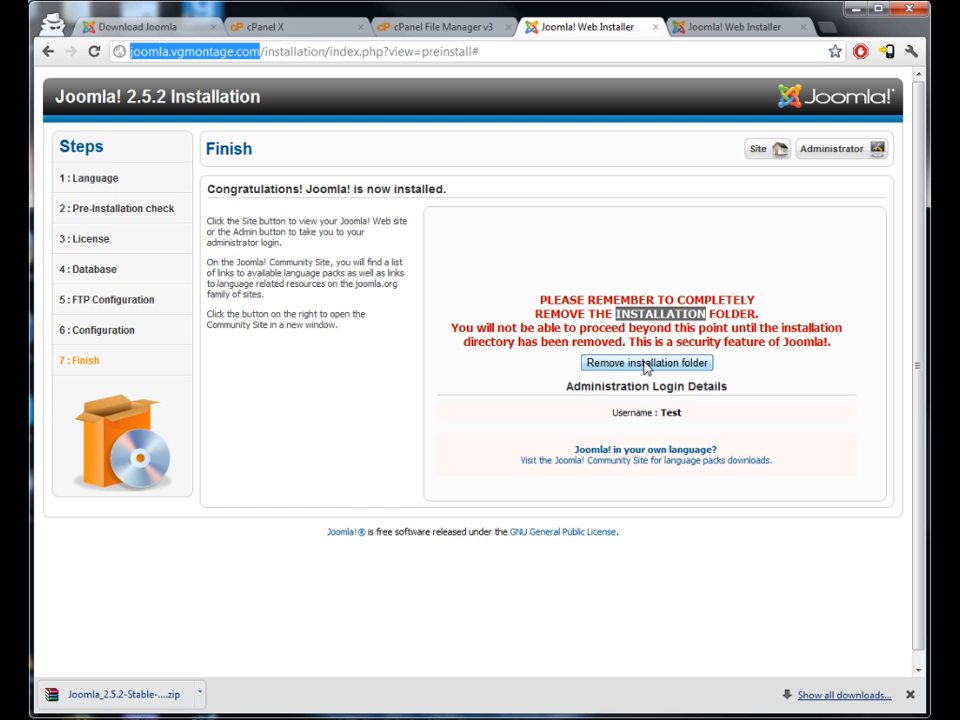
{"action": "left_click", "coordinate": [646, 362]}
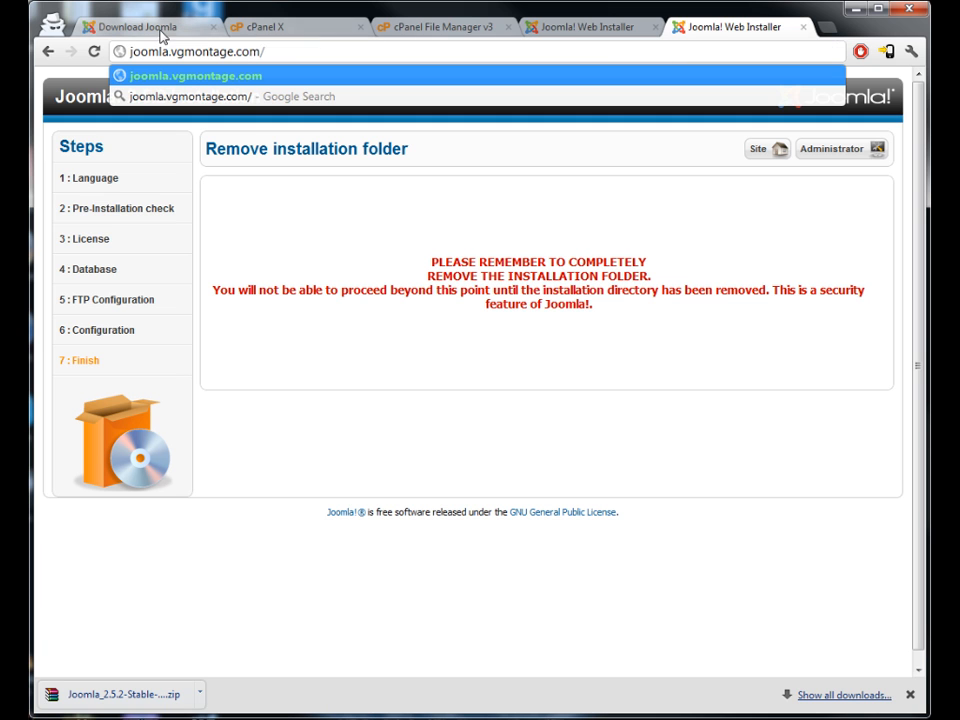
- Load joomla.vgmontage.com and review the live default Joomla homepage with sample content
{"action": "left_click", "coordinate": [196, 76]}
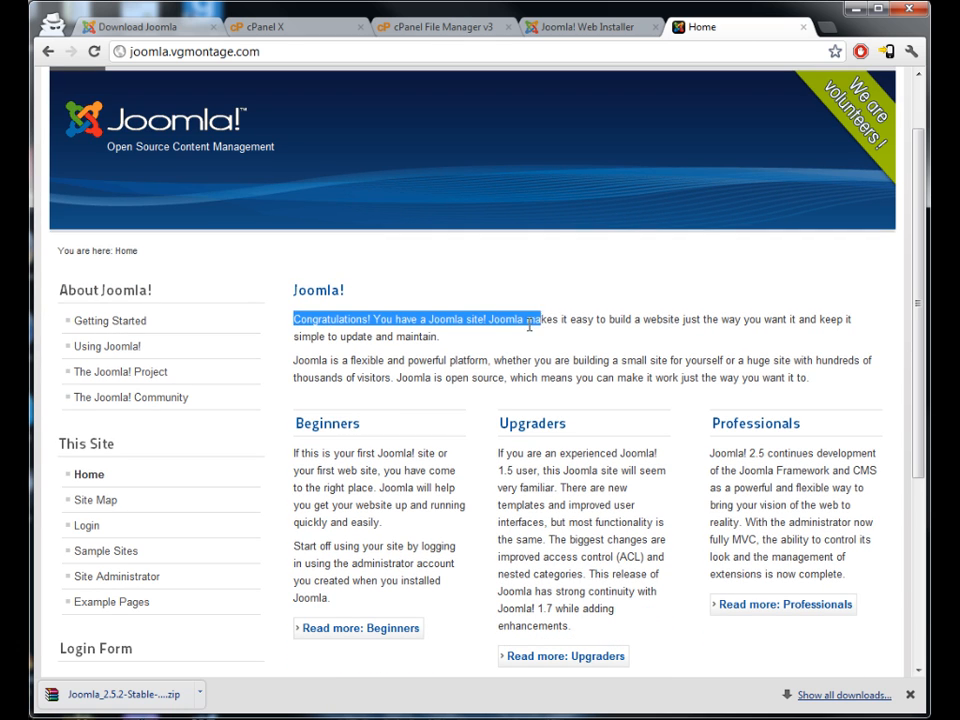
{"action": "left_click_drag", "start_coordinate": [536, 320], "coordinate": [488, 320]}
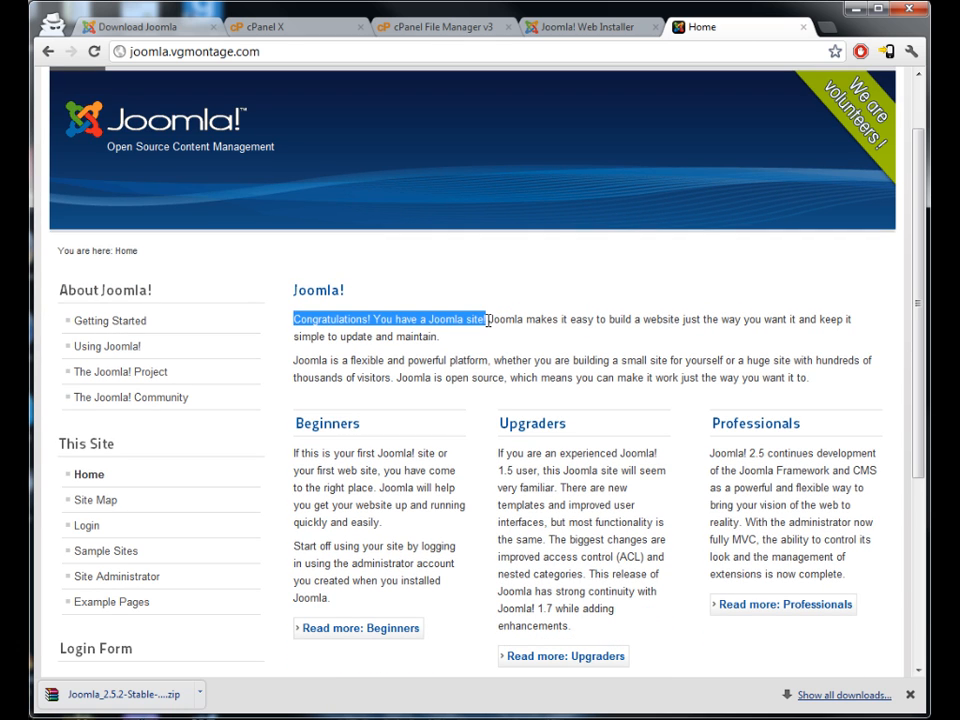
{"action": "left_click", "coordinate": [482, 348]}
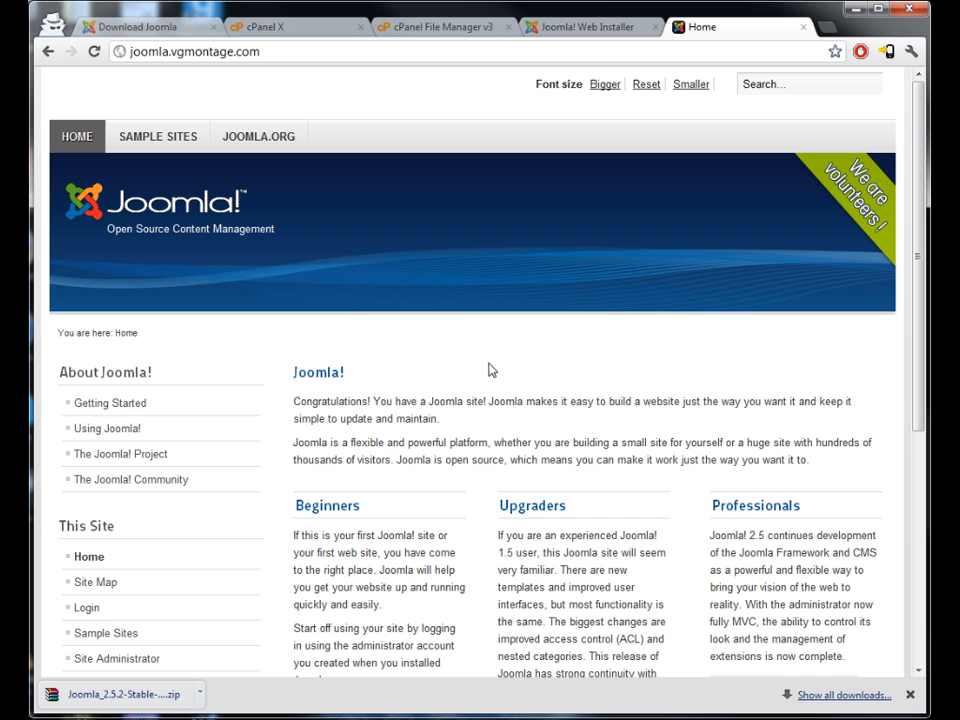
{"action": "scroll", "scroll_direction": "down", "scroll_amount": 3}
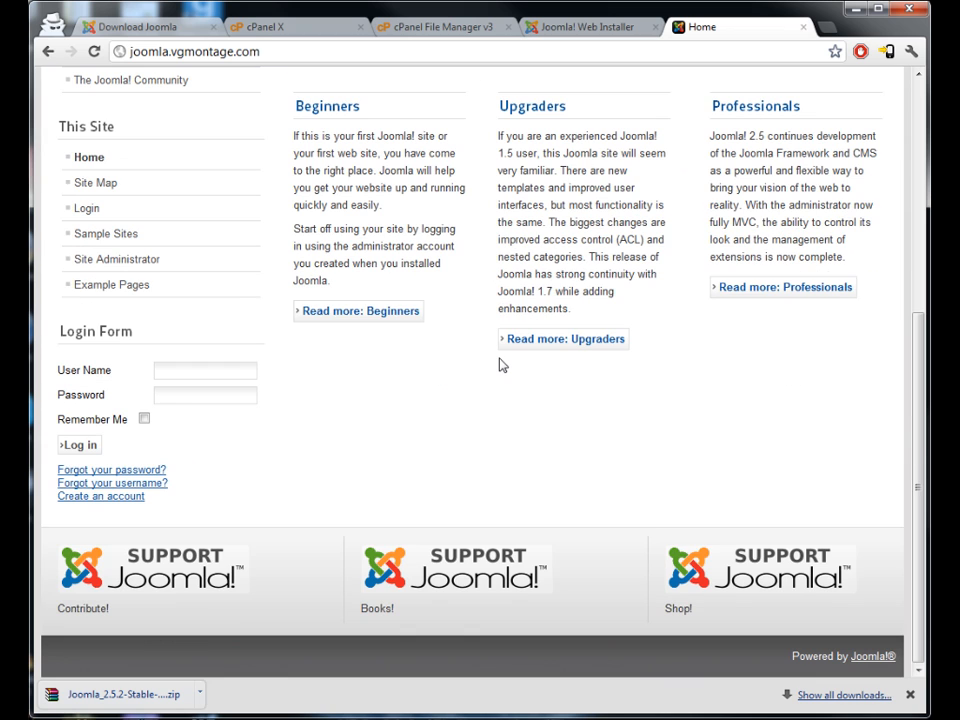
{"action": "scroll", "scroll_direction": "up", "scroll_amount": 3}
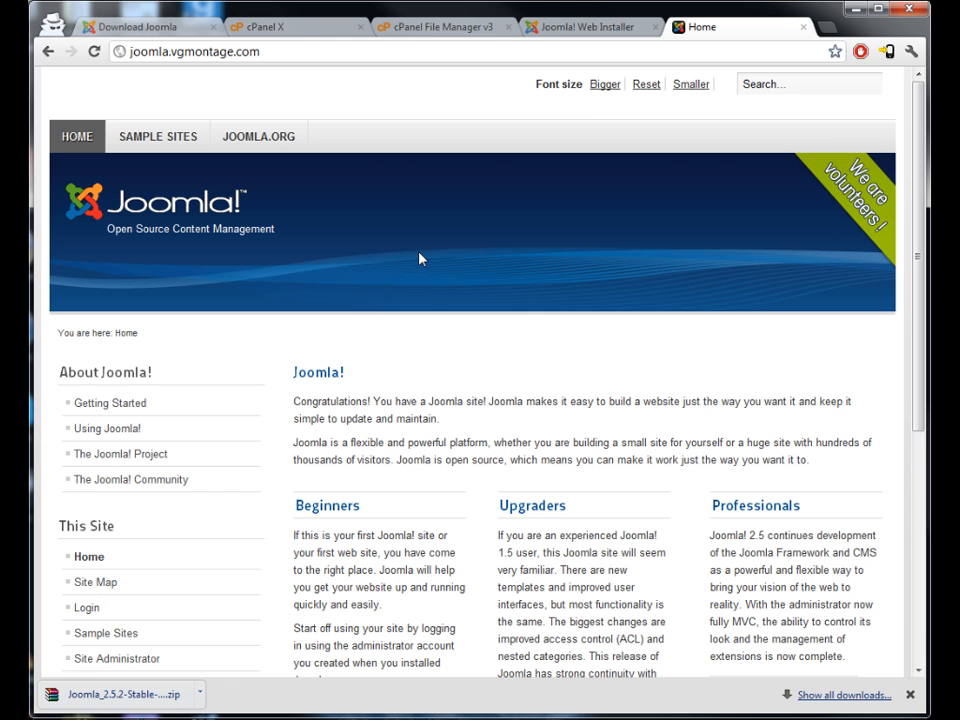
{"action": "mouse_move", "coordinate": [416, 232]}
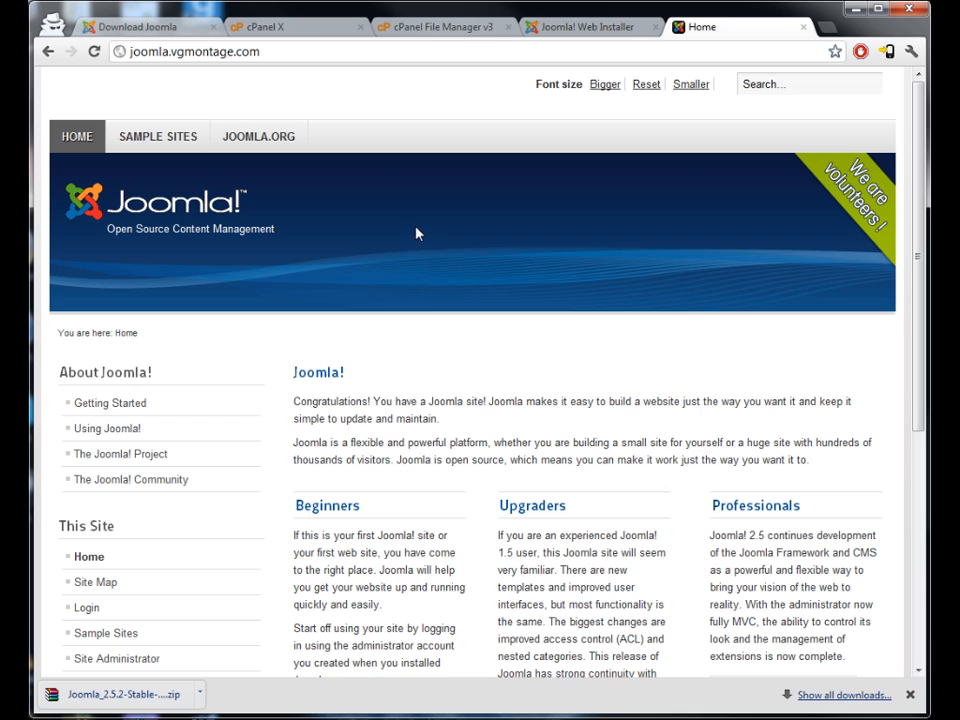